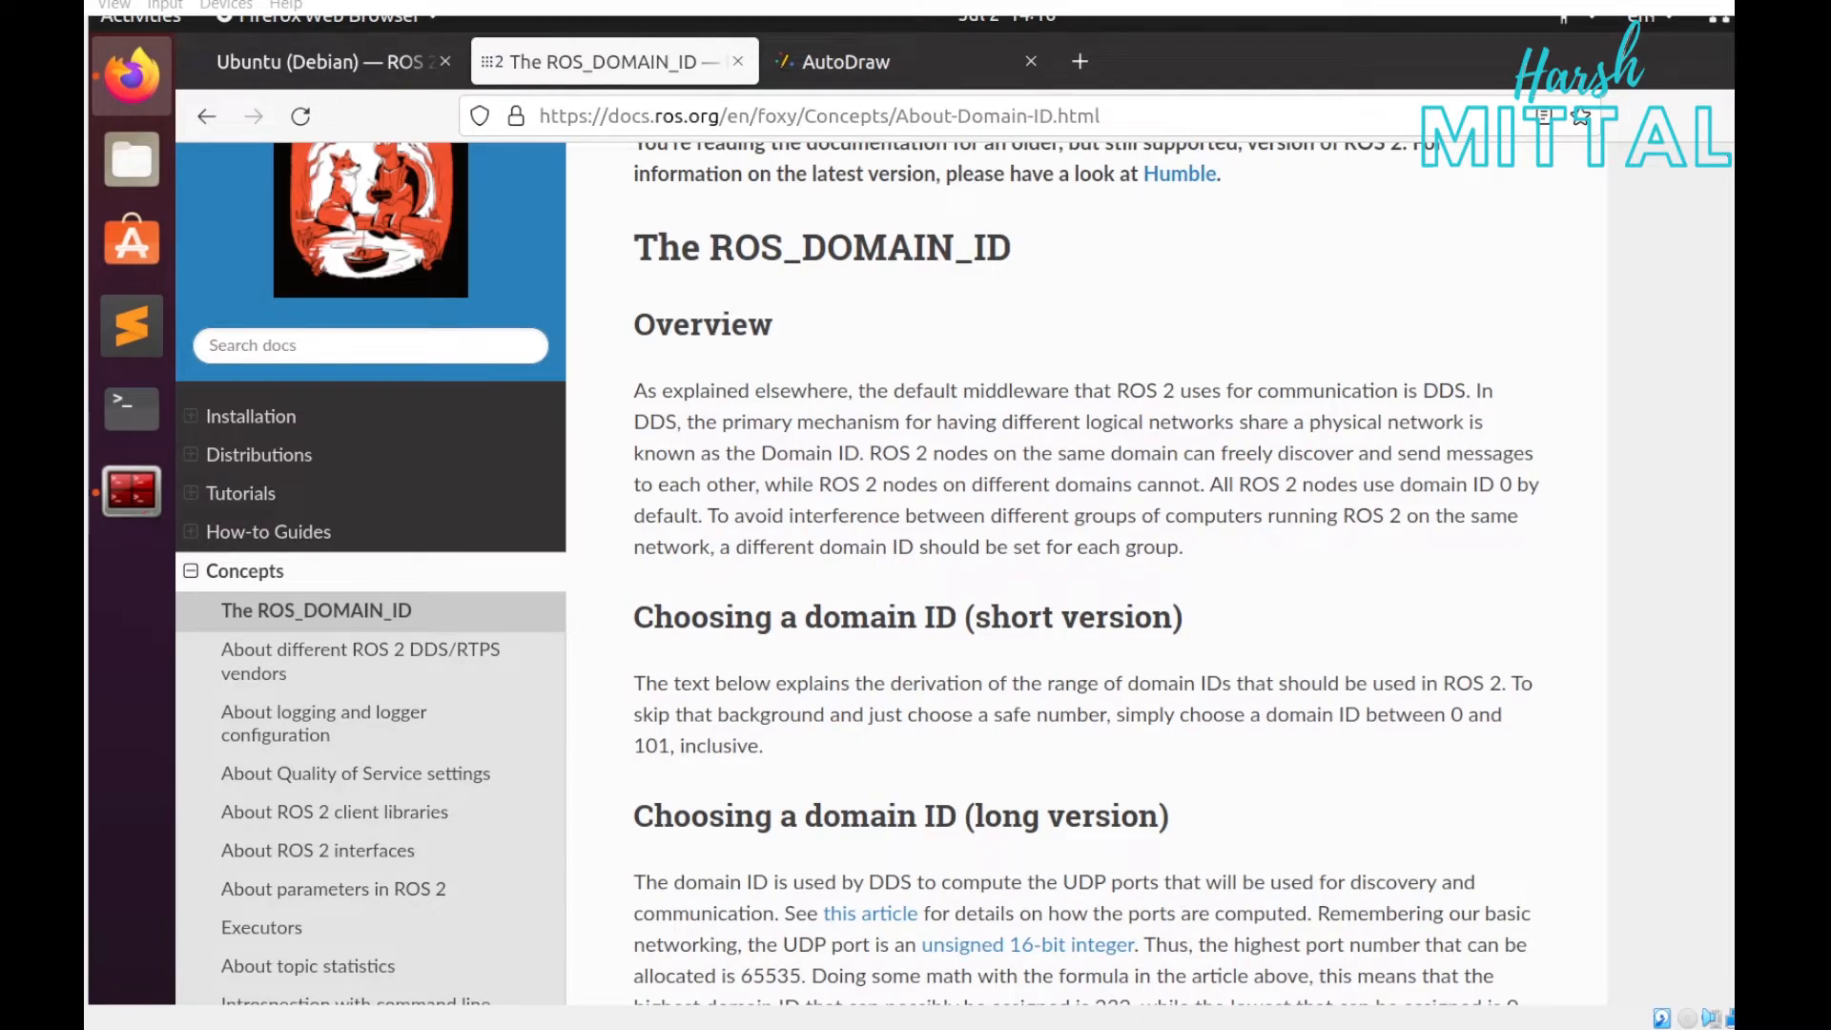
mouse_move(952, 420)
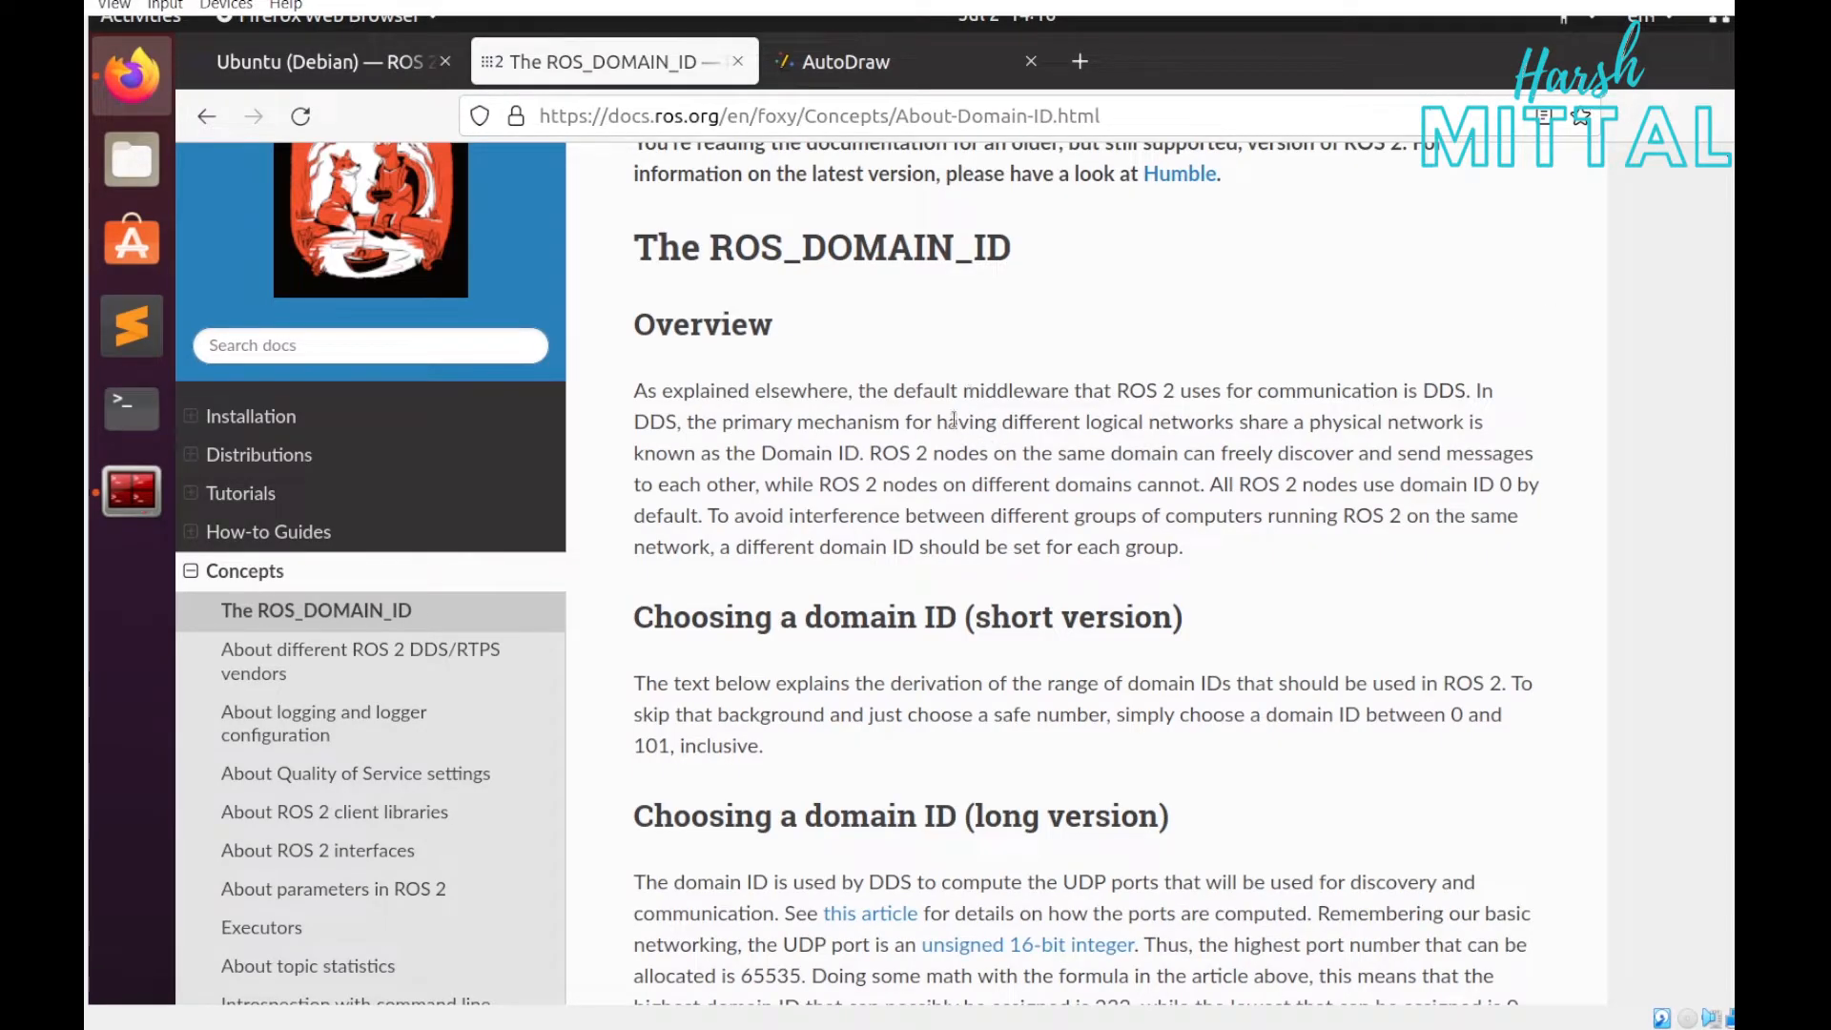
- Label the ellipses Node 1/Node 2, place the 'Node 2 : Subscriber' legend and route the Data arrow into System 2's Node 2
scroll("down", 3)
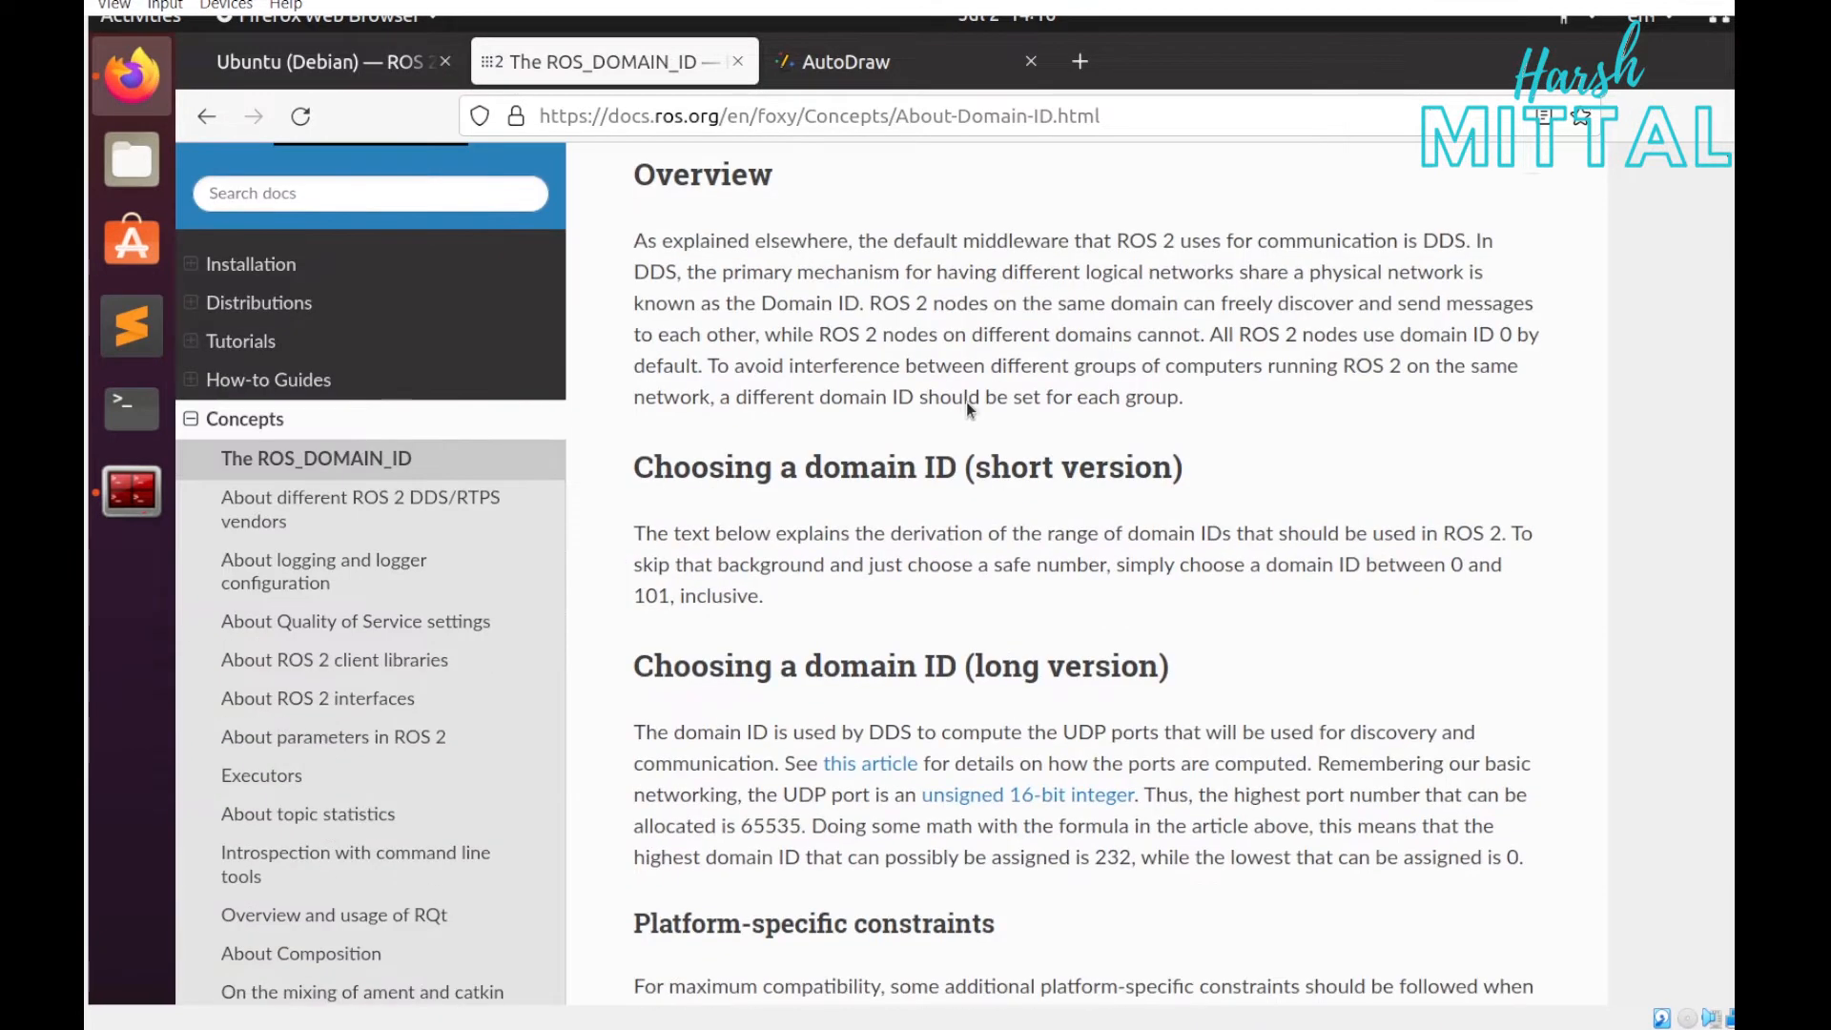
mouse_move(813, 248)
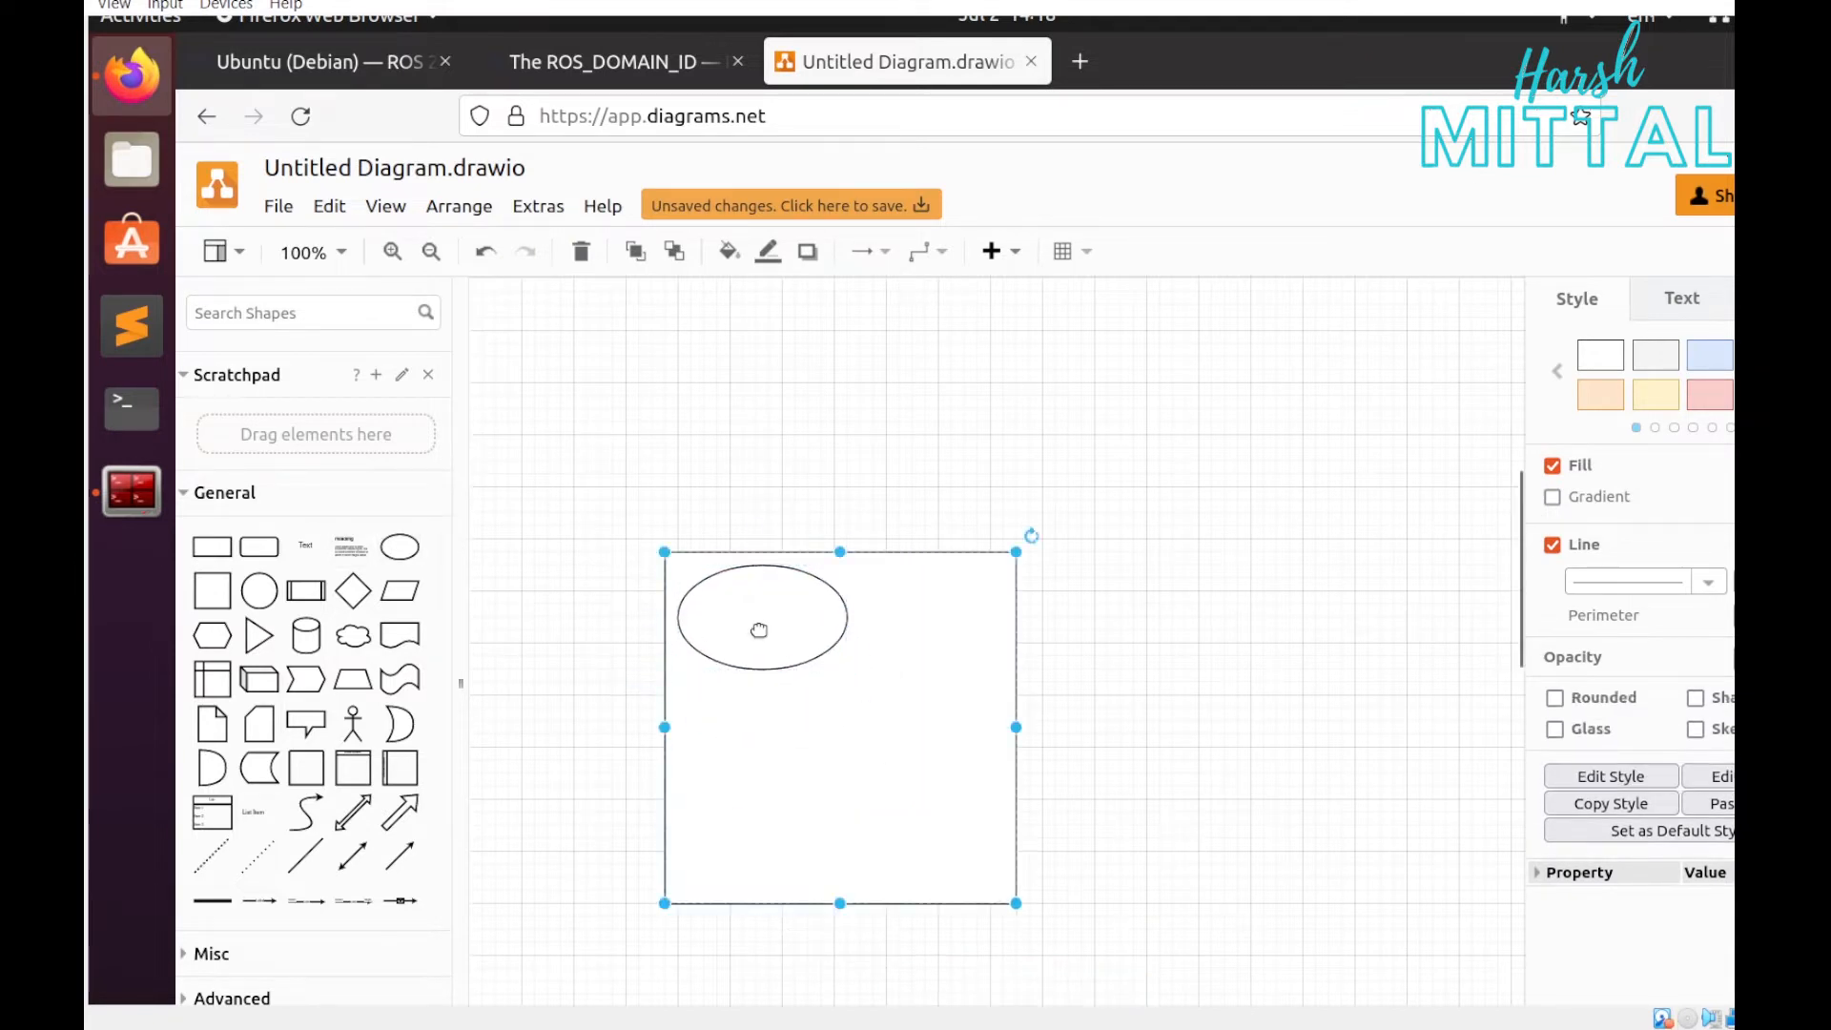
double_click(759, 616)
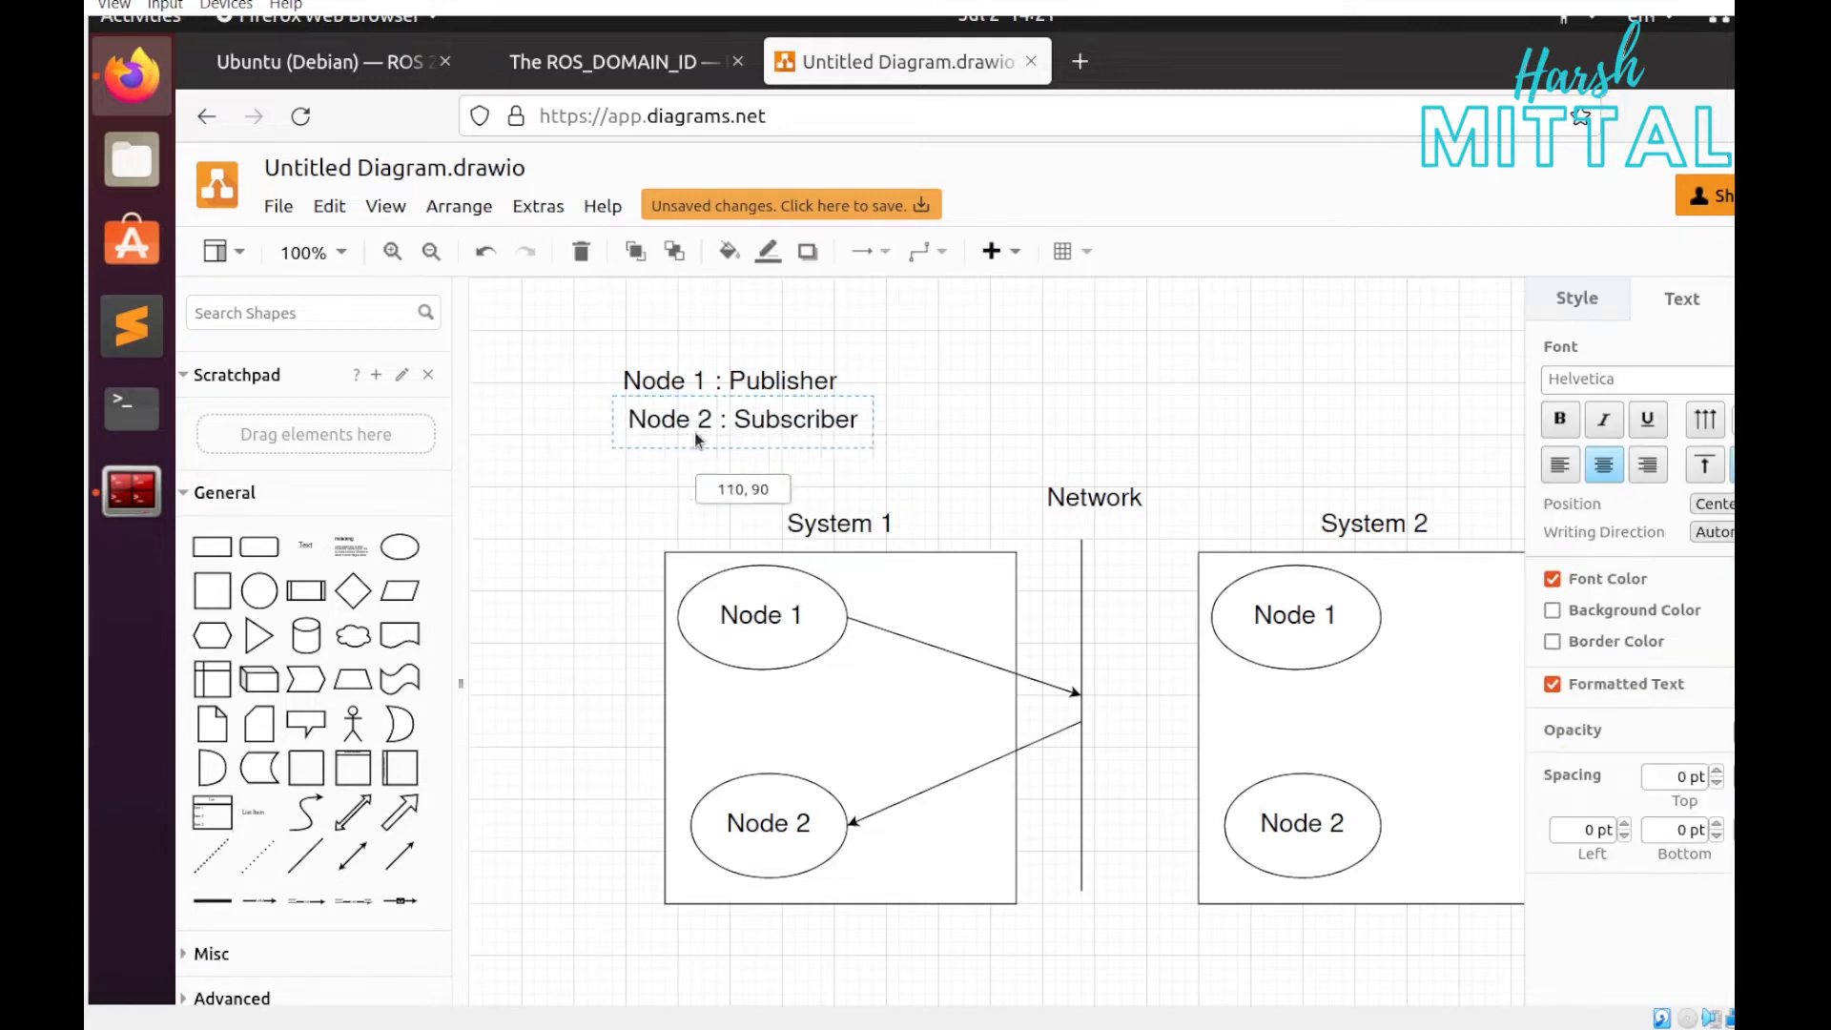
left_click(1116, 668)
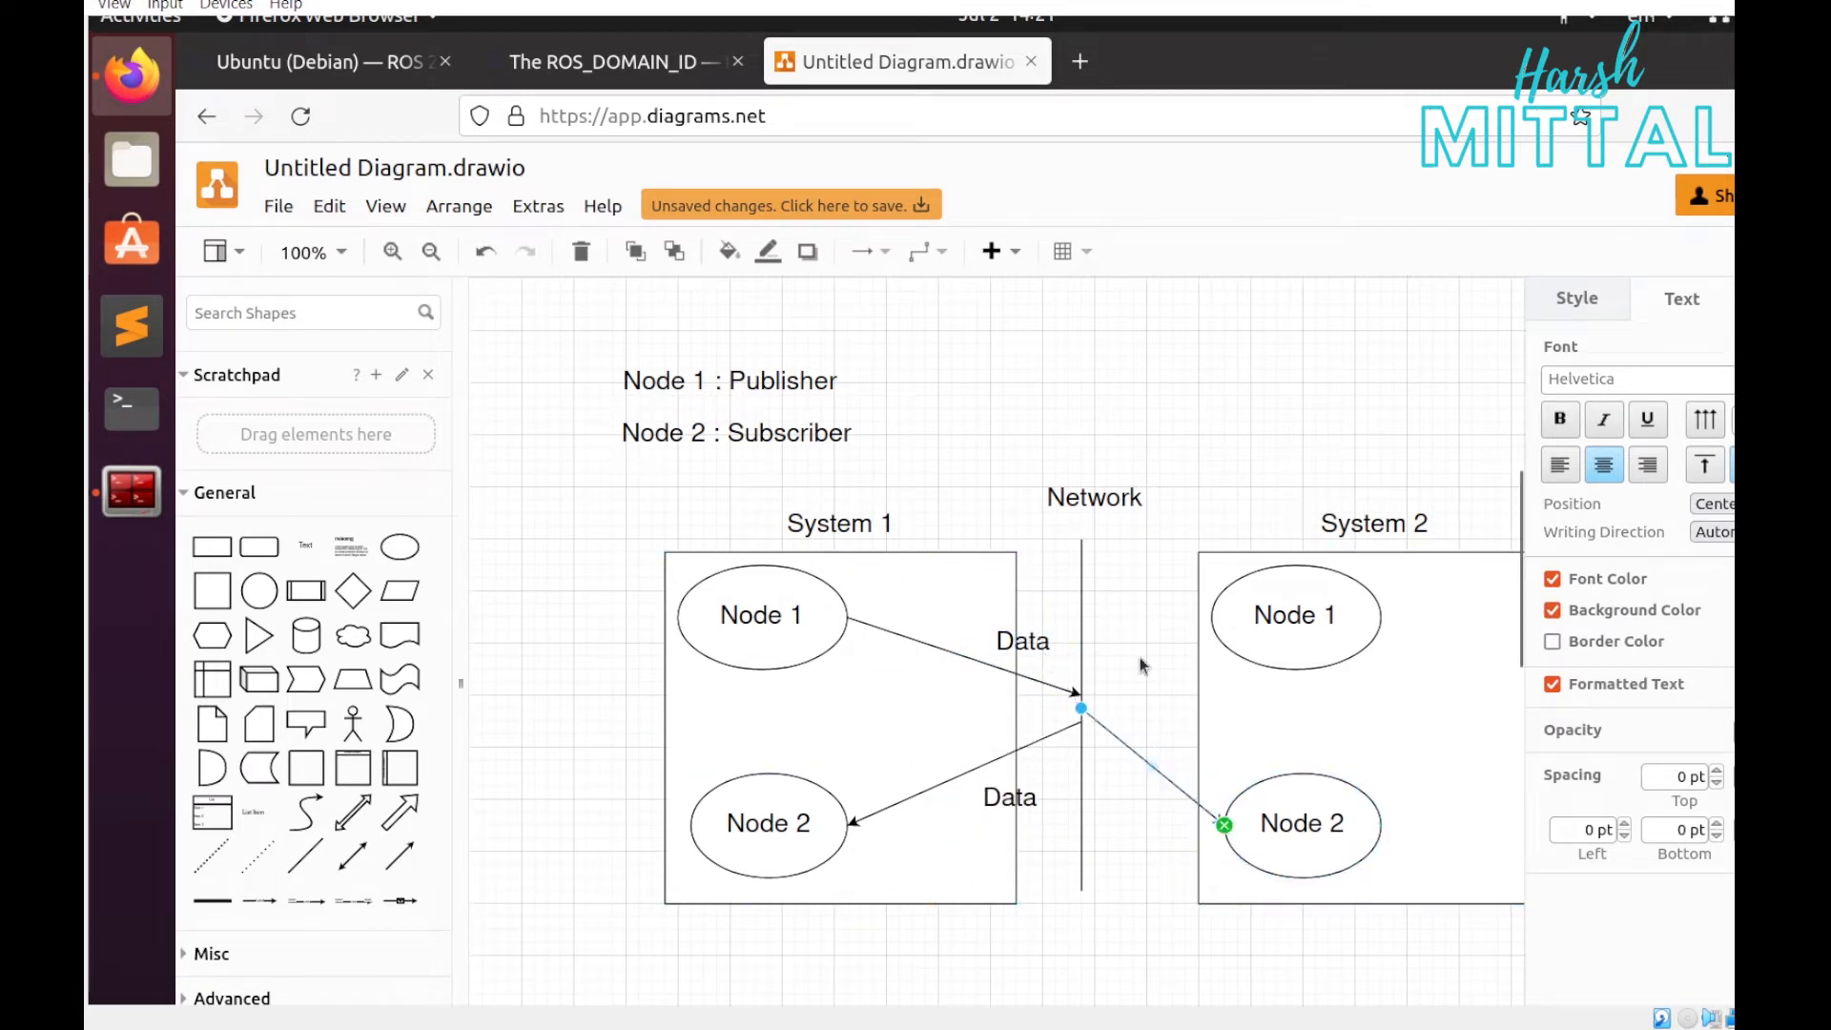
left_click(584, 877)
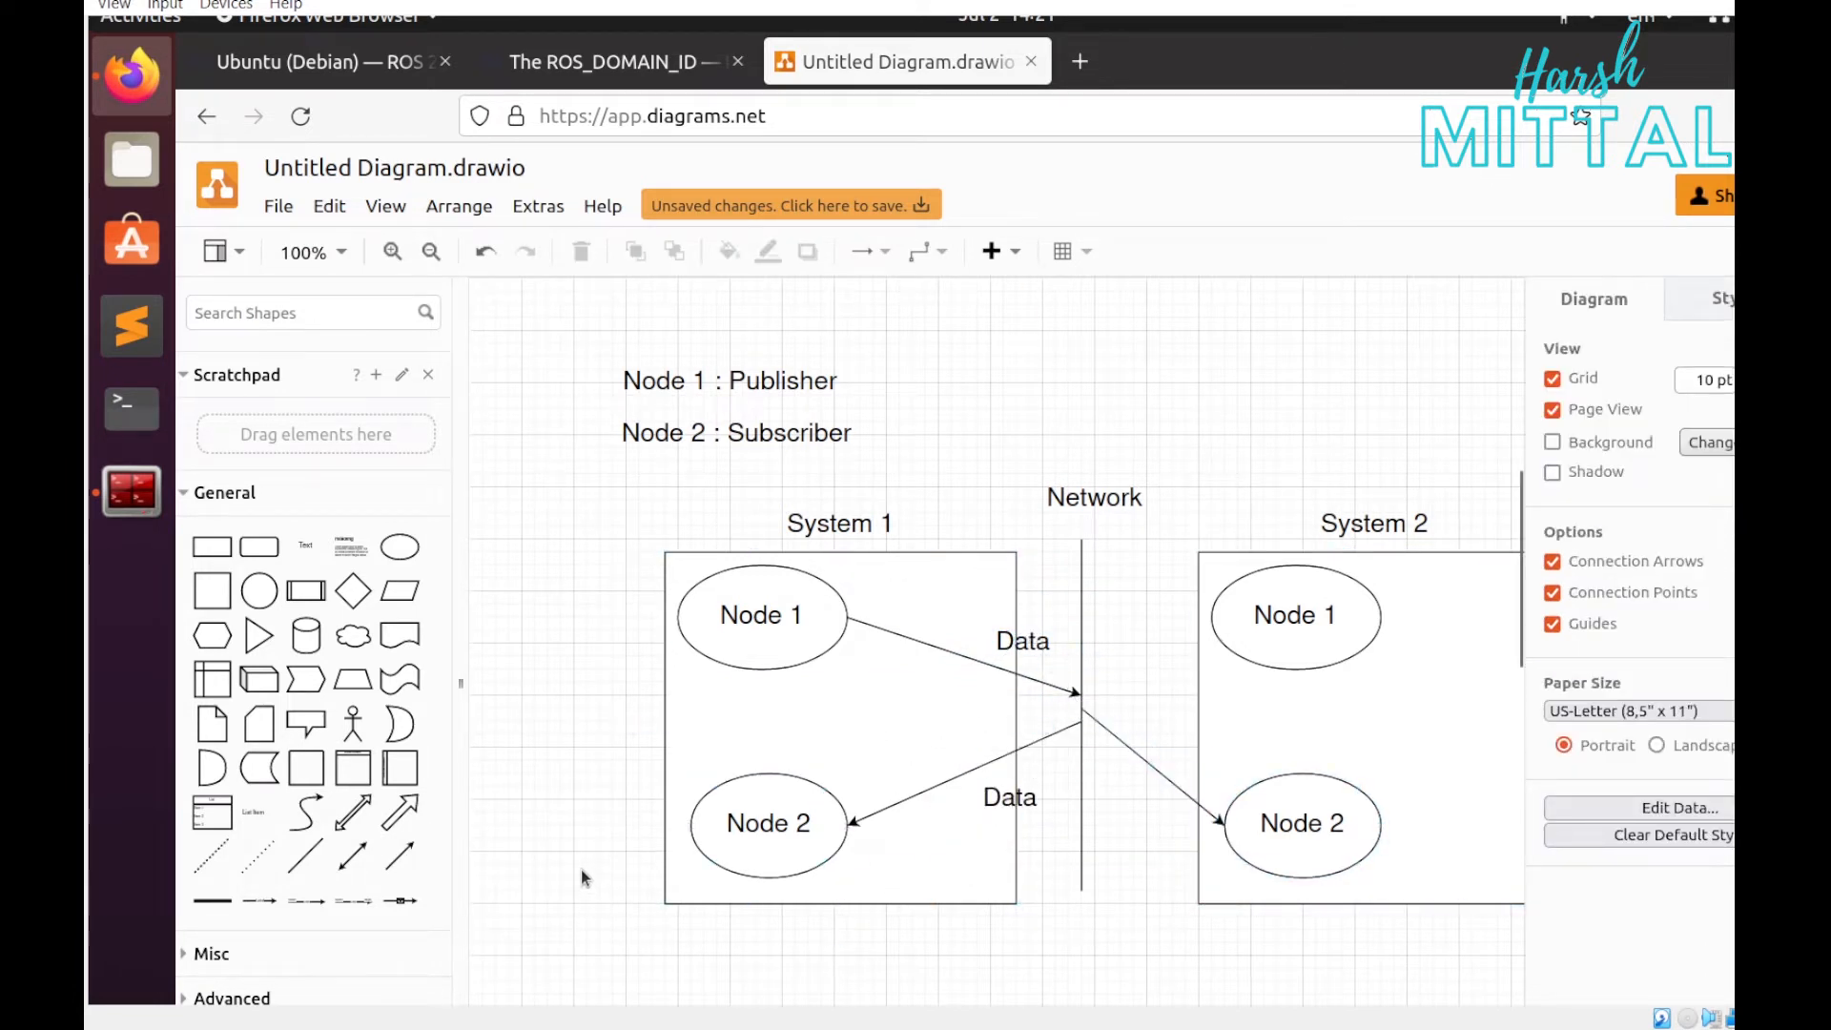
mouse_move(695, 463)
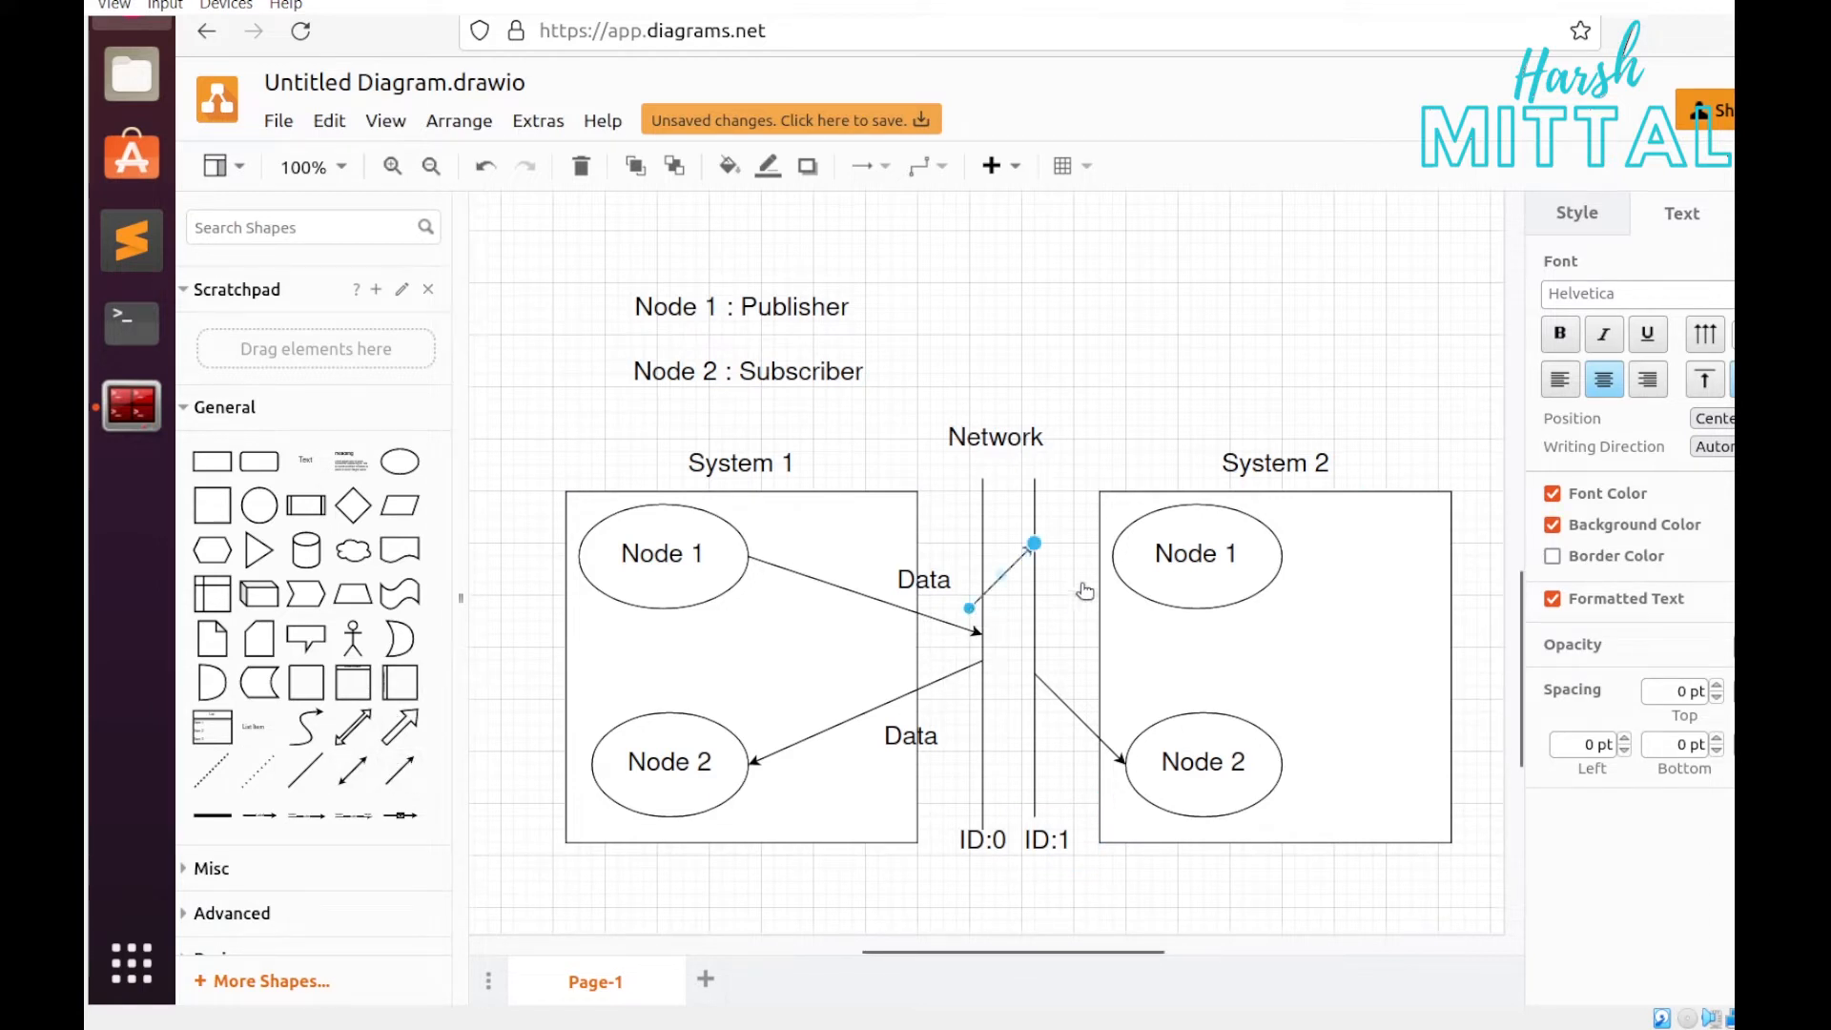
- Reposition the new connector so it runs from the ID:1 network line to System 2's Node 1
left_click(1196, 553)
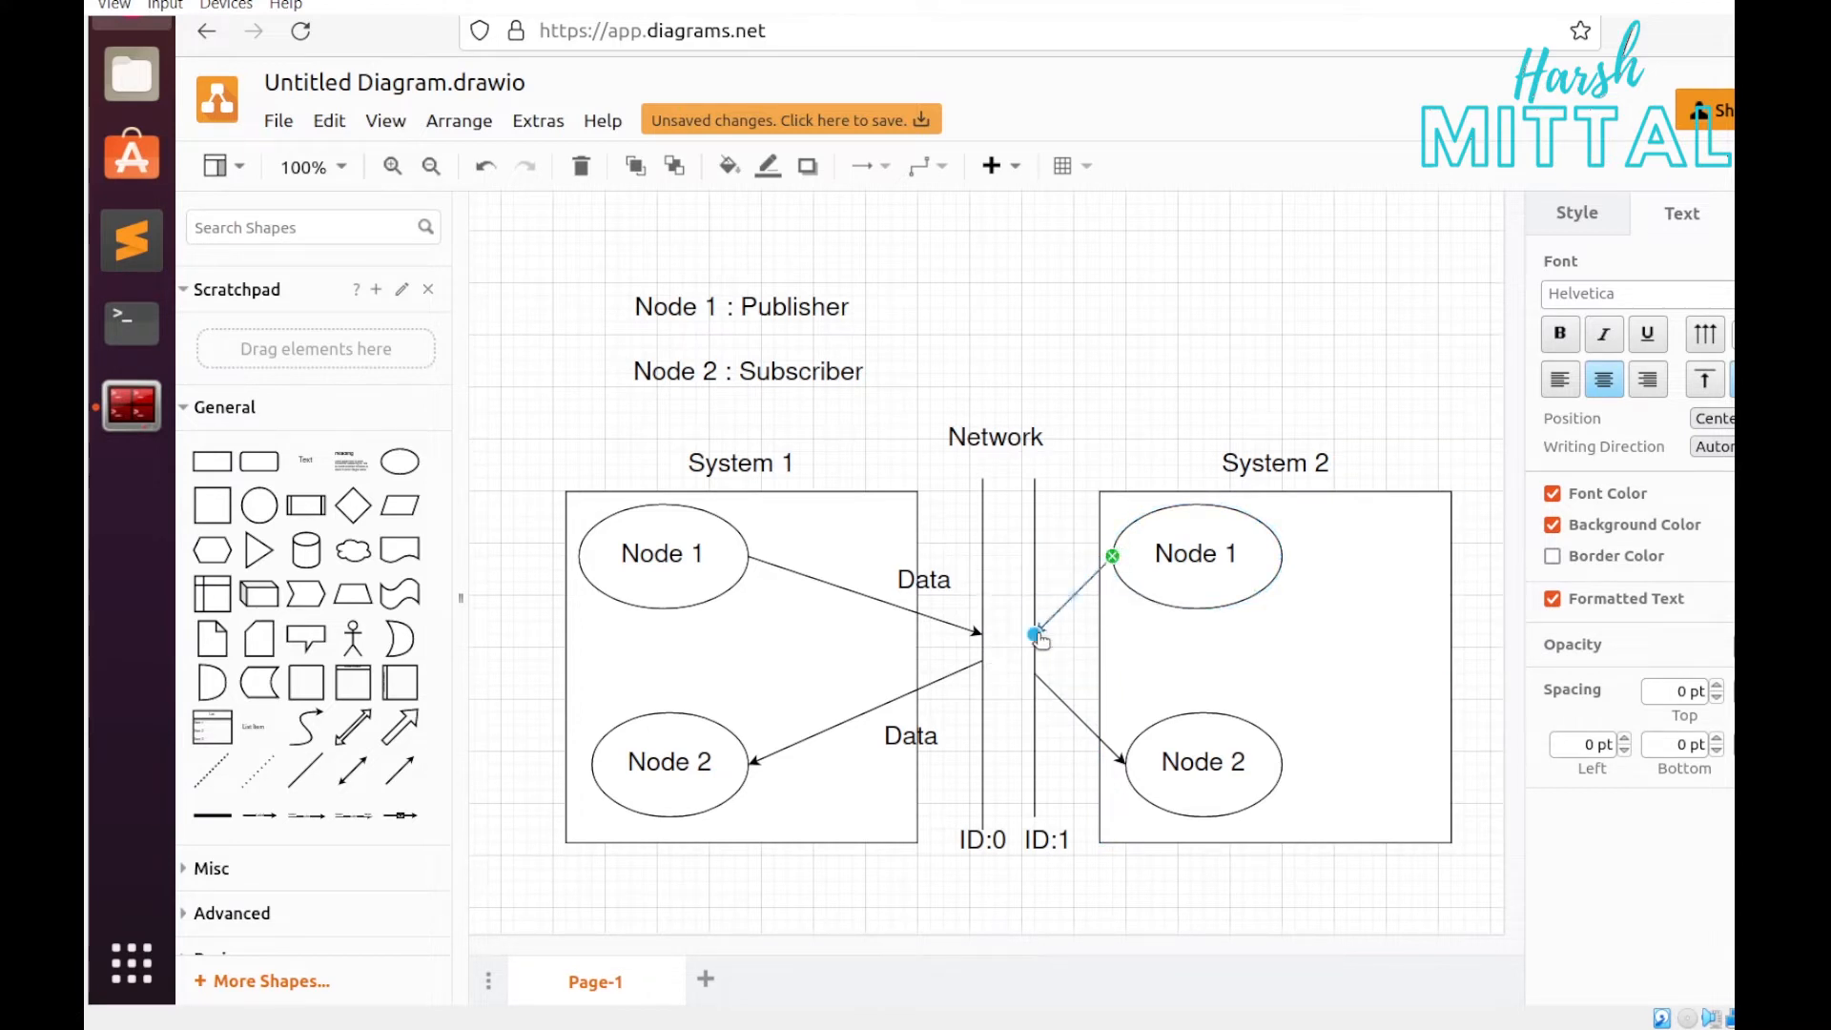
mouse_move(1019, 494)
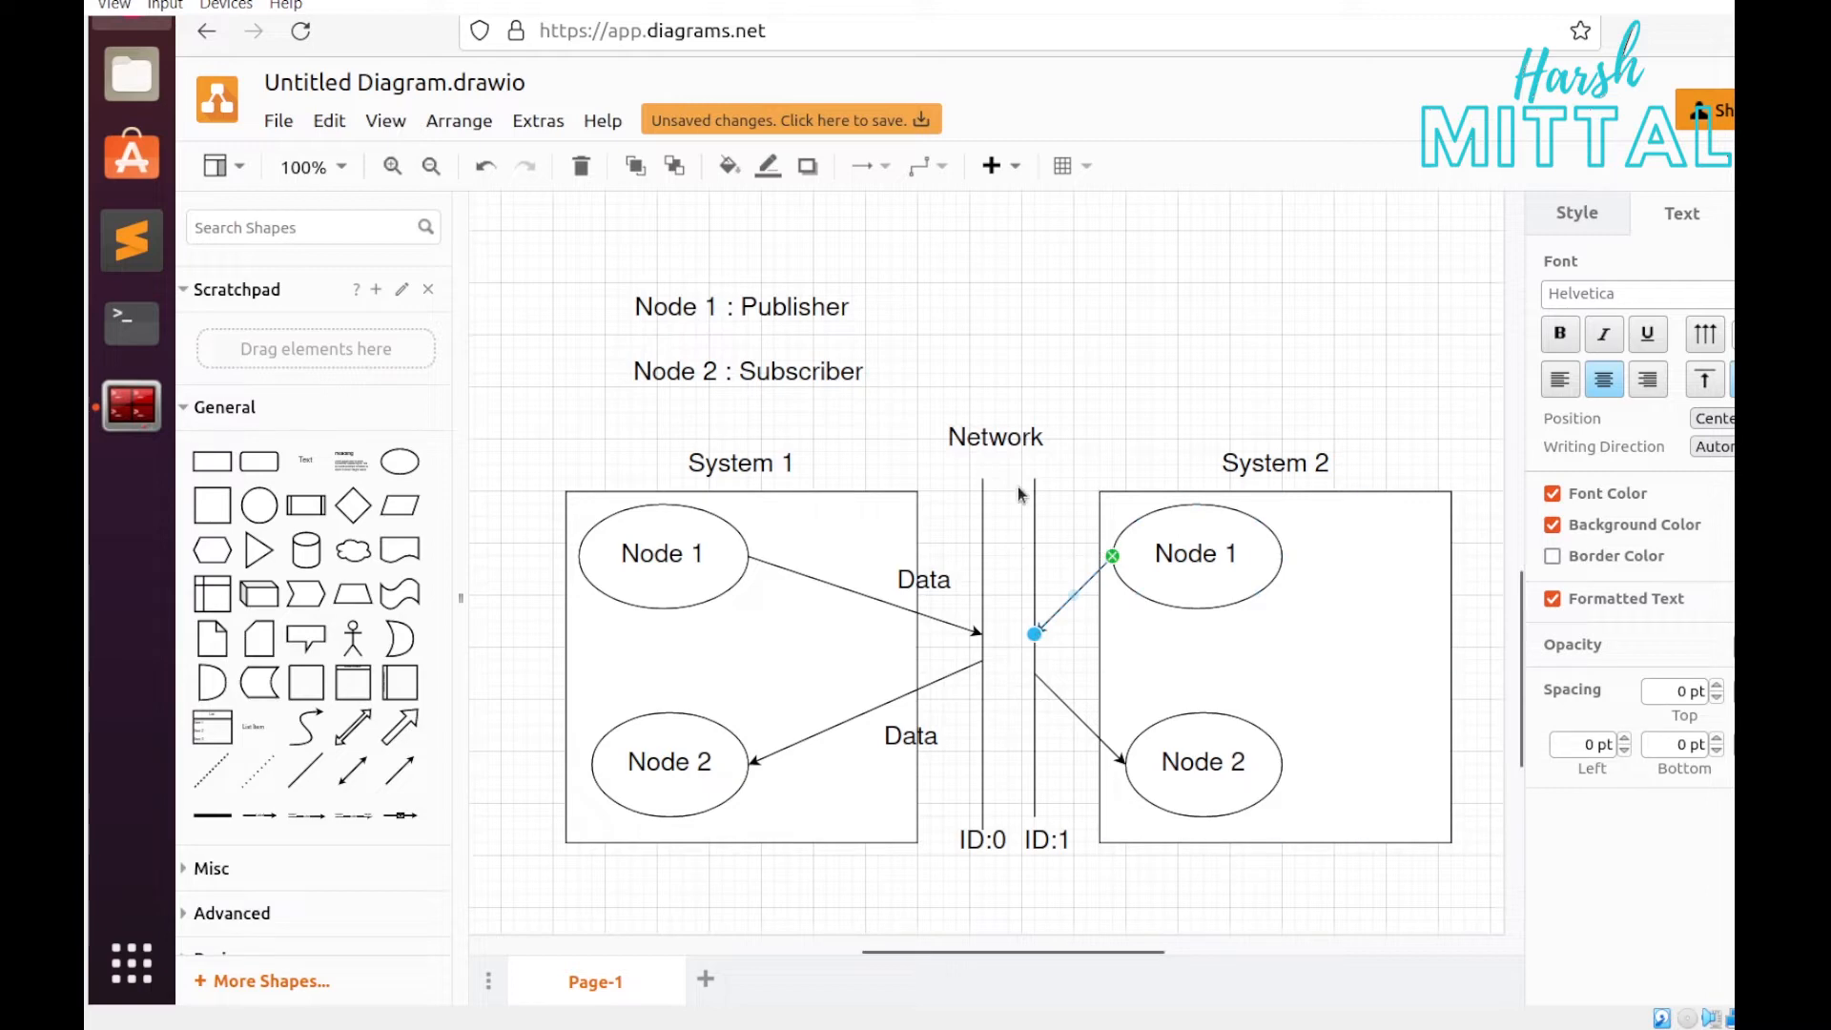
mouse_move(1019, 494)
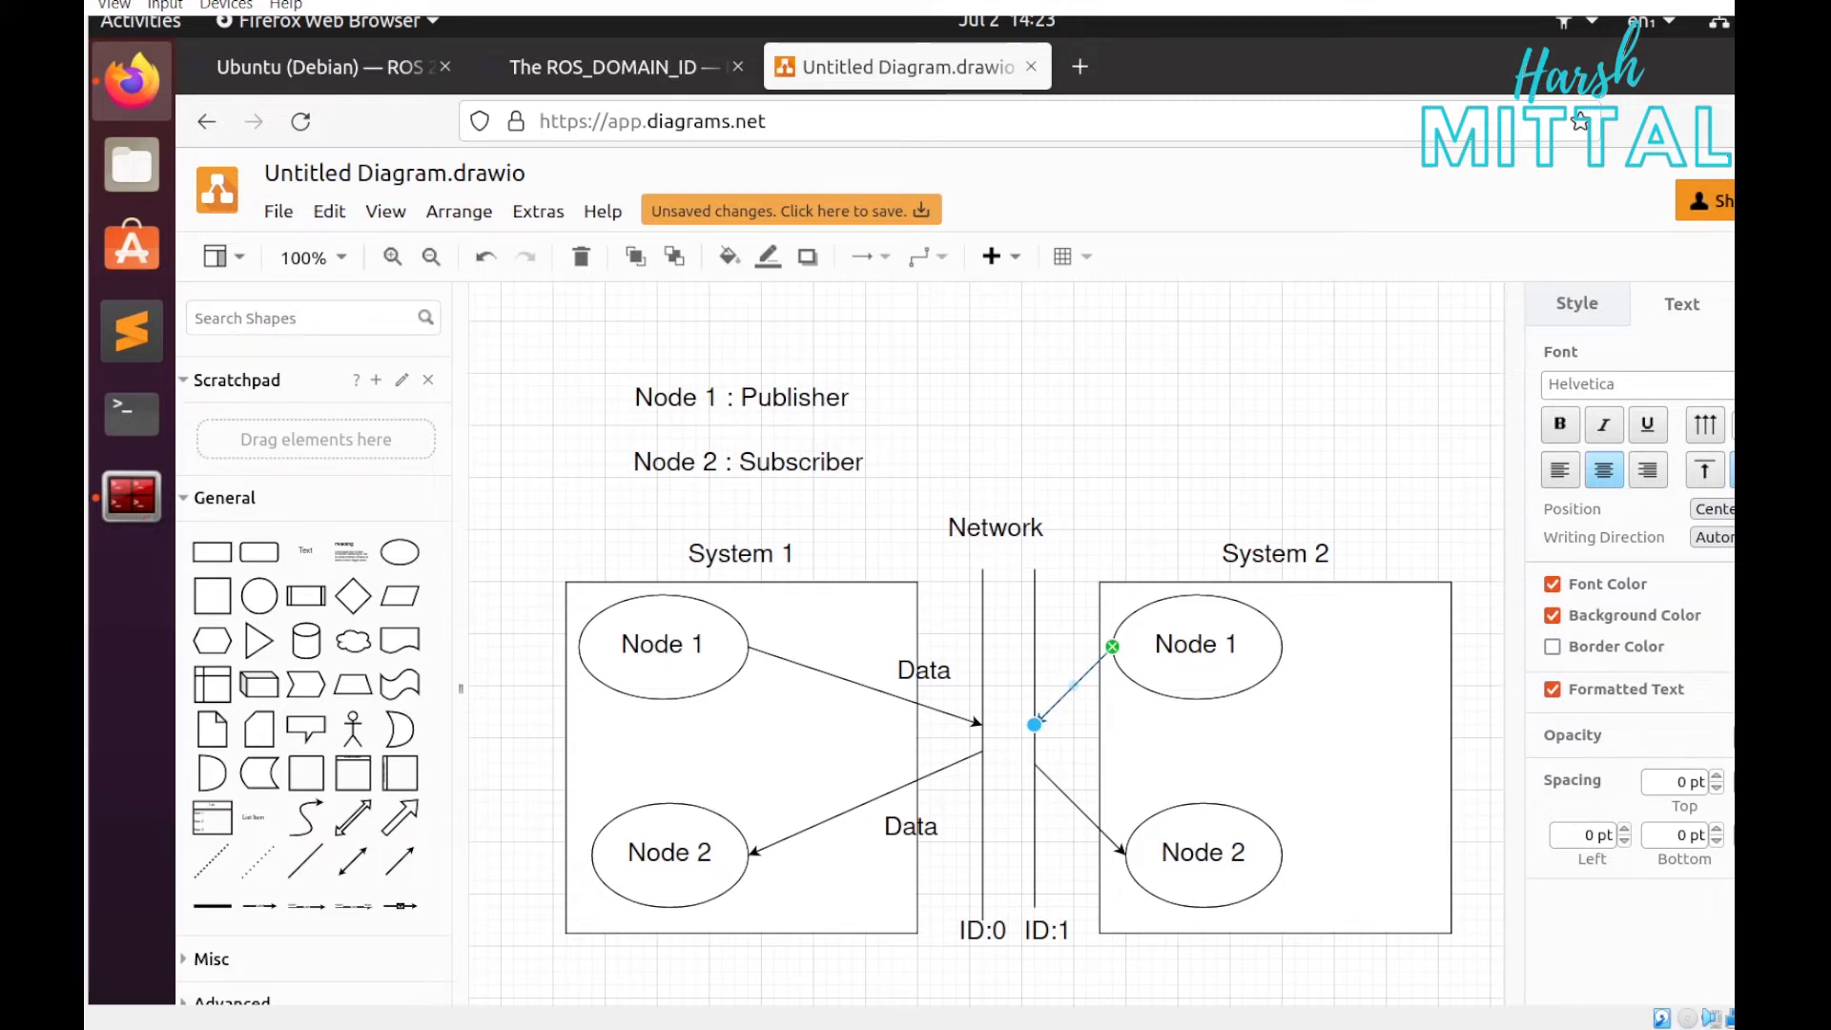
mouse_move(961, 380)
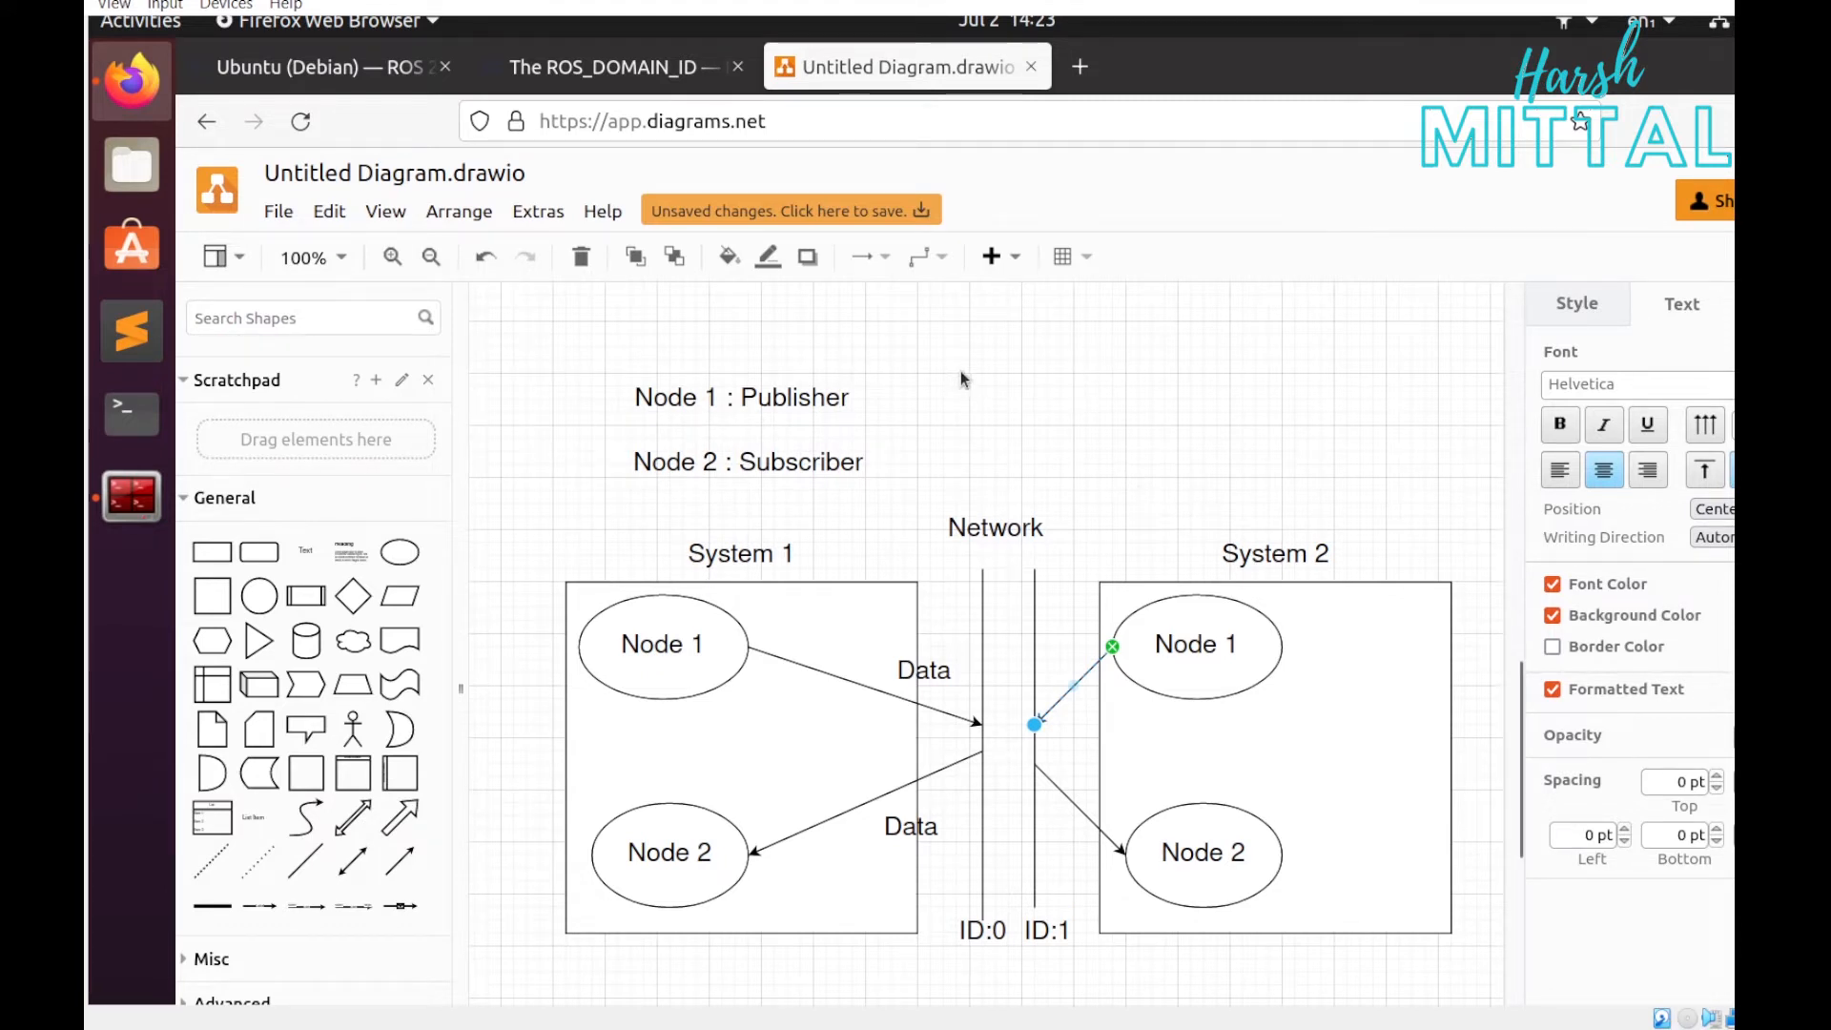
left_click(601, 67)
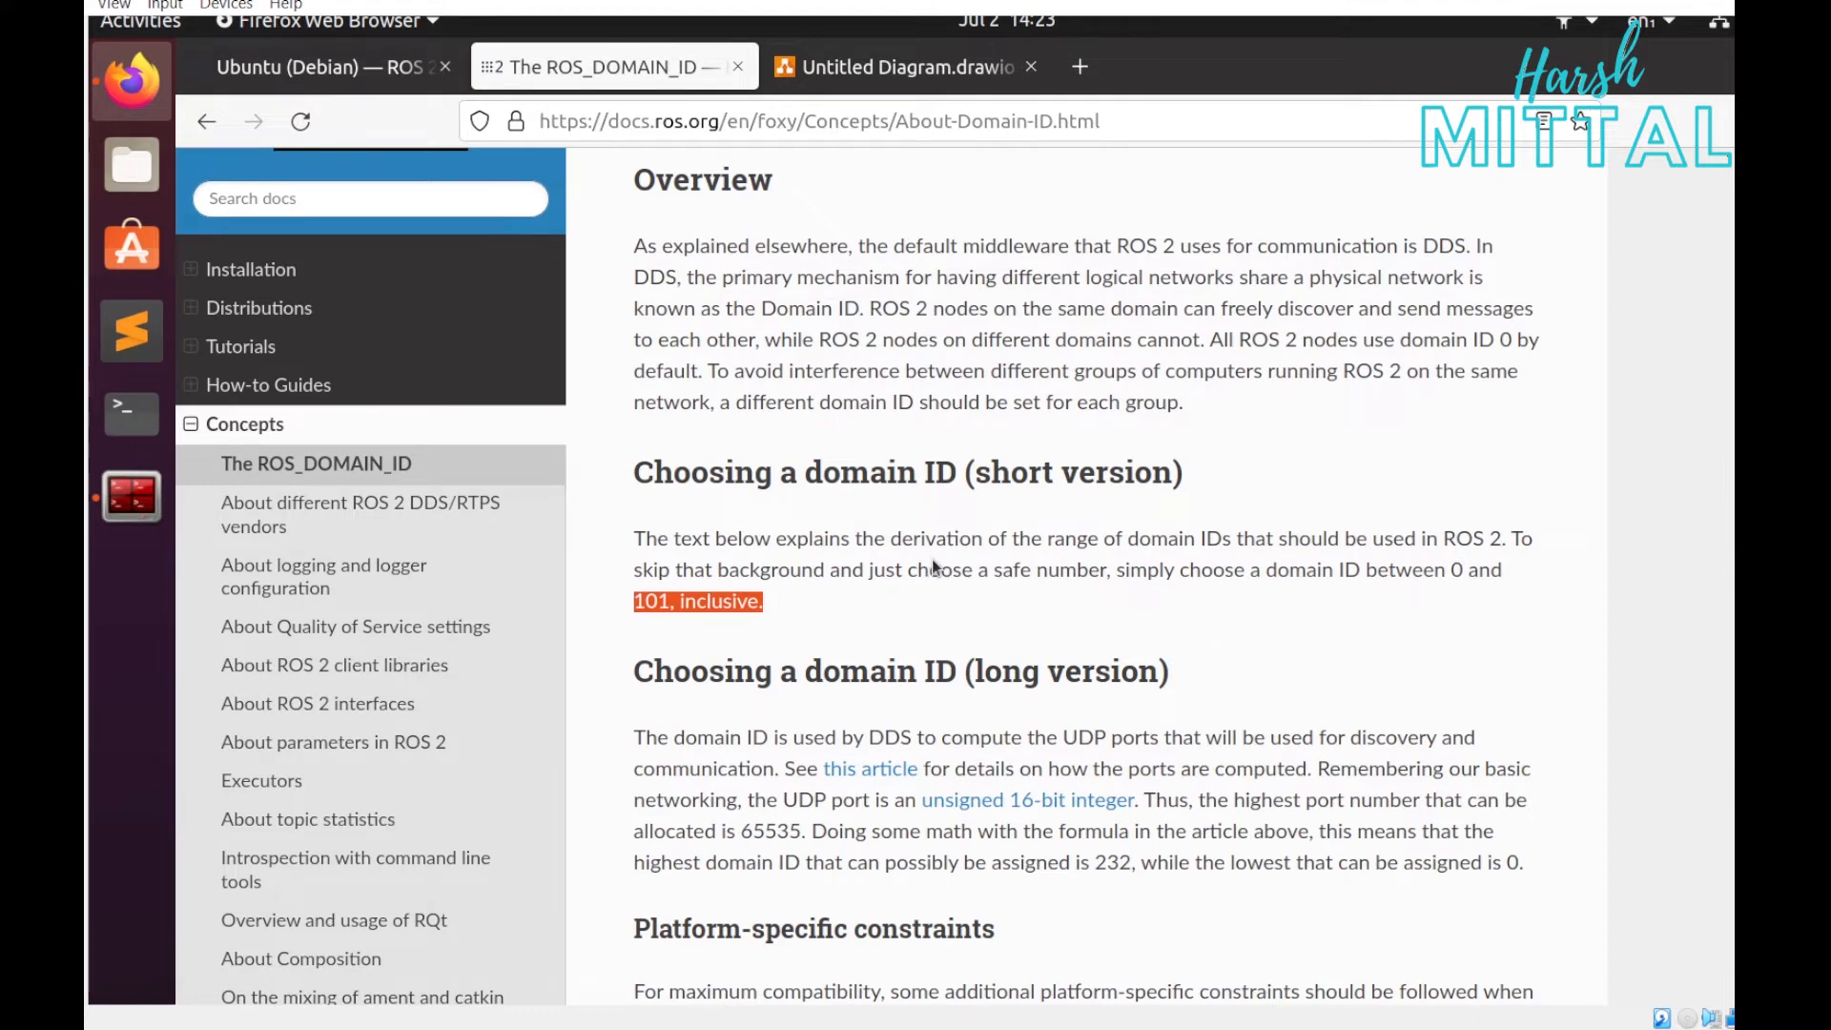
- Read down the ROS_DOMAIN_ID page to the Linux ephemeral-port note and highlight the 0-101 domain range
scroll("down", 3)
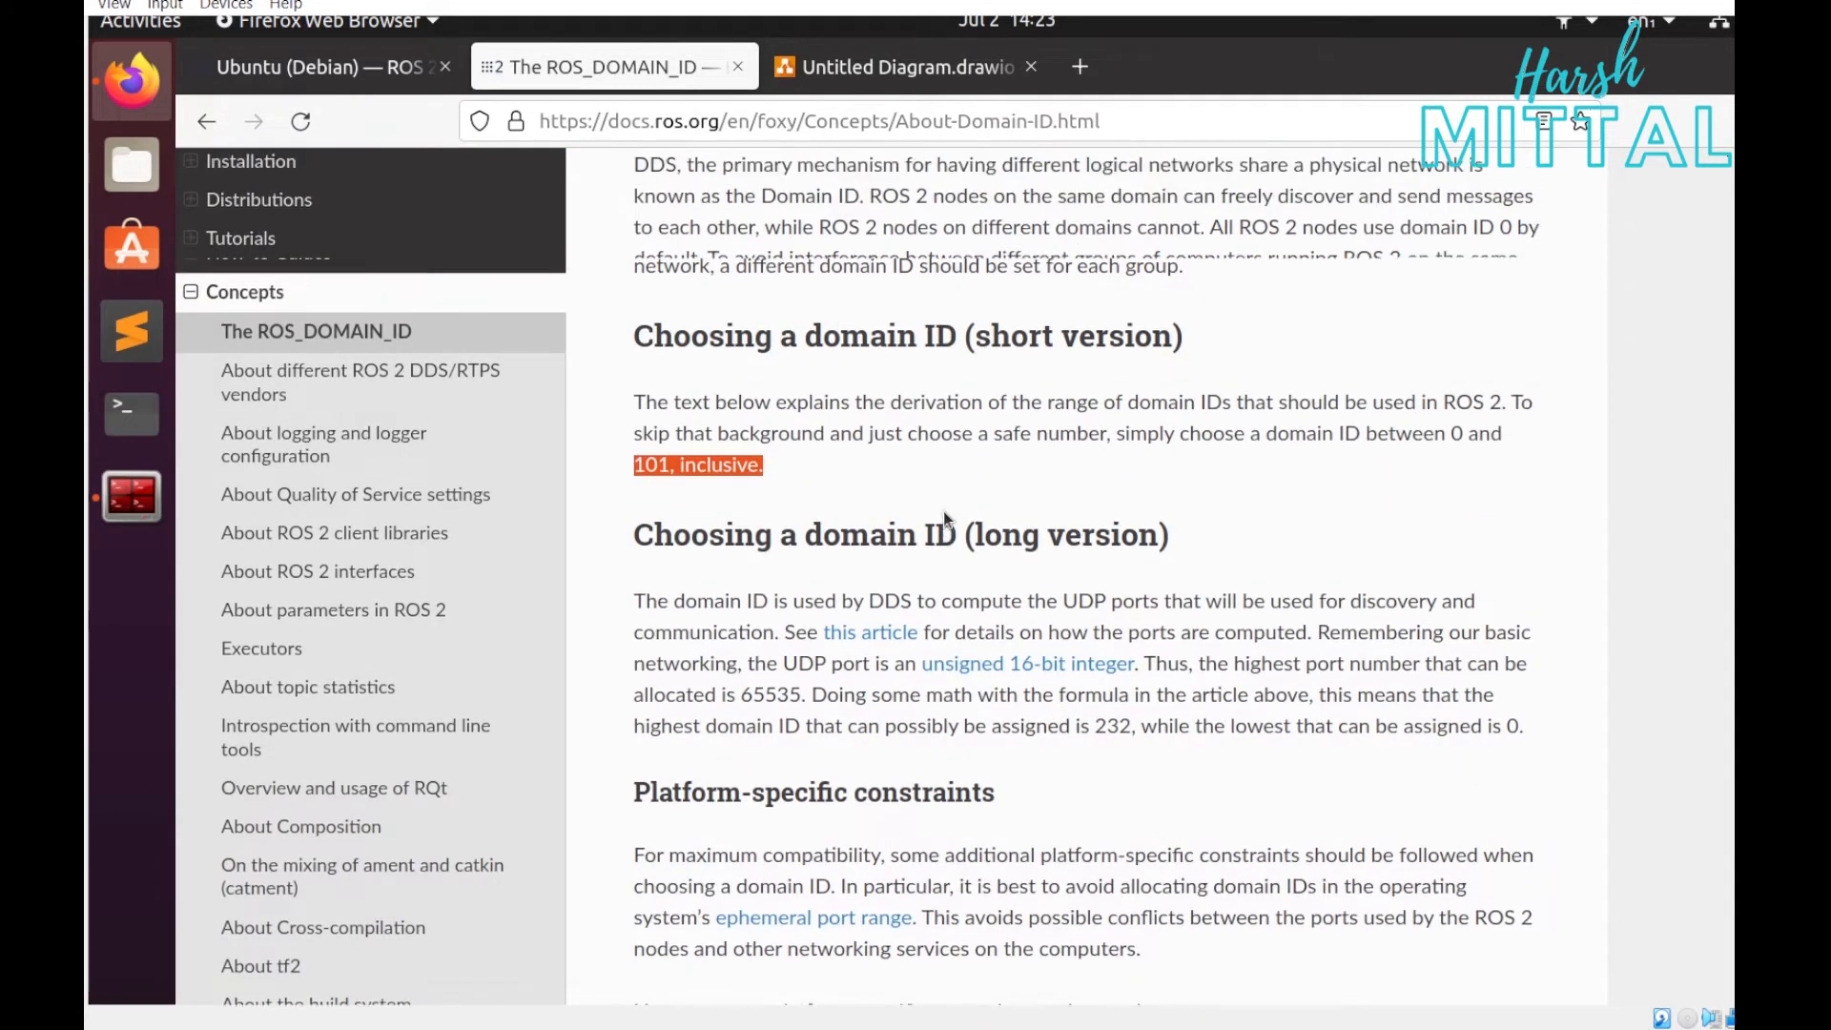
scroll("up", 3)
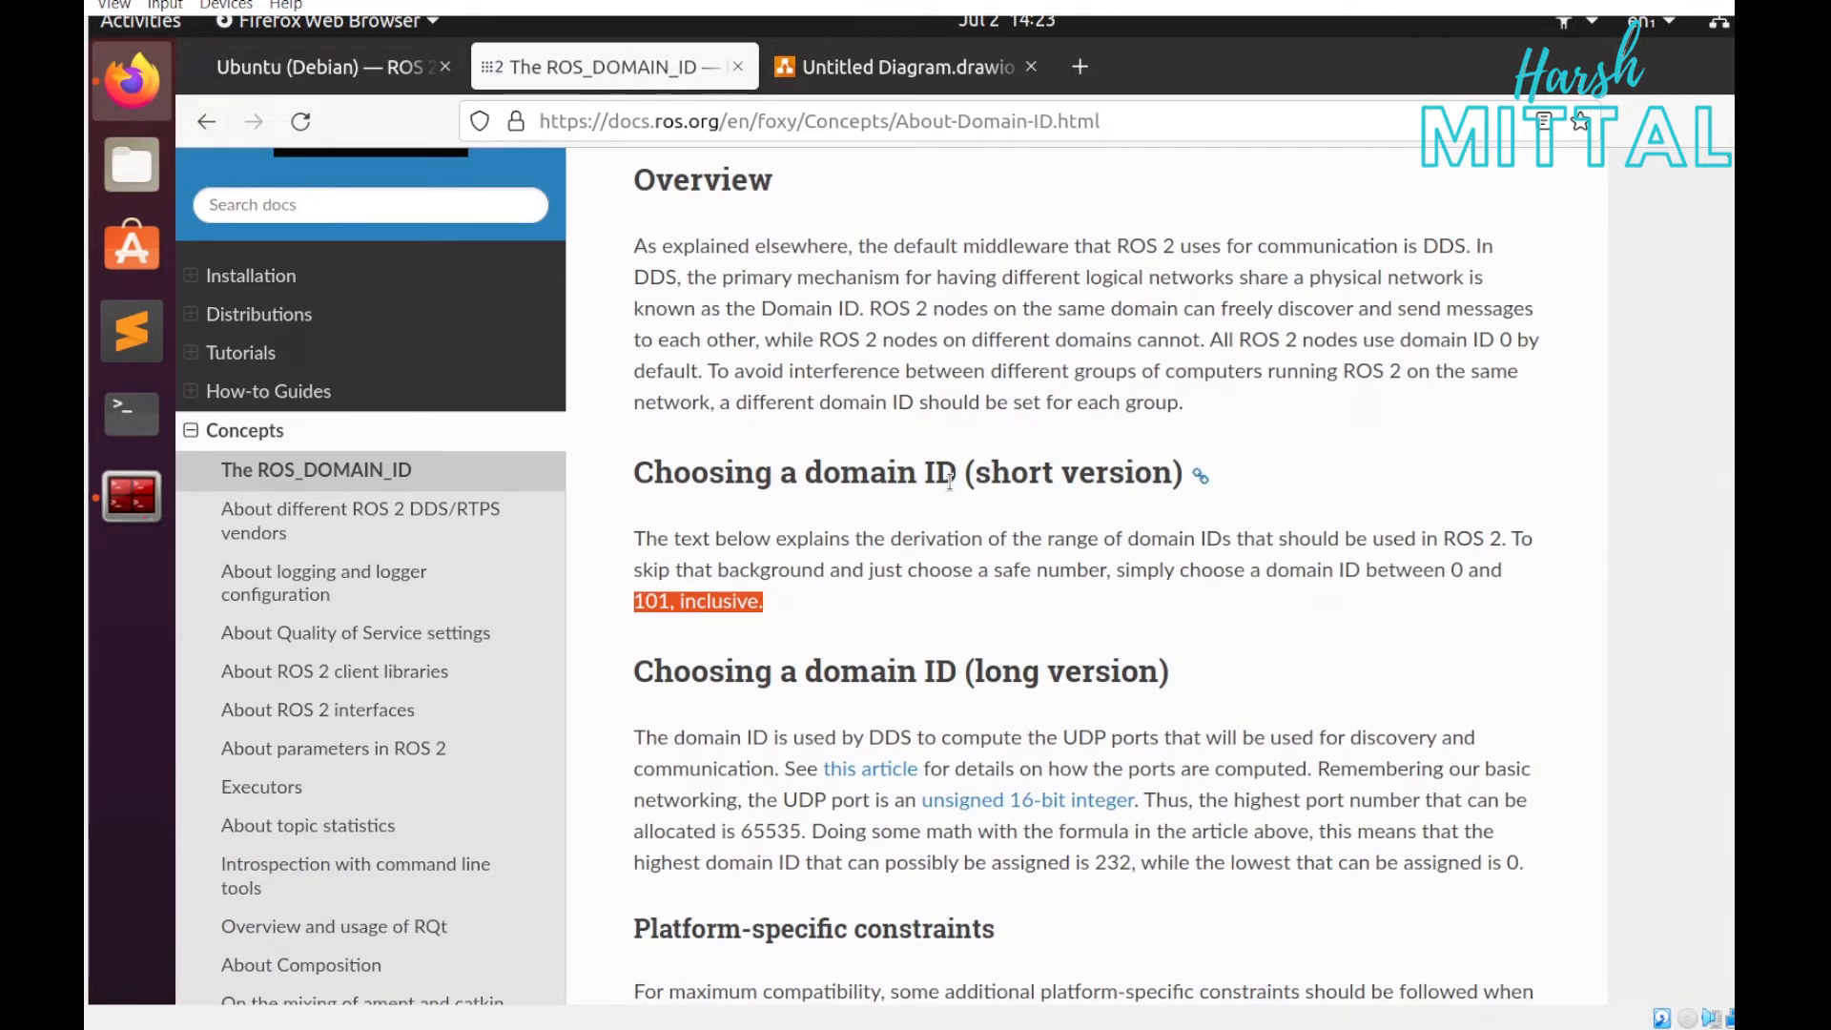
scroll("down", 3)
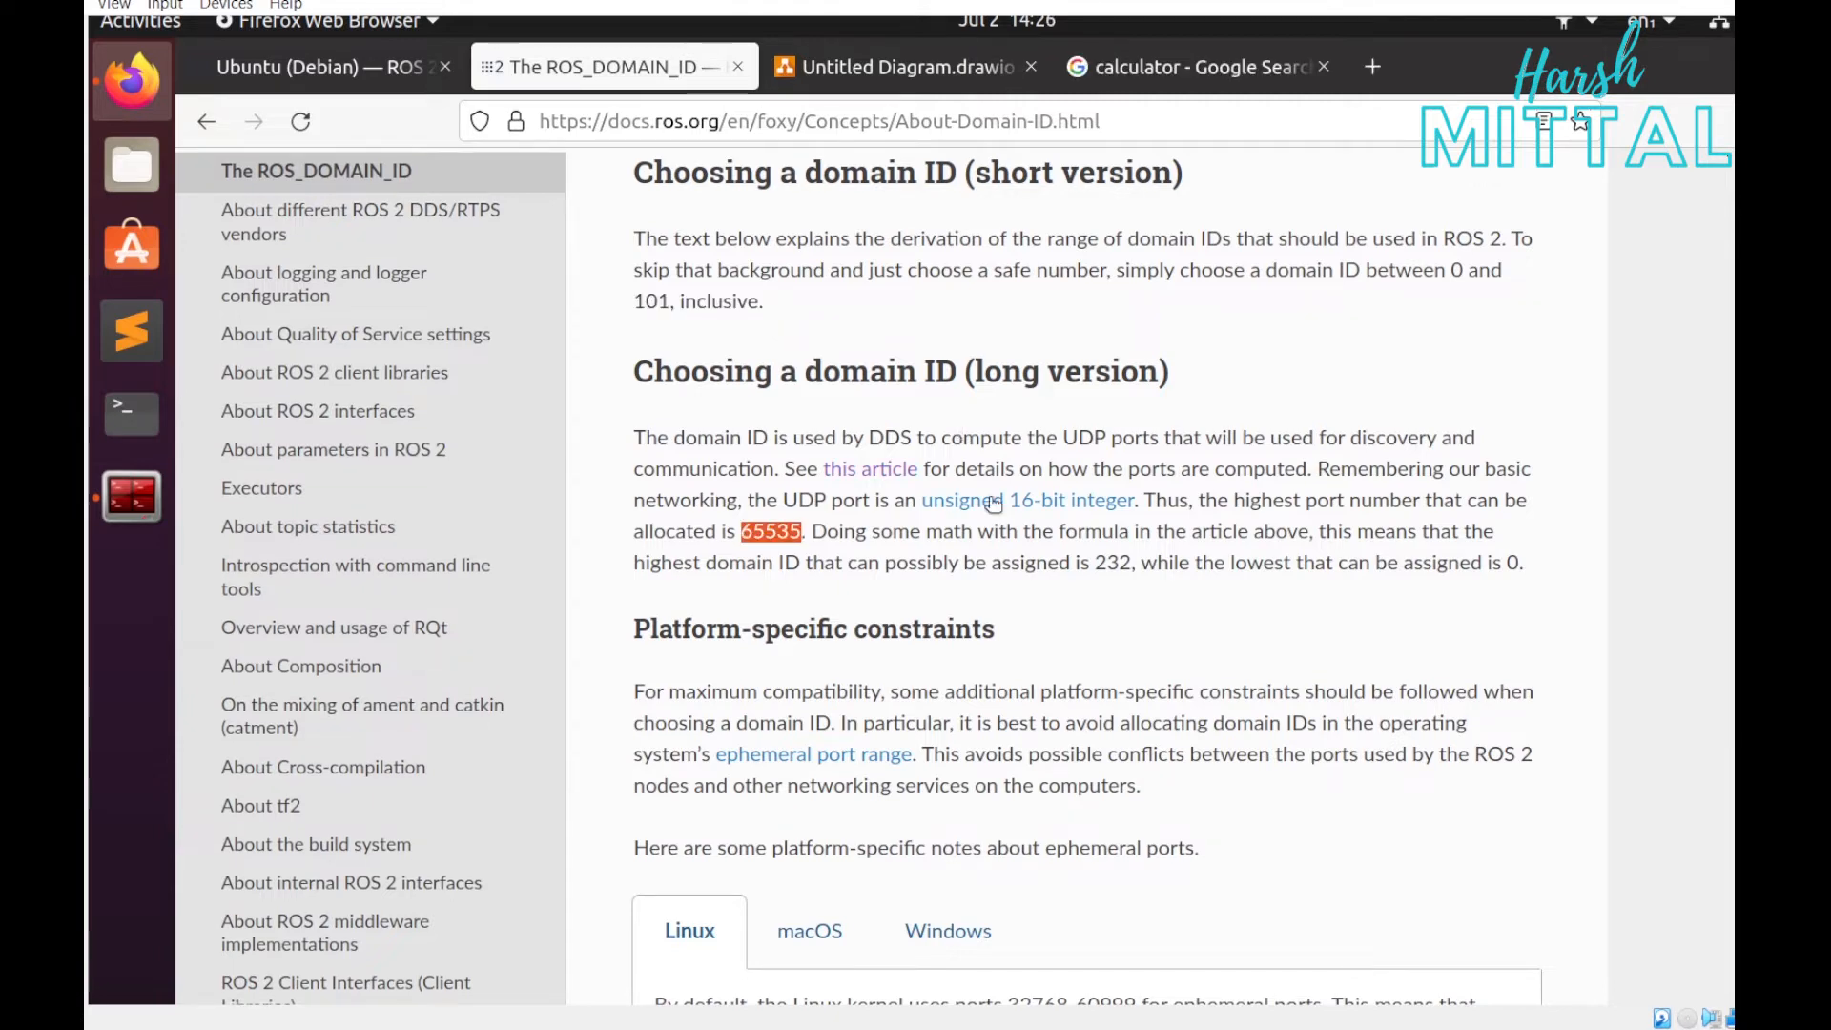
scroll("down", 3)
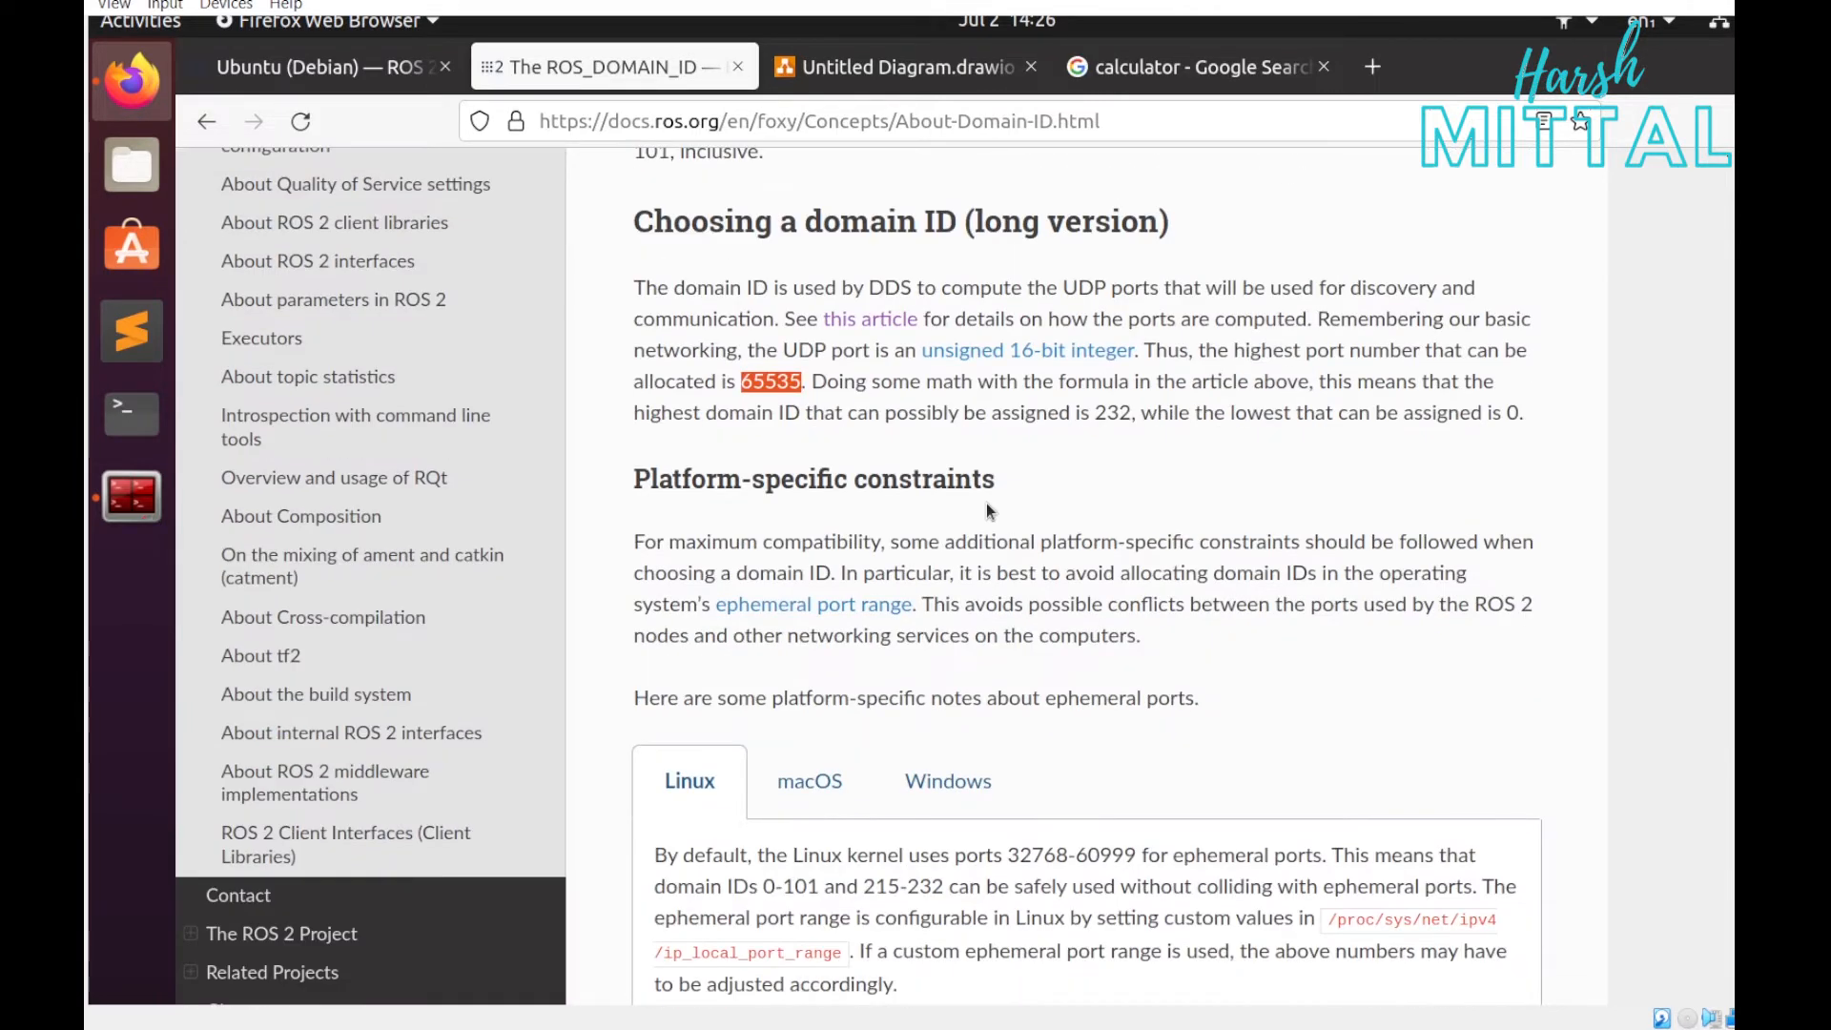
scroll("down", 3)
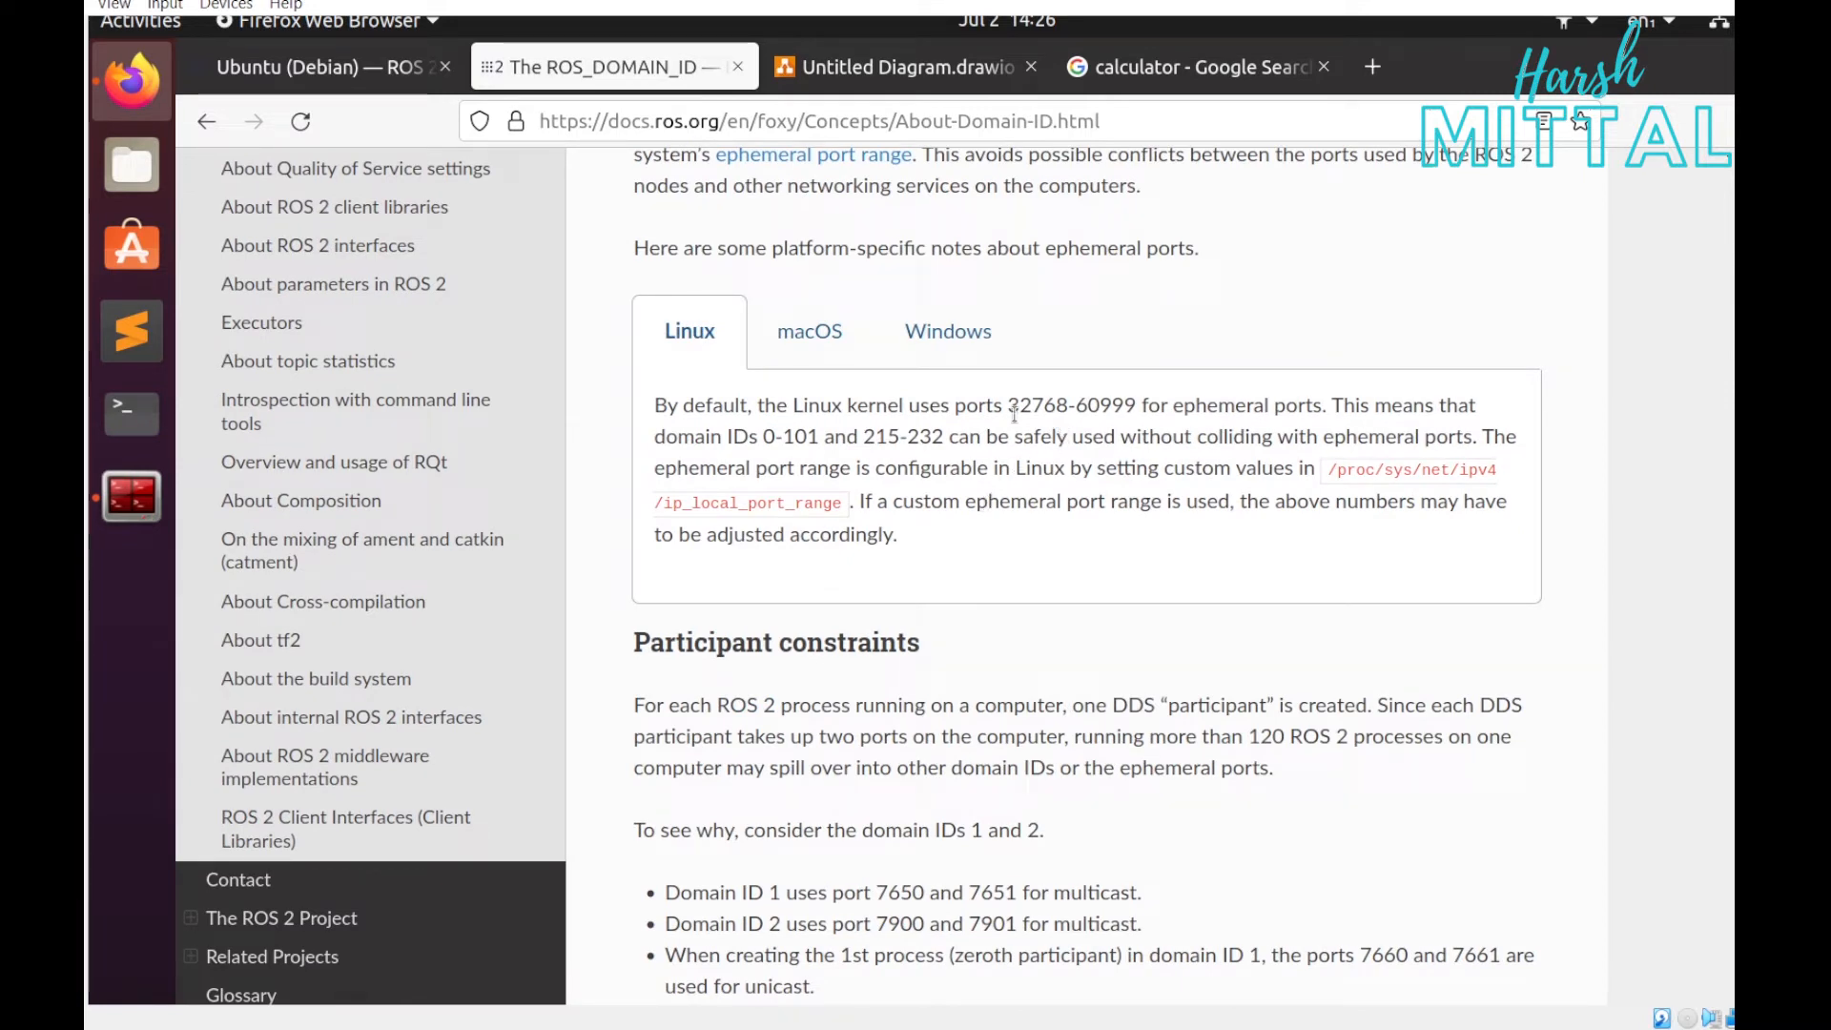
left_click(1324, 67)
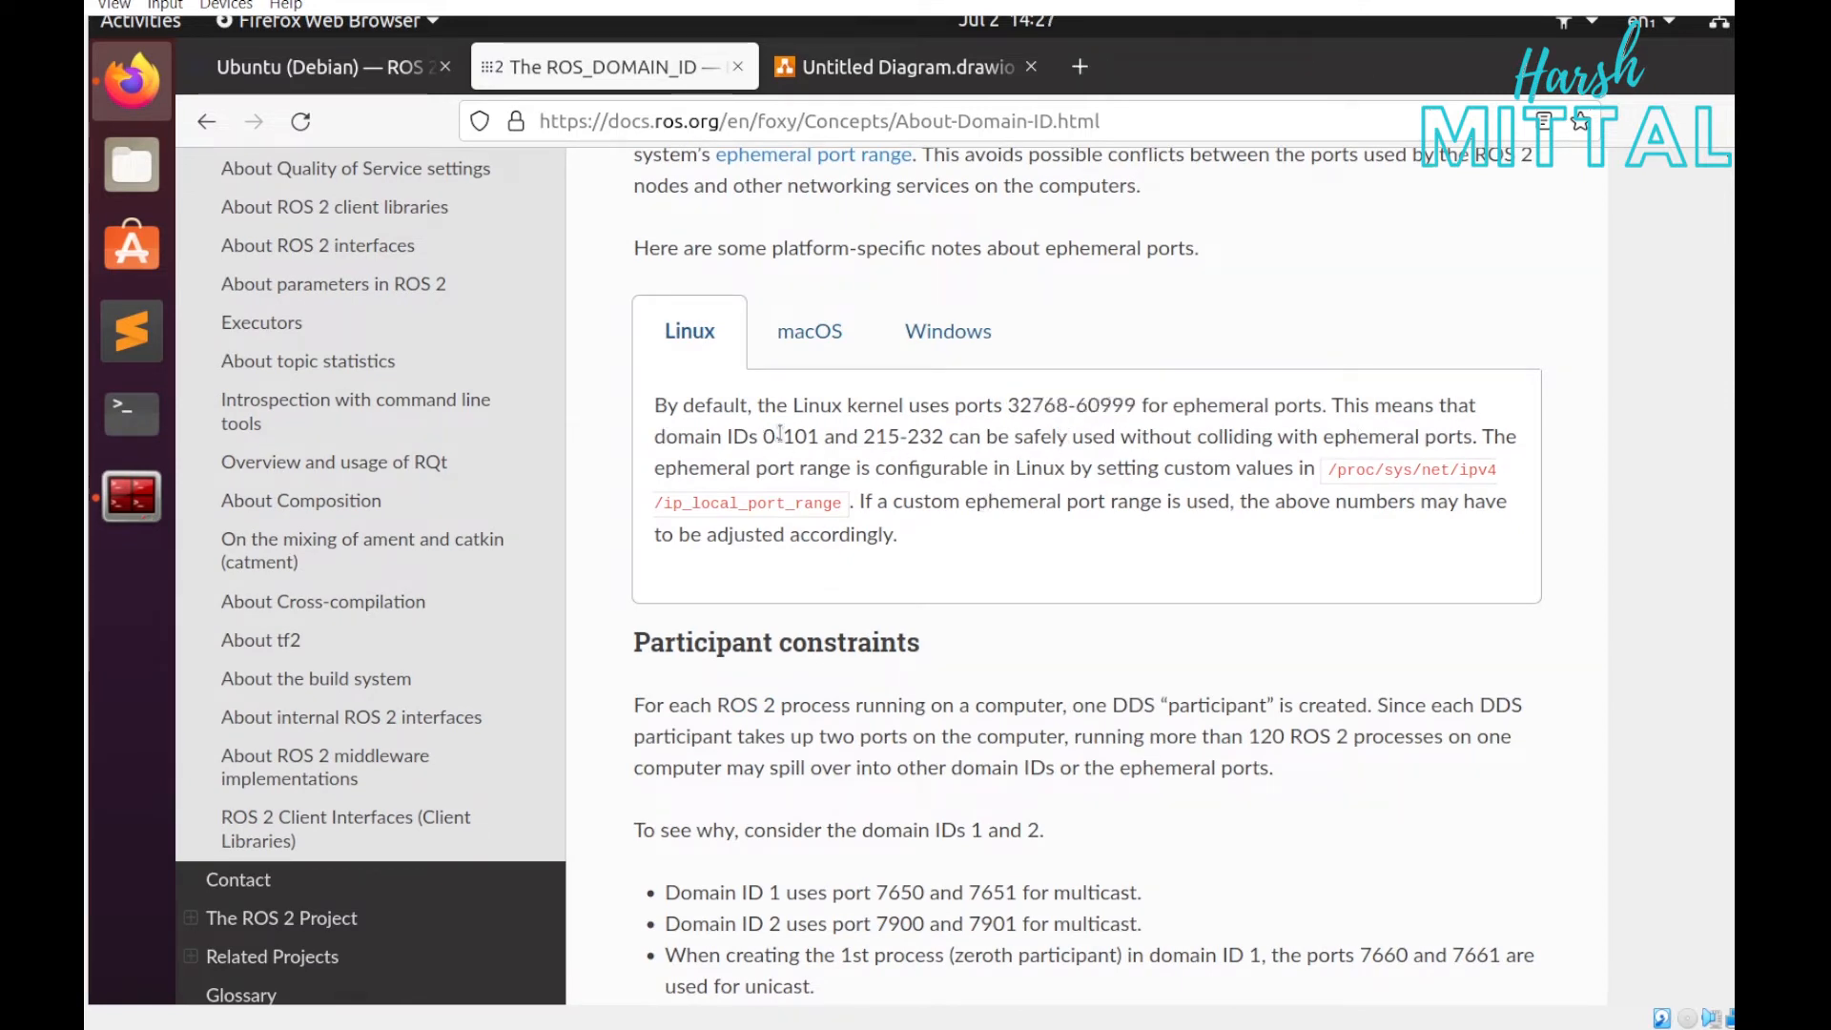
mouse_move(1063, 440)
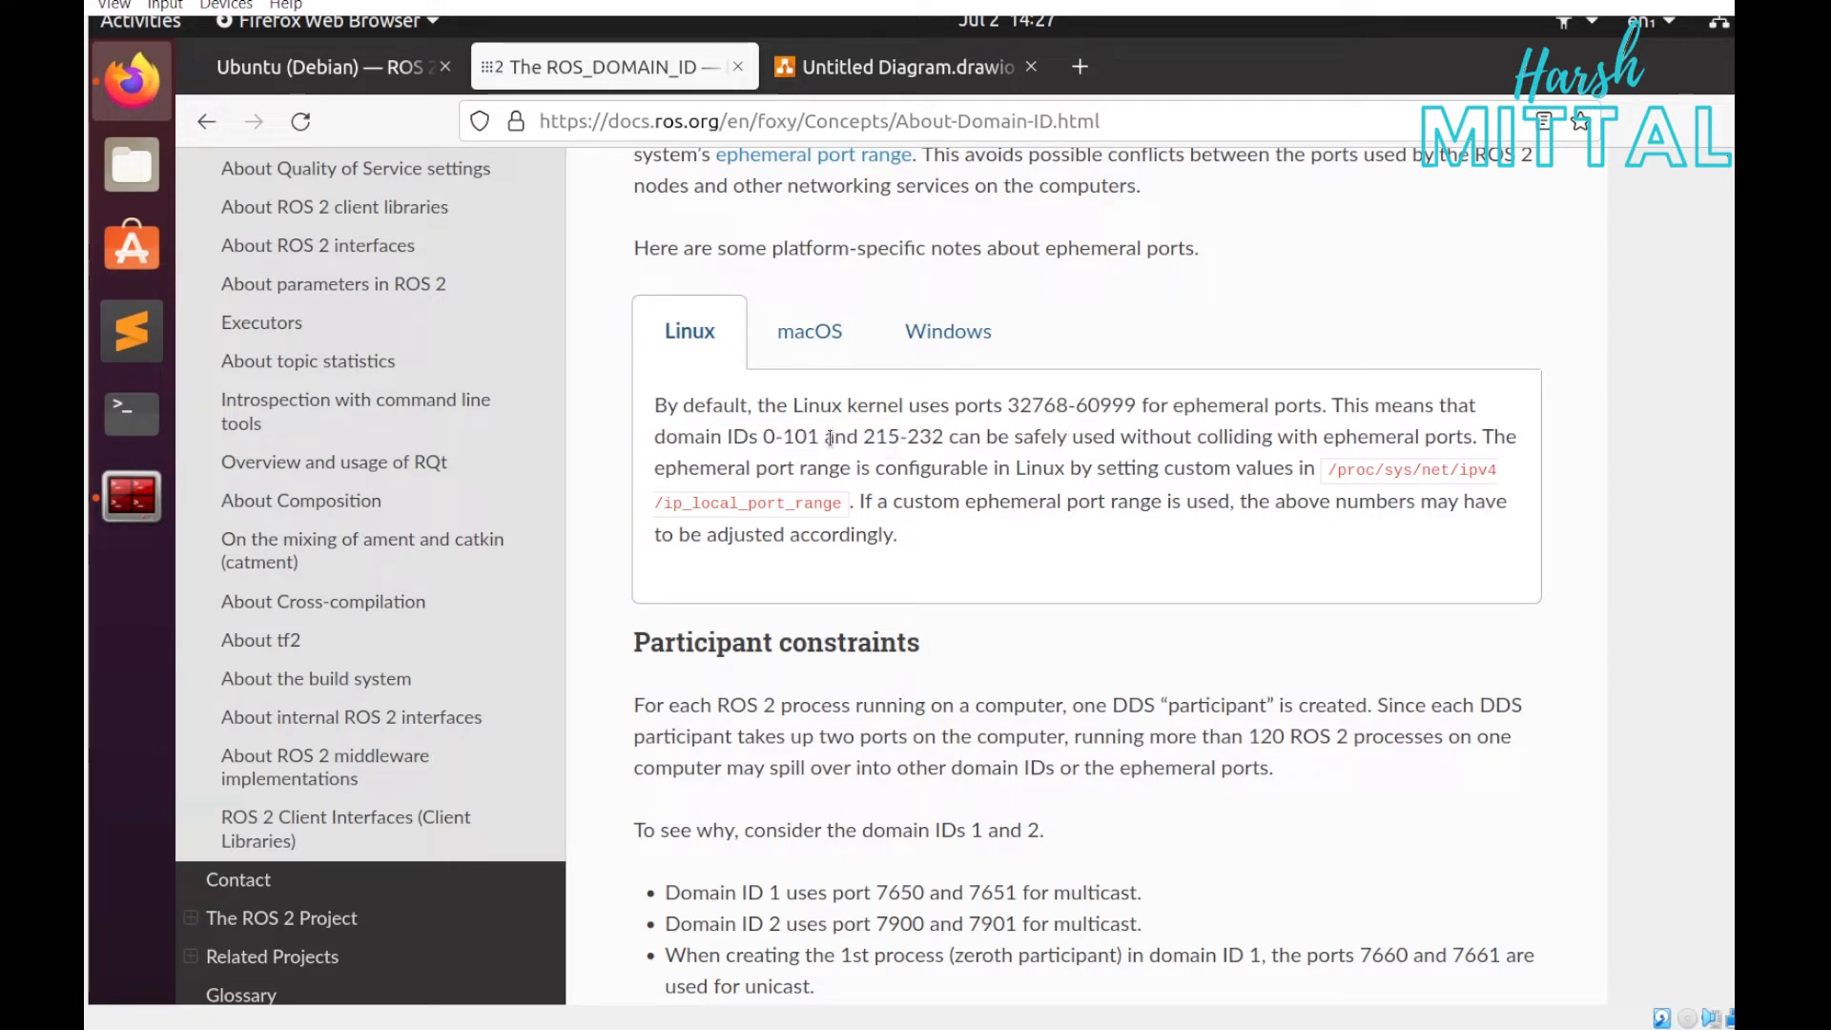
double_click(792, 435)
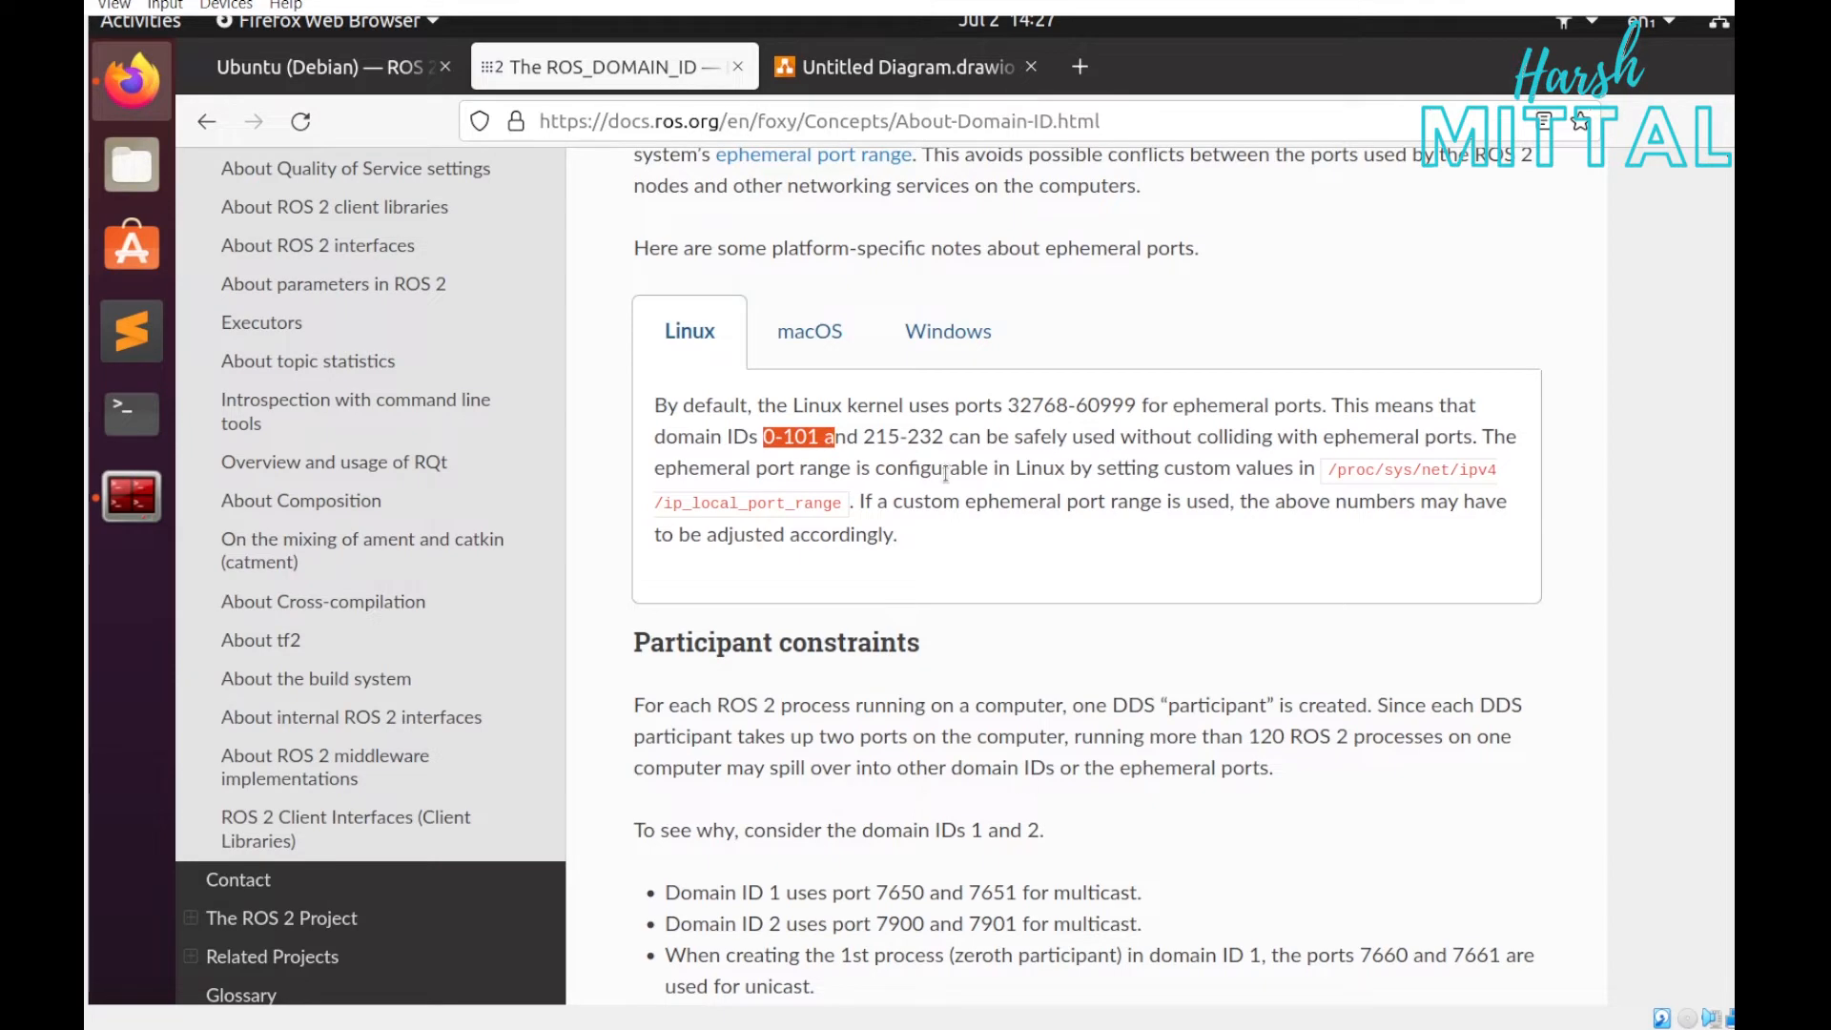
scroll("down", 3)
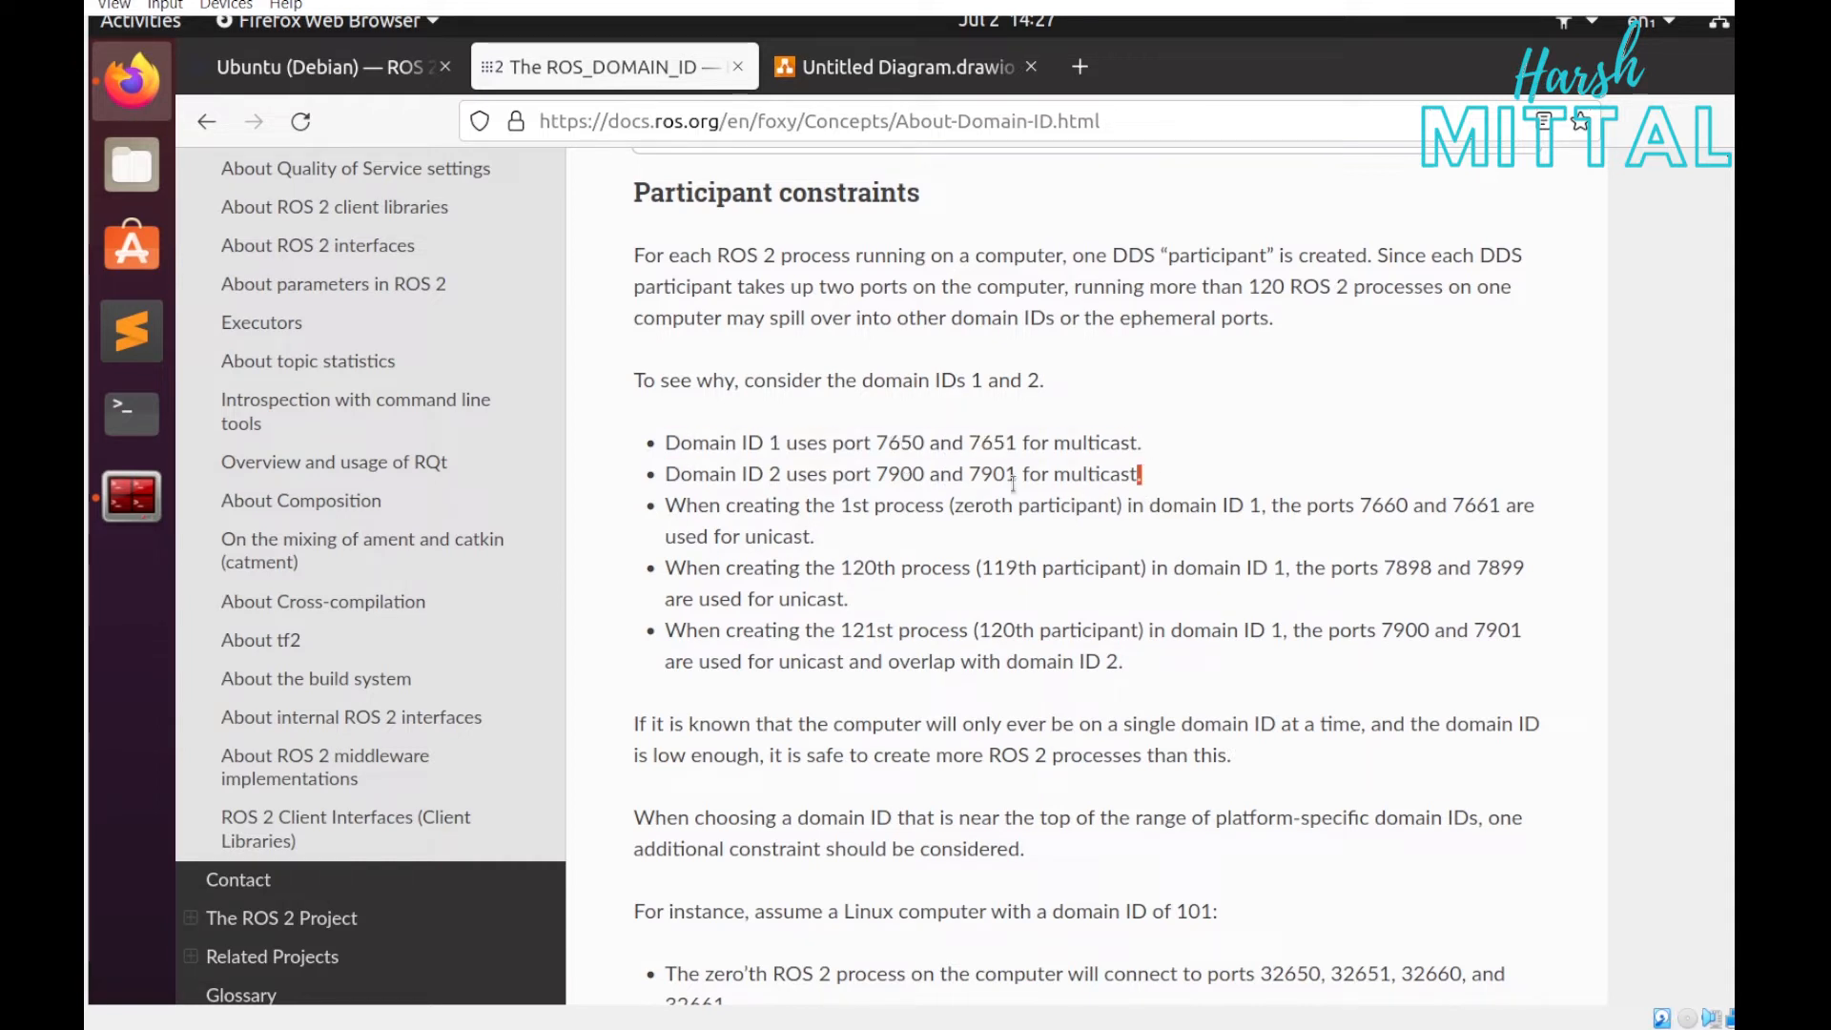
triple_click(902, 473)
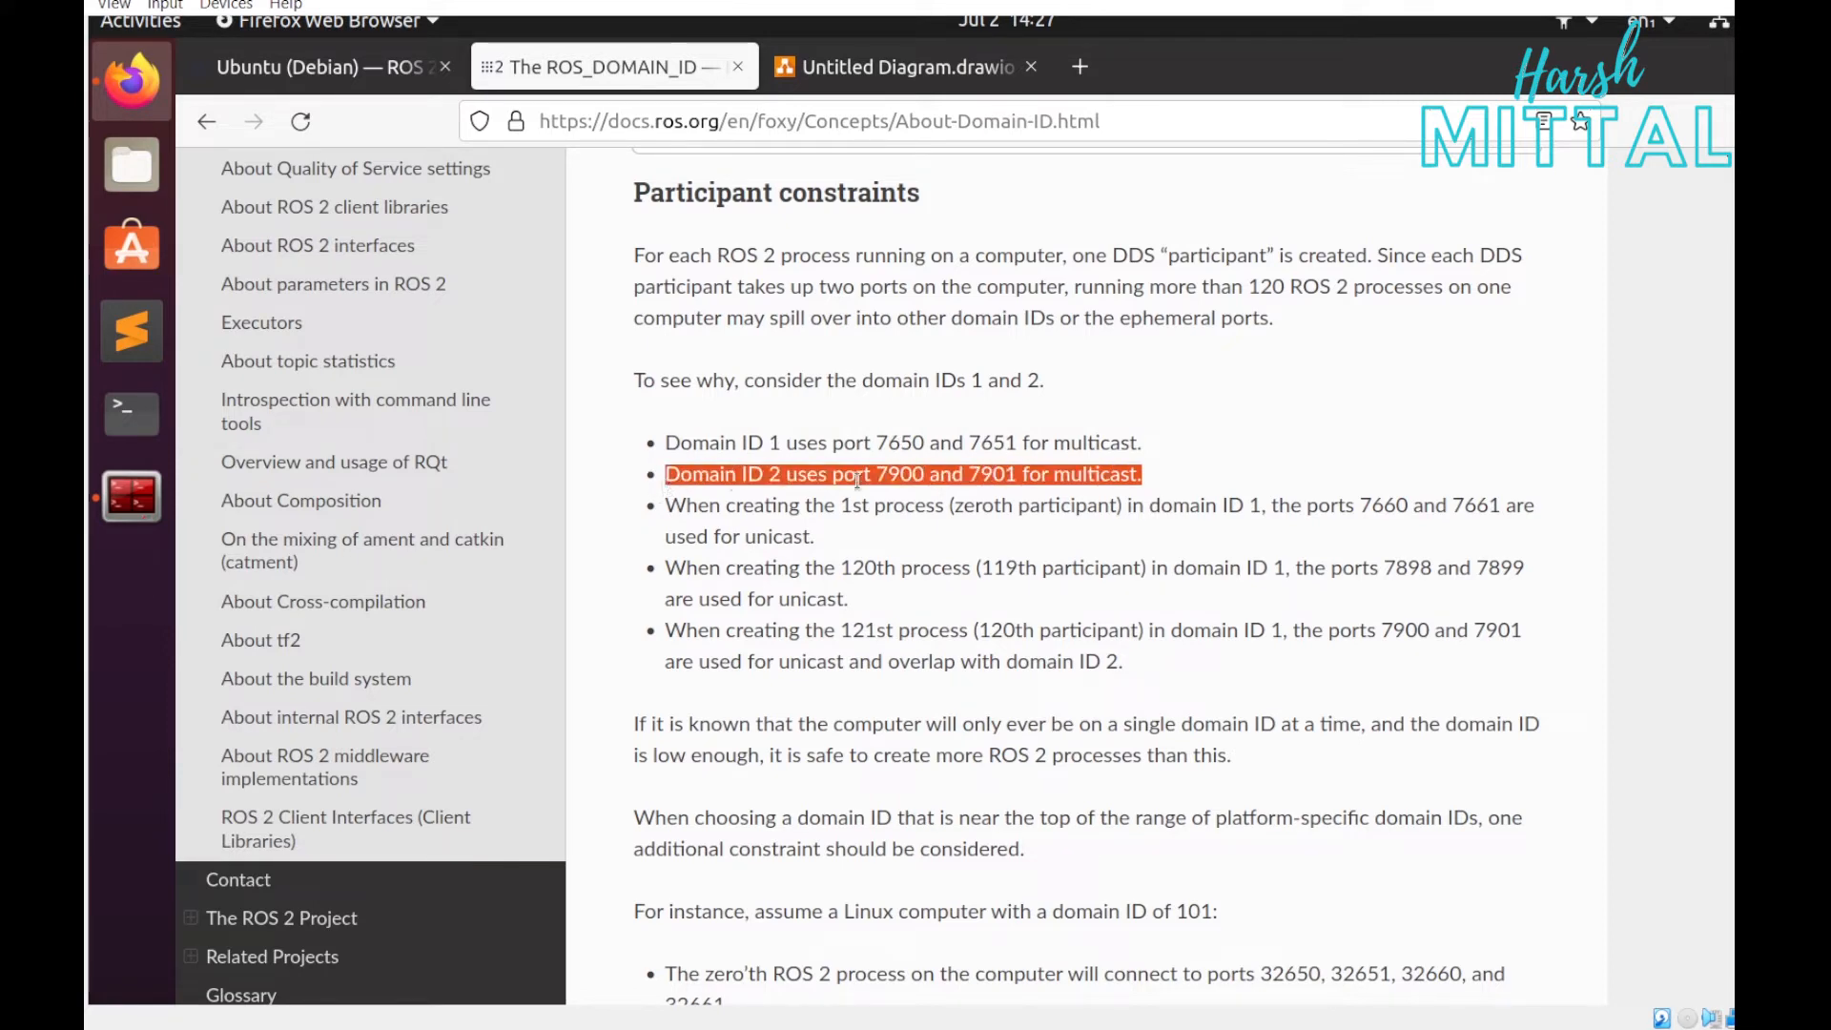
scroll("down", 3)
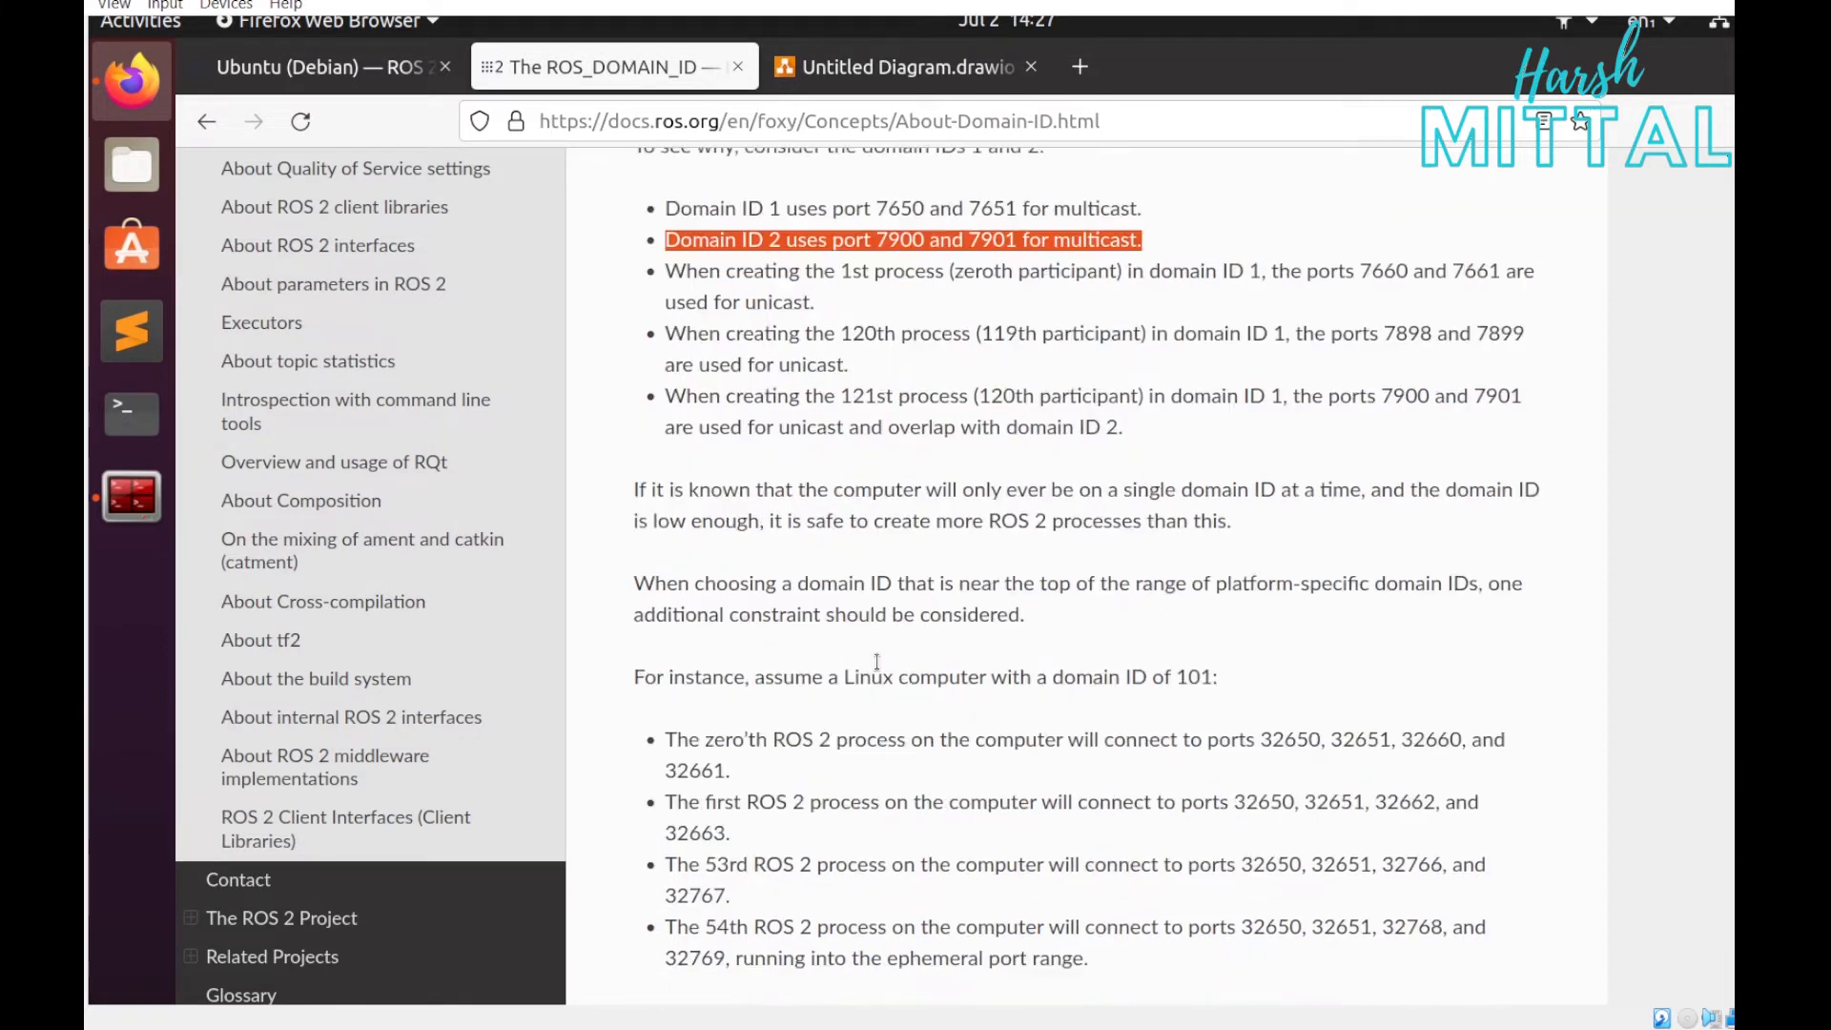
scroll("down", 3)
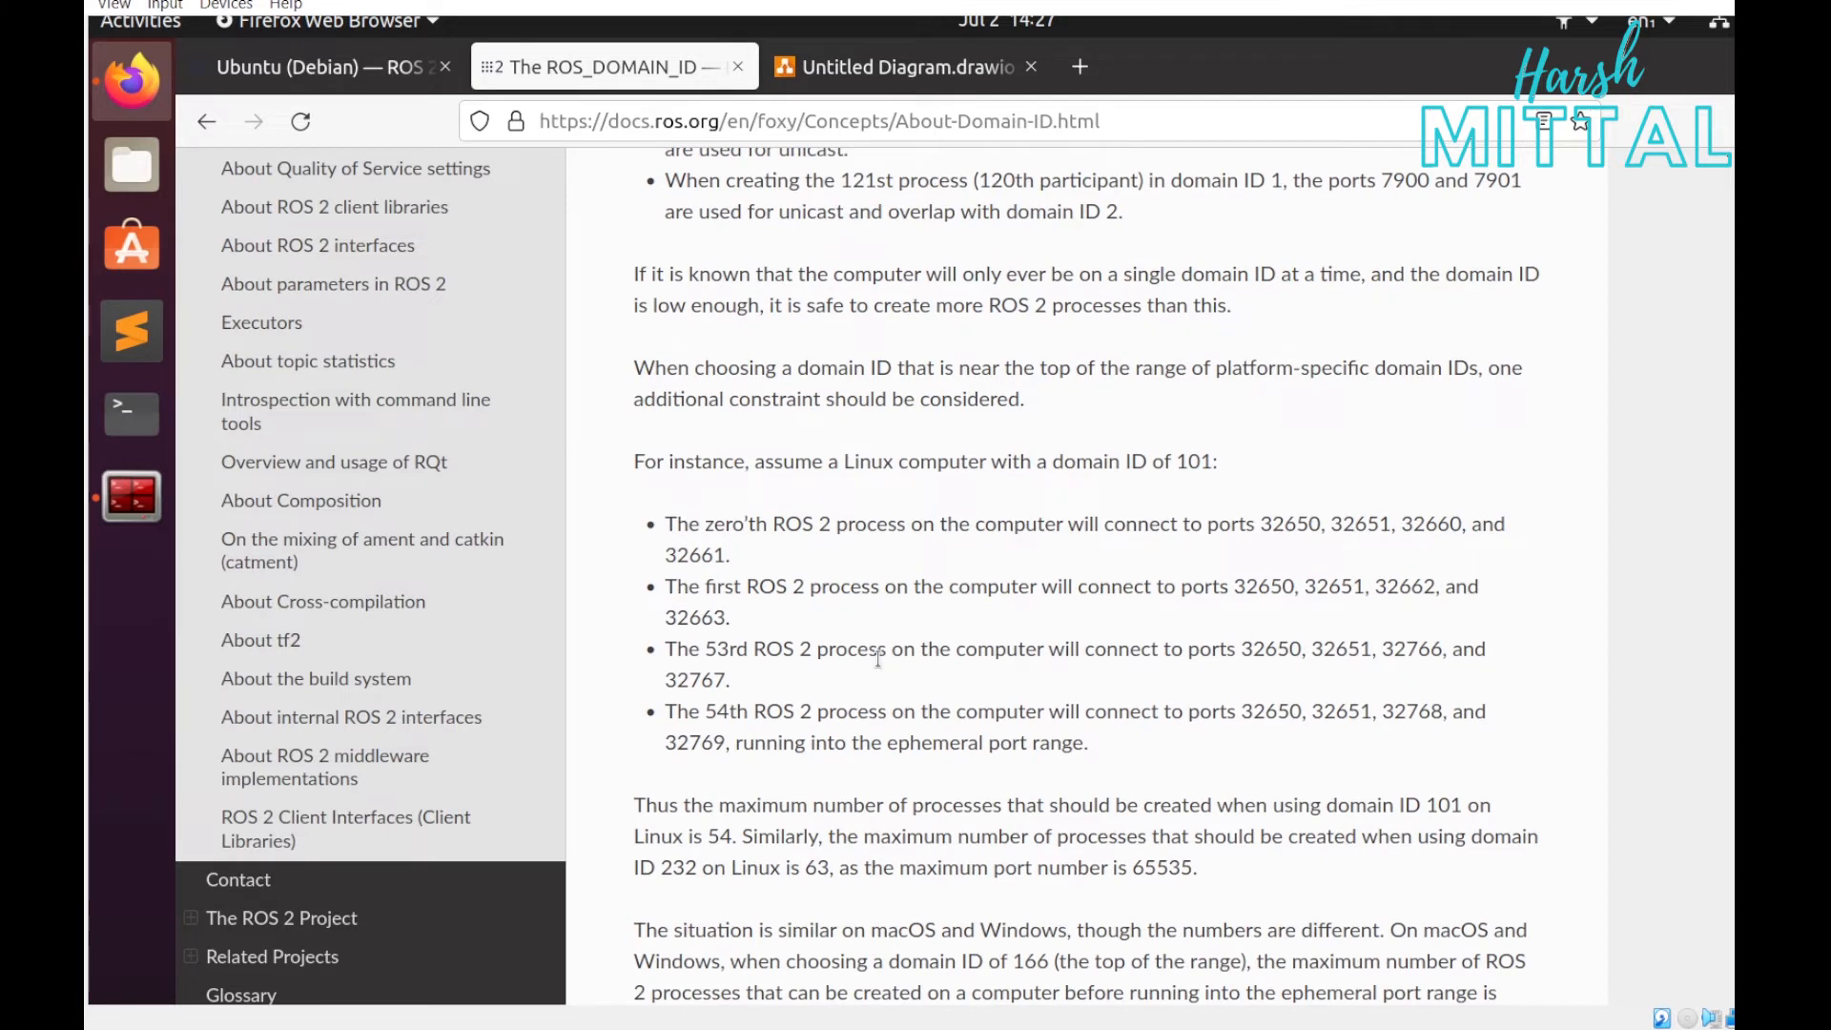
scroll("down", 3)
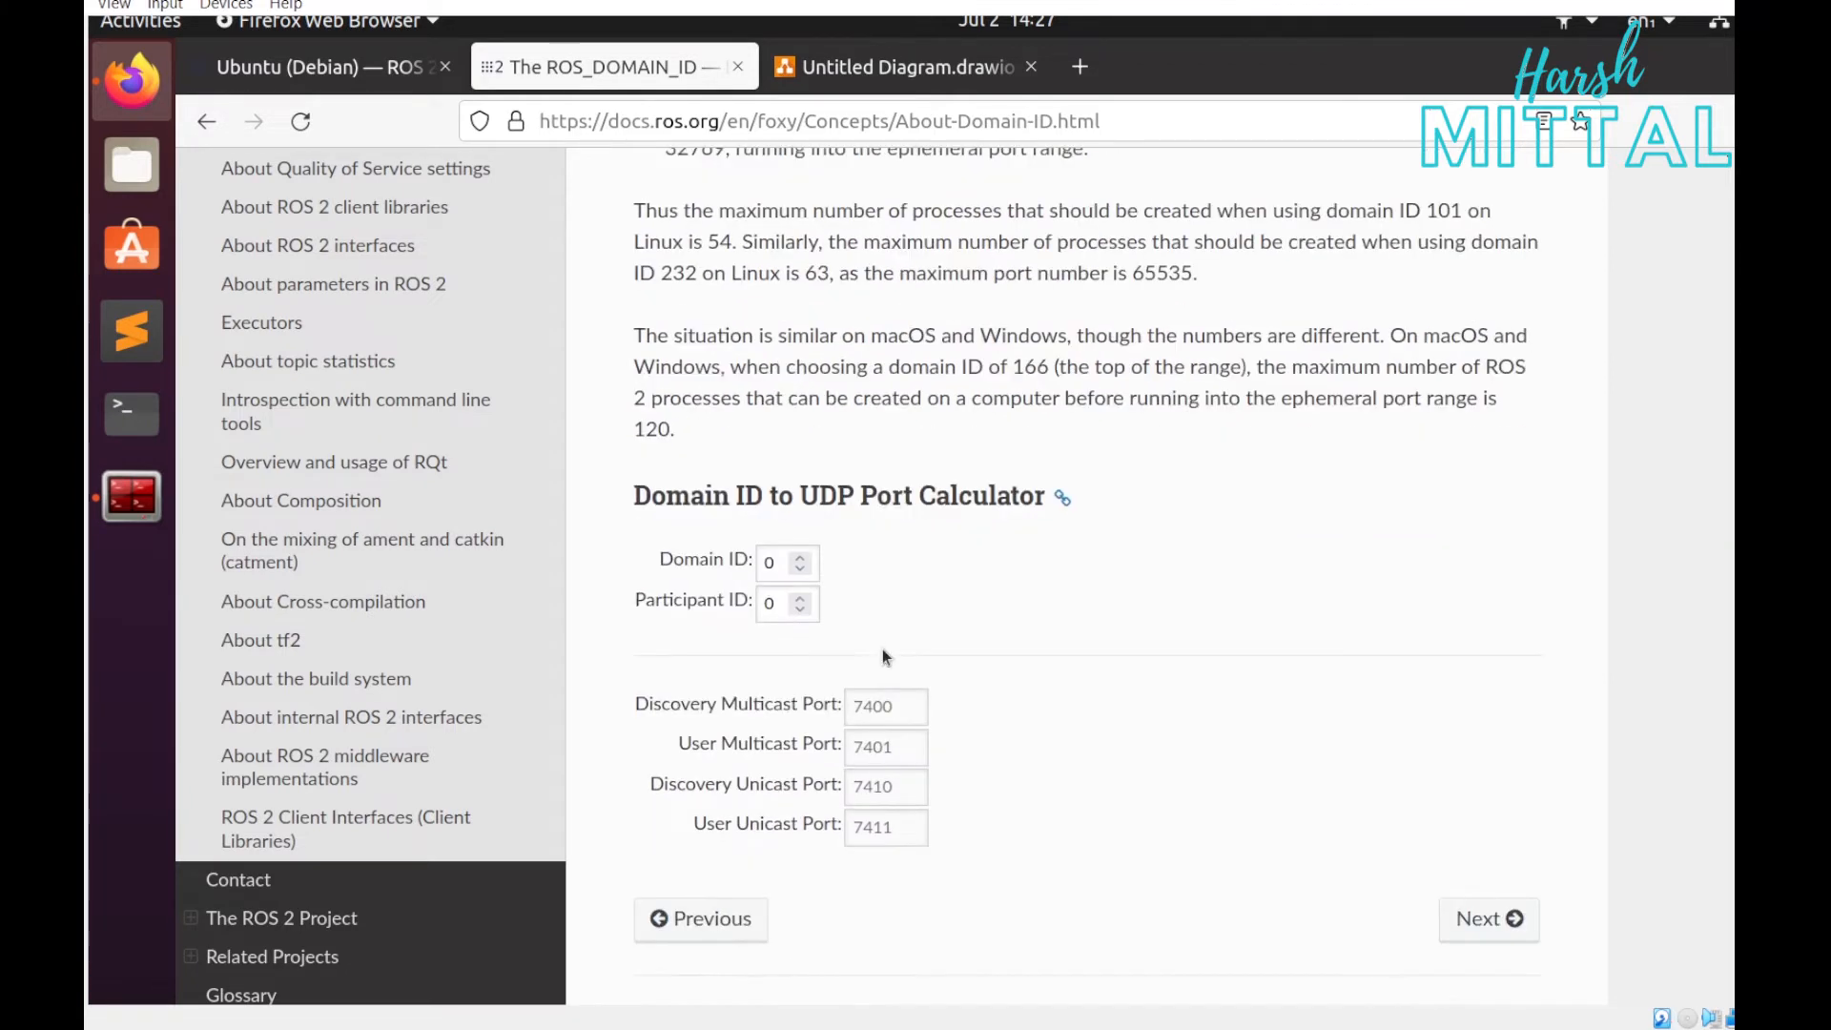
scroll("down", 3)
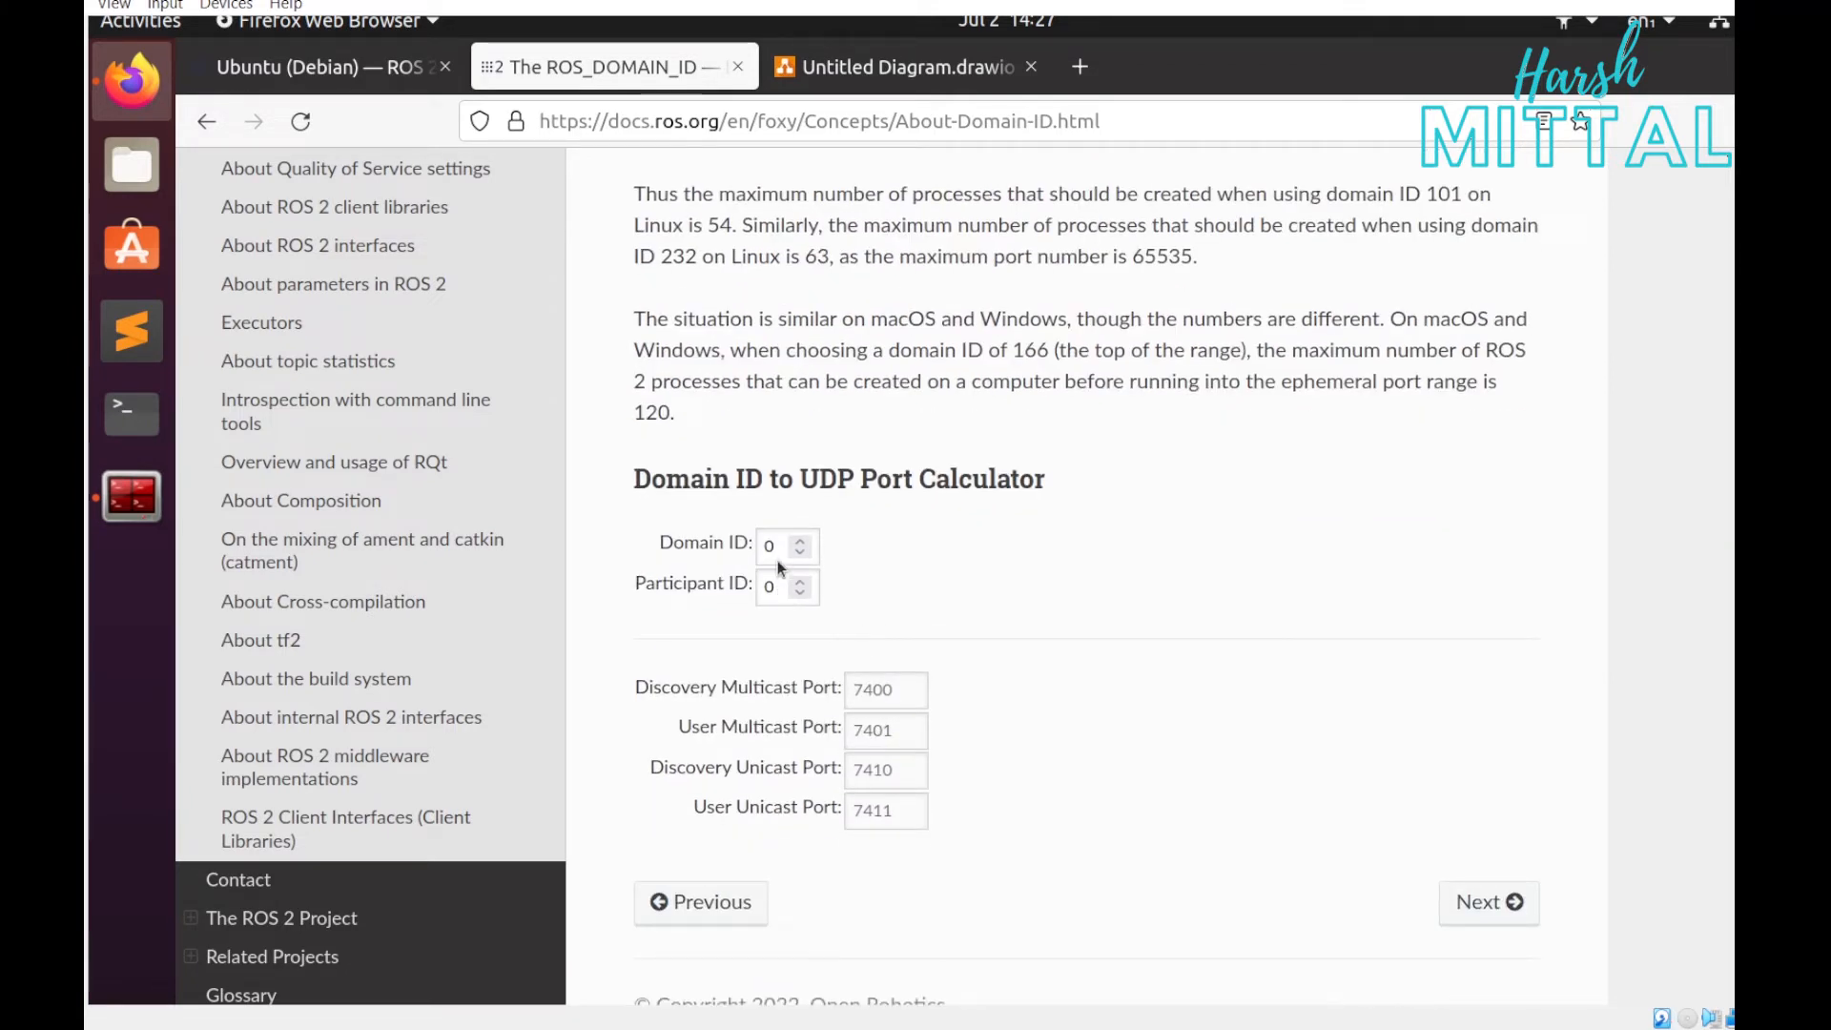
mouse_move(902, 637)
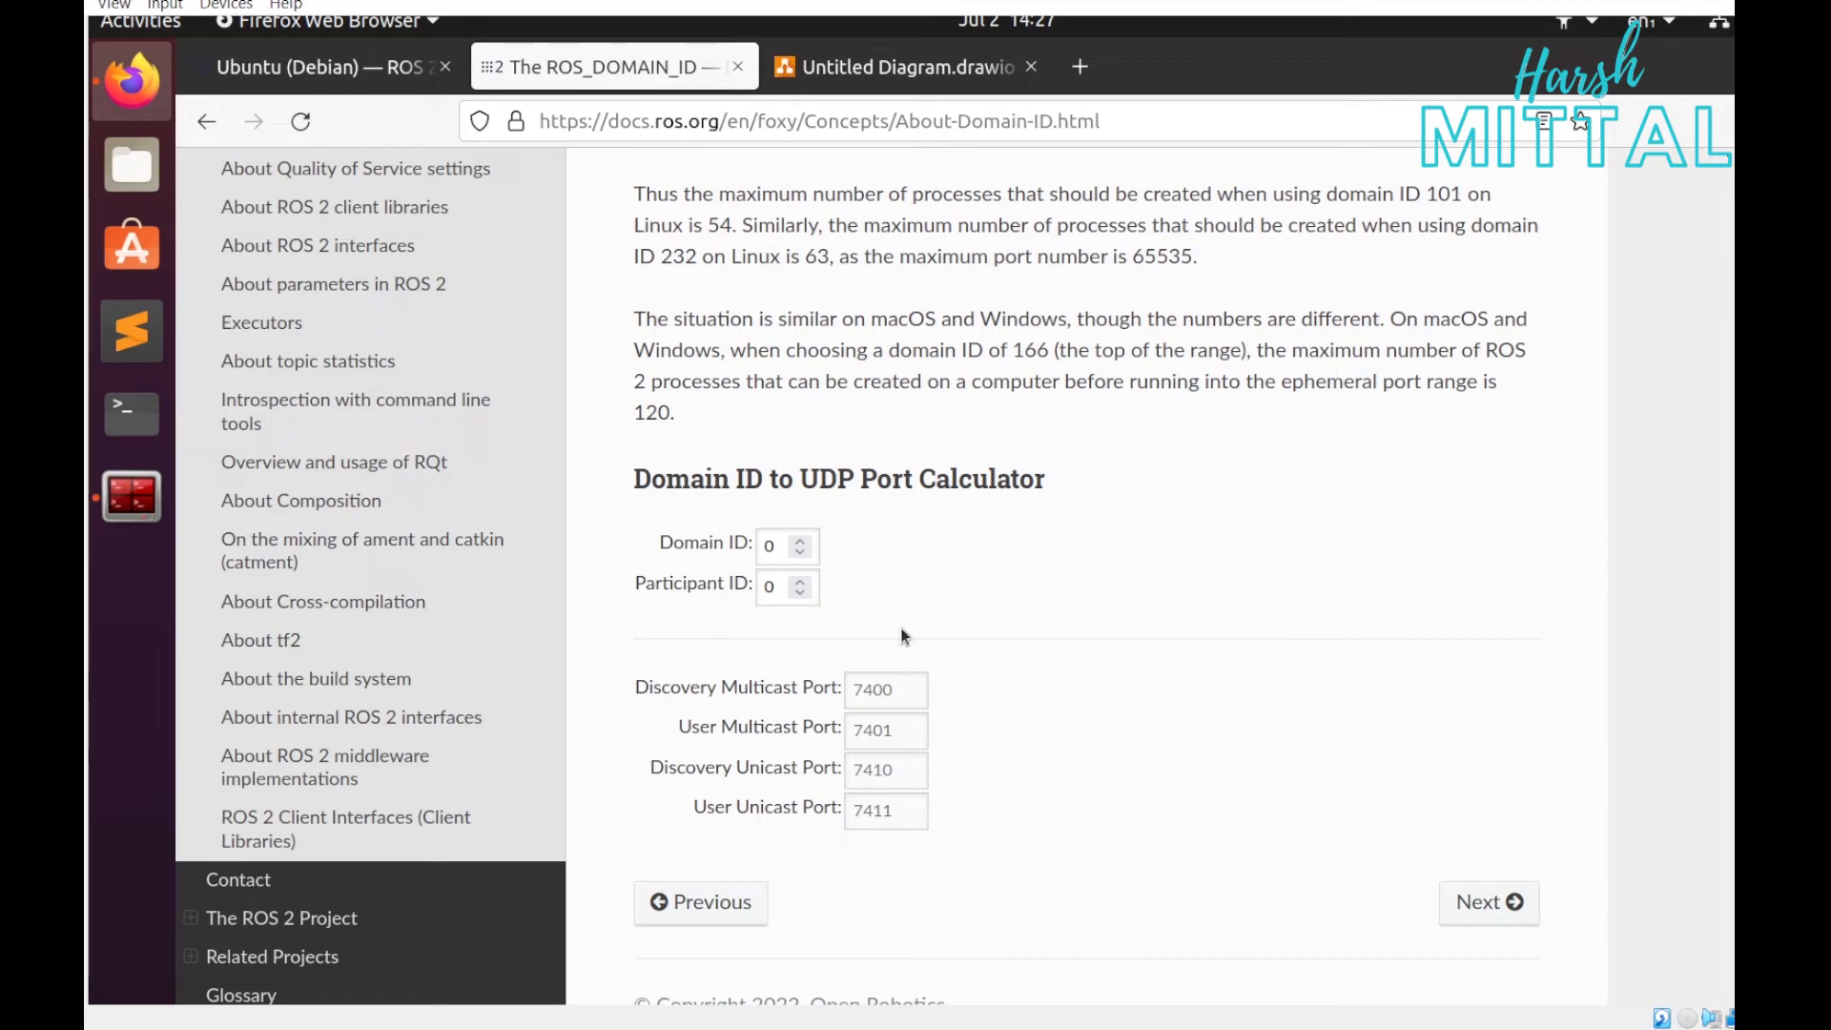
scroll("up", 3)
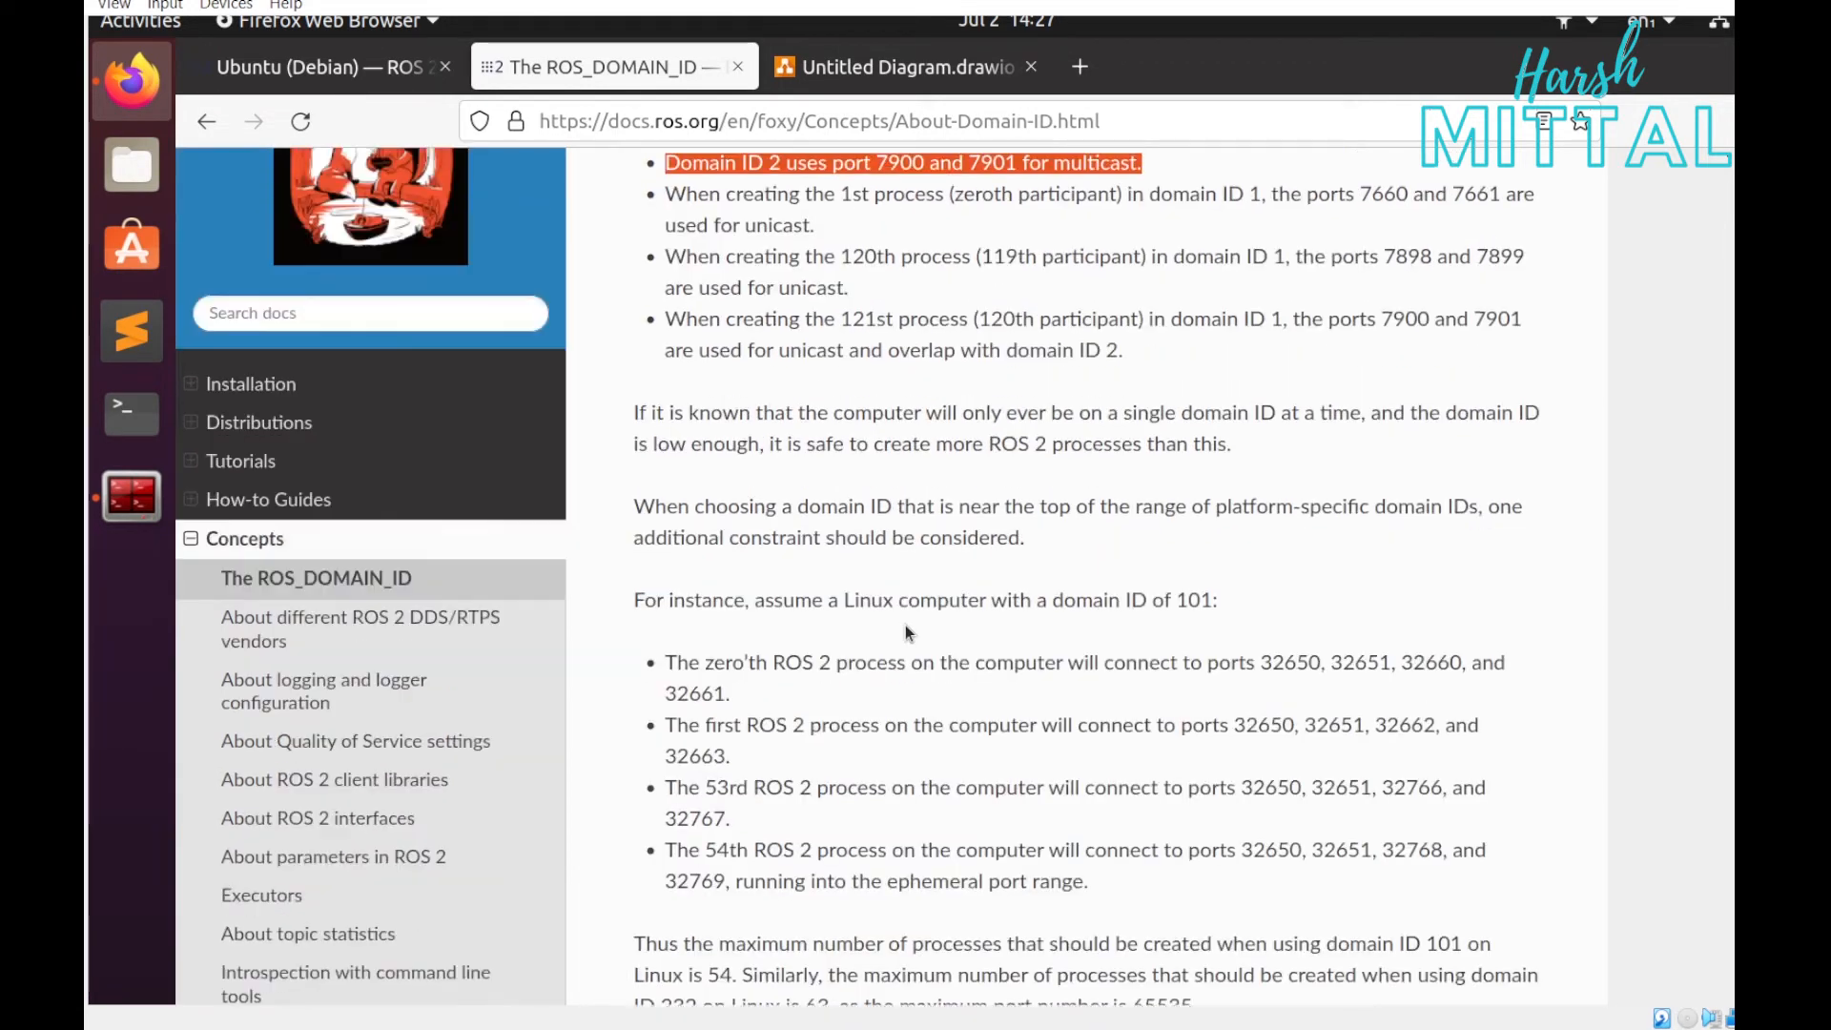
right_click(905, 595)
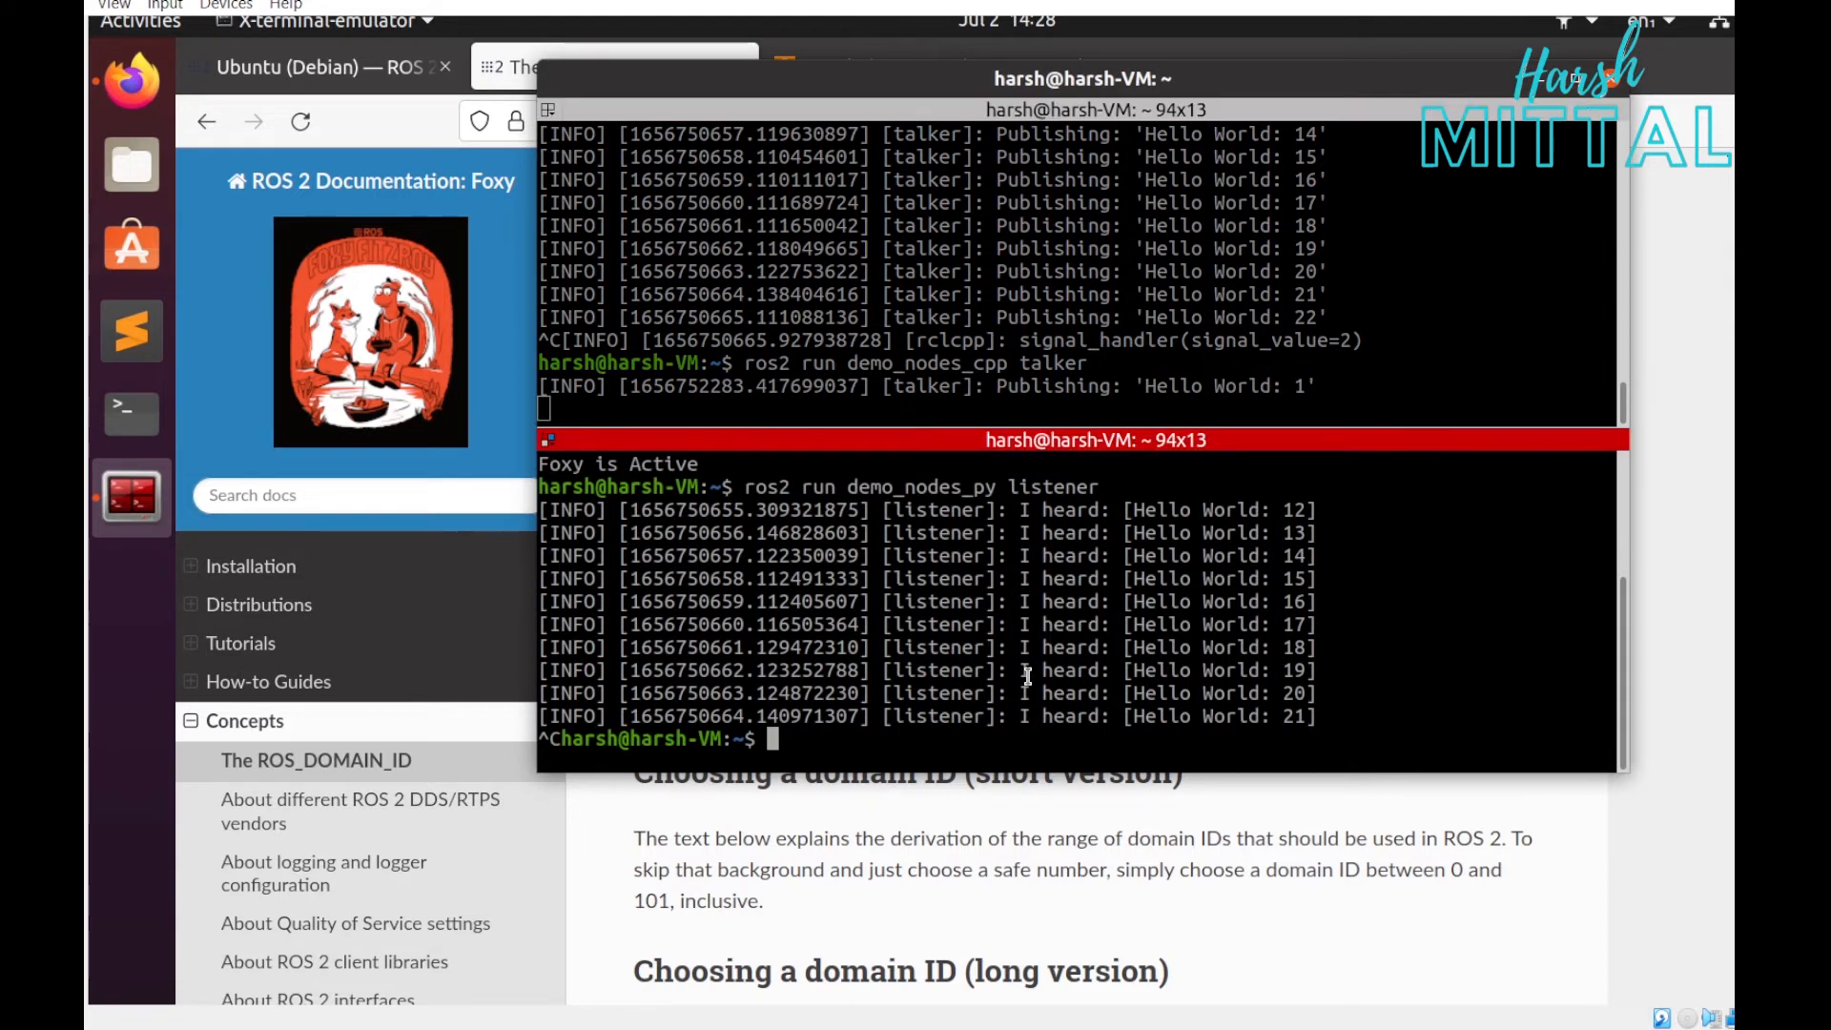
- Stop the demo_nodes_py listener and export ROS_DOMAIN_ID=5 in the listener pane before relaunching
type("ros2 run demo_nodes_py listener")
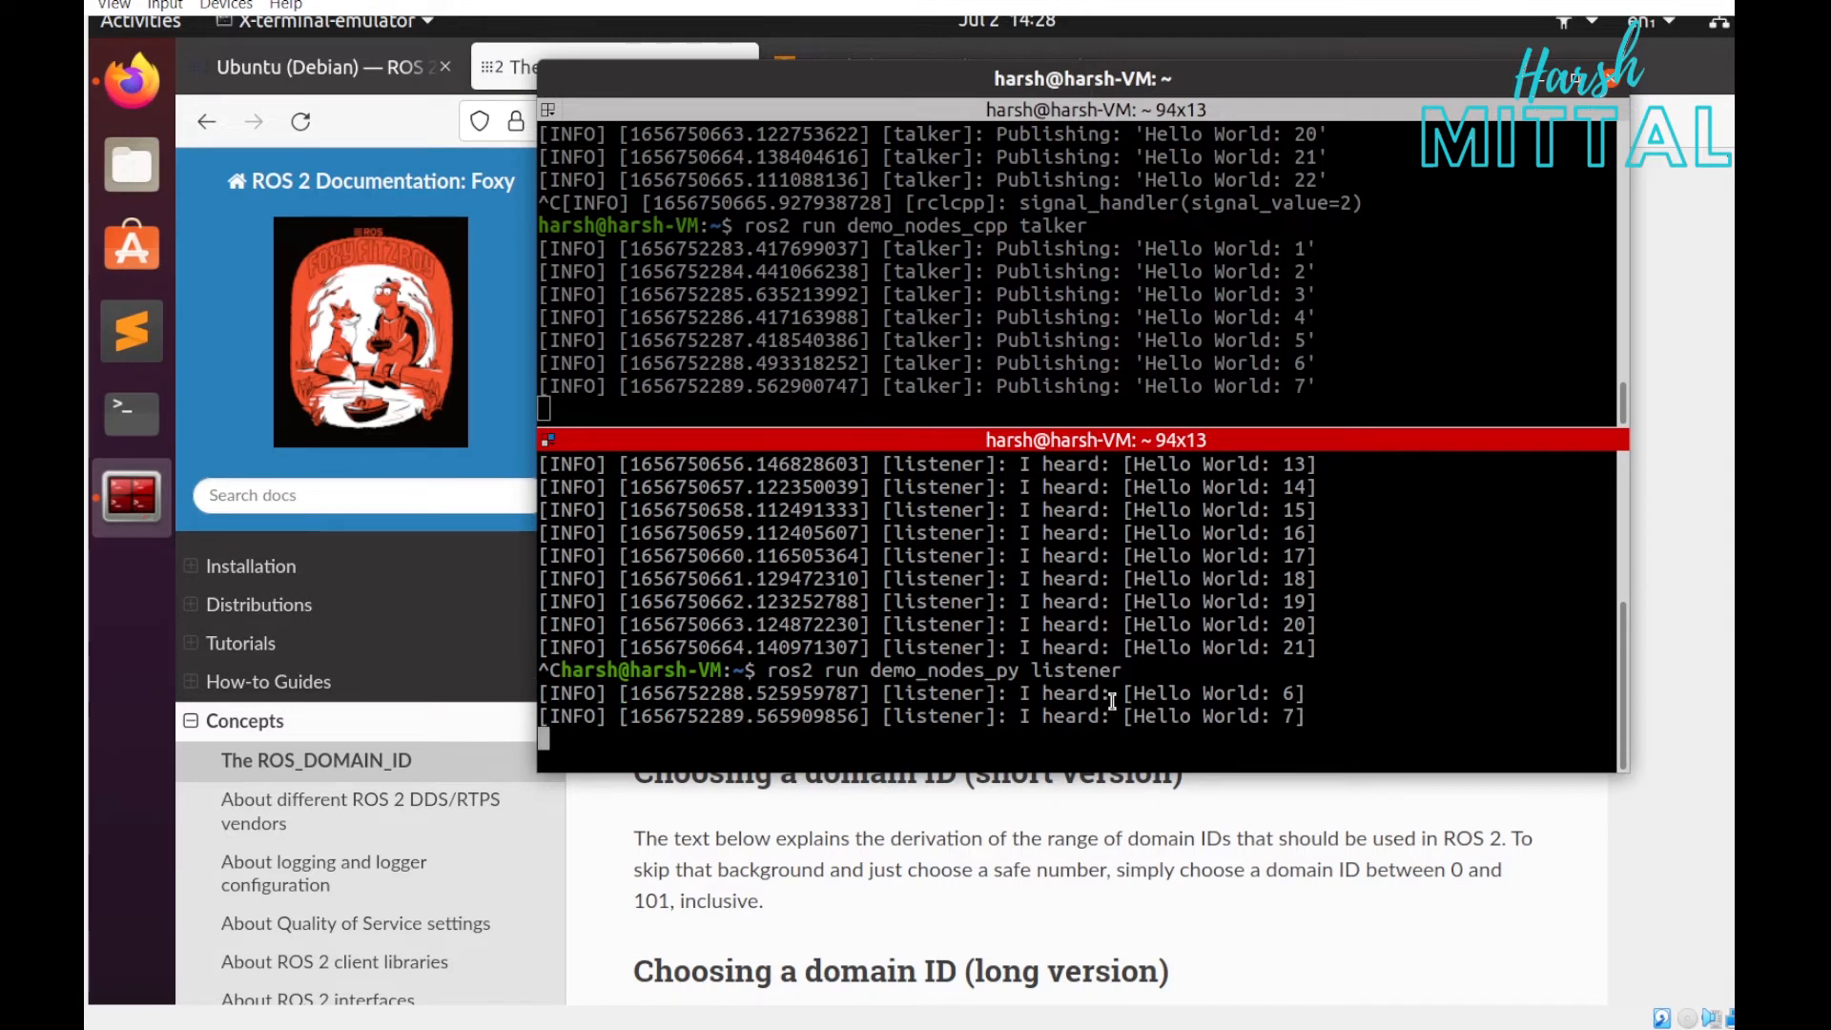
key("ctrl+c")
type("exp")
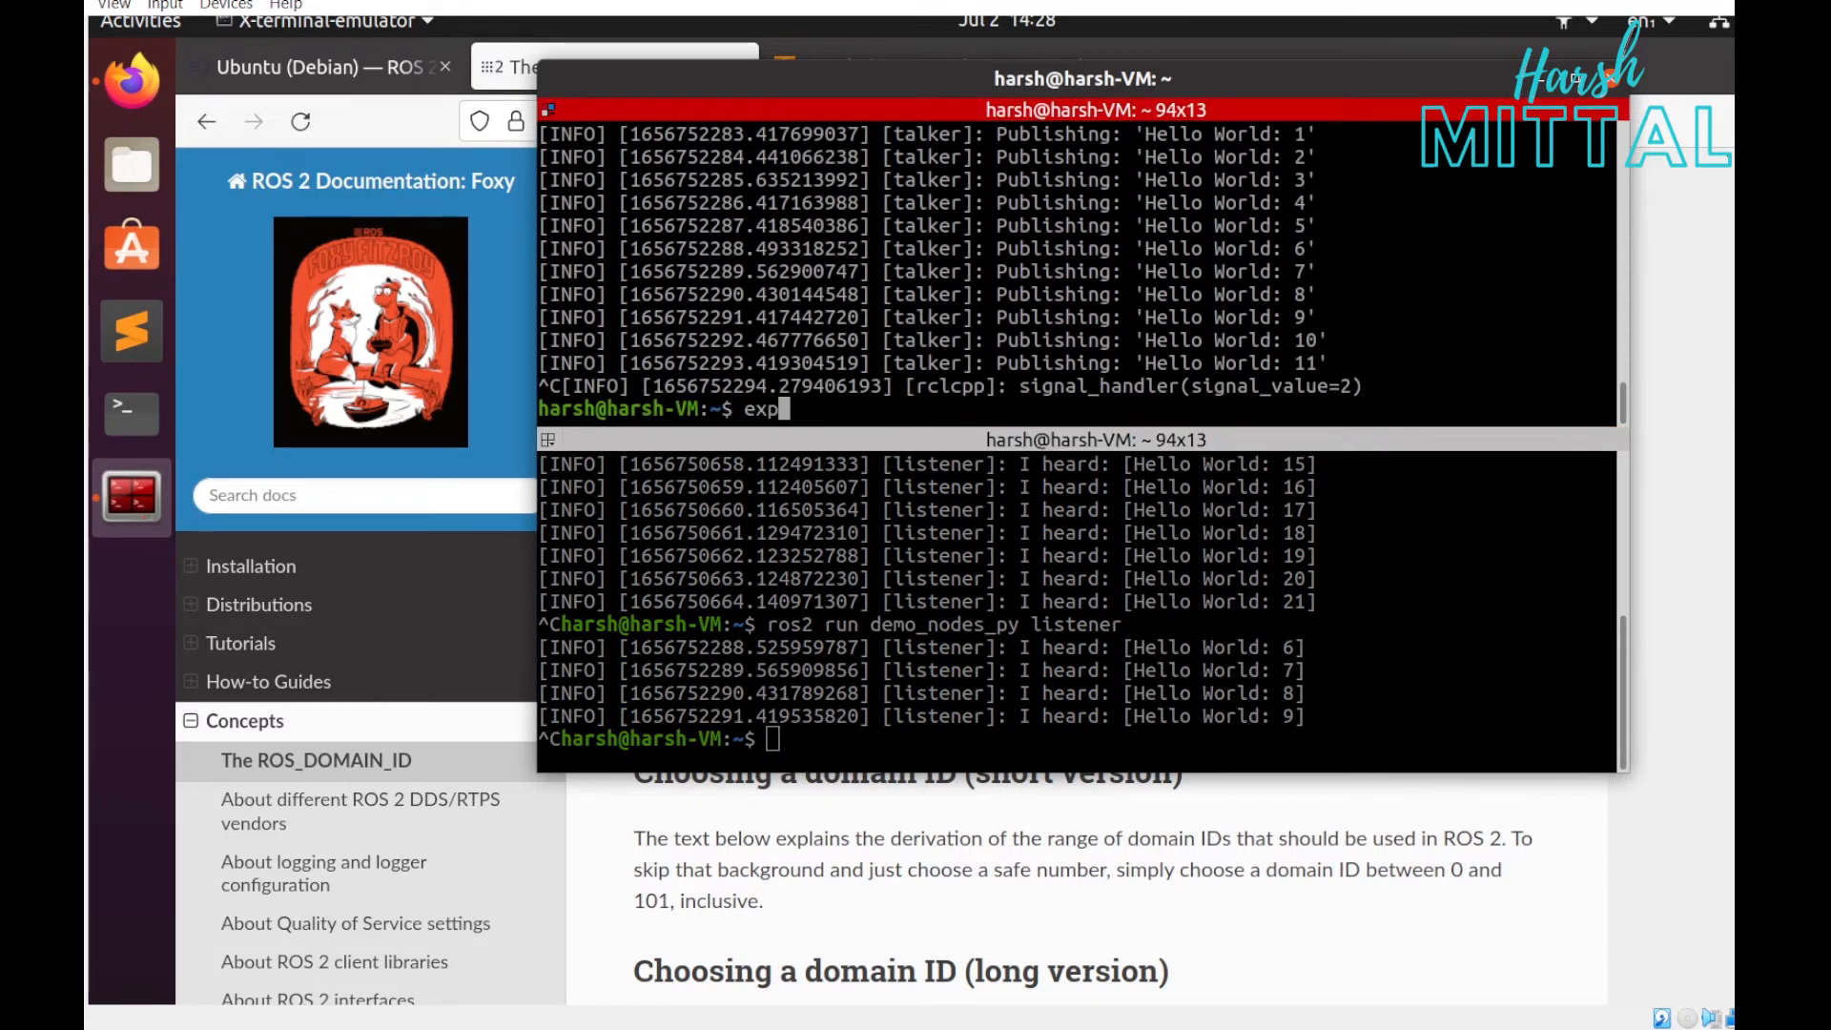
type("ort ROS_DOMAIN_ID=")
left_click(1078, 738)
type("ros2 run demo_nodes_py listener")
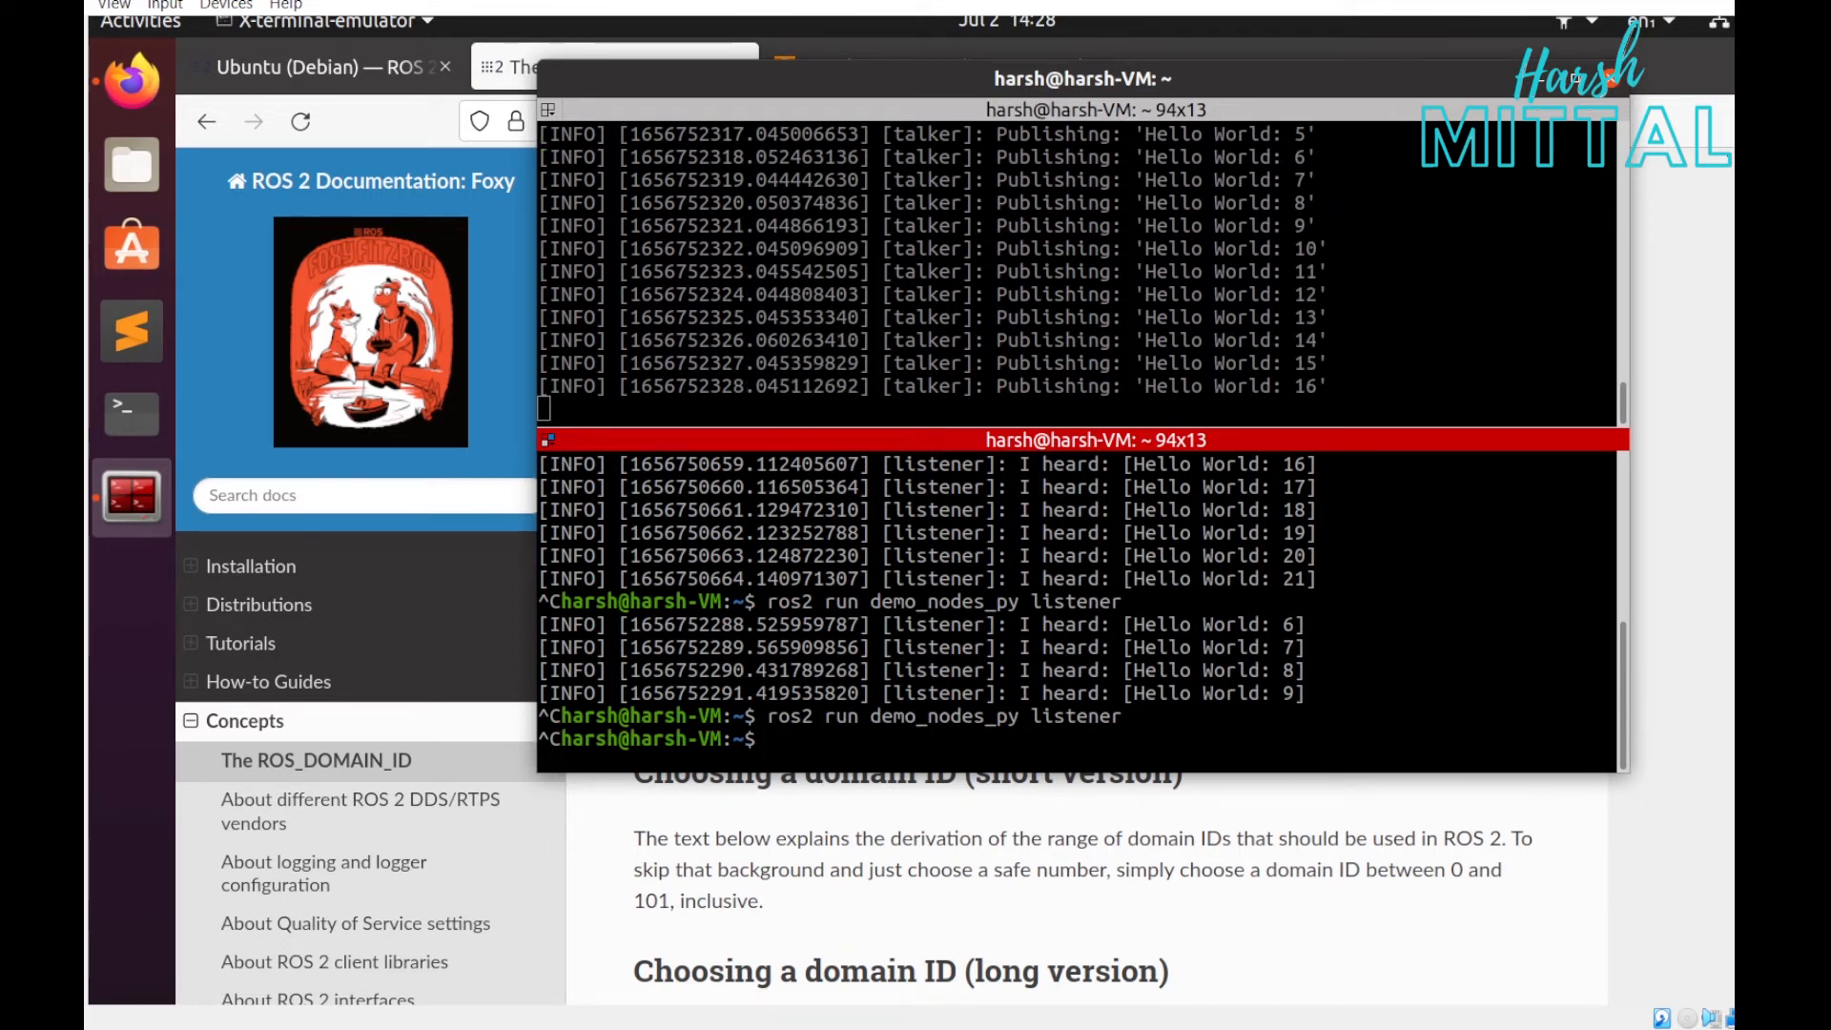
type("export ROS_DOMAIN_ID=5")
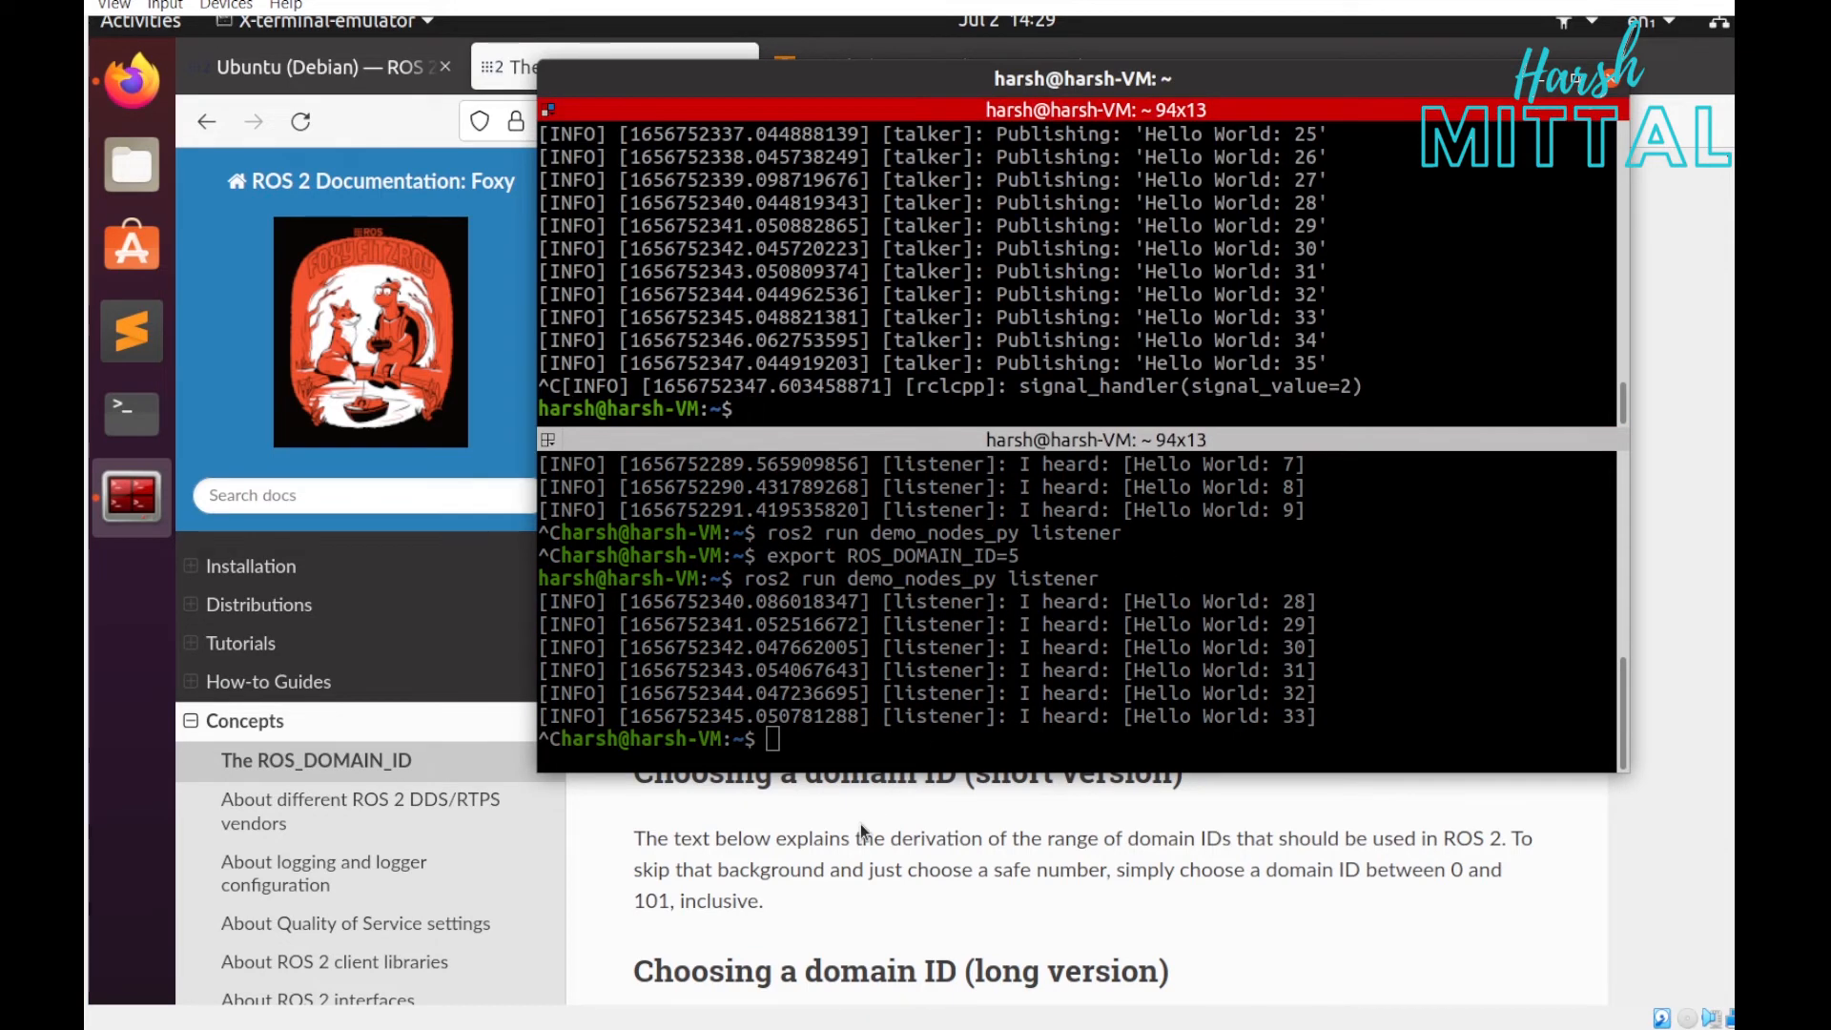
- Edit ~/.bashrc in nano so the foxy alias exports ROS_DOMAIN_ID=0, then write the file out
type("nano")
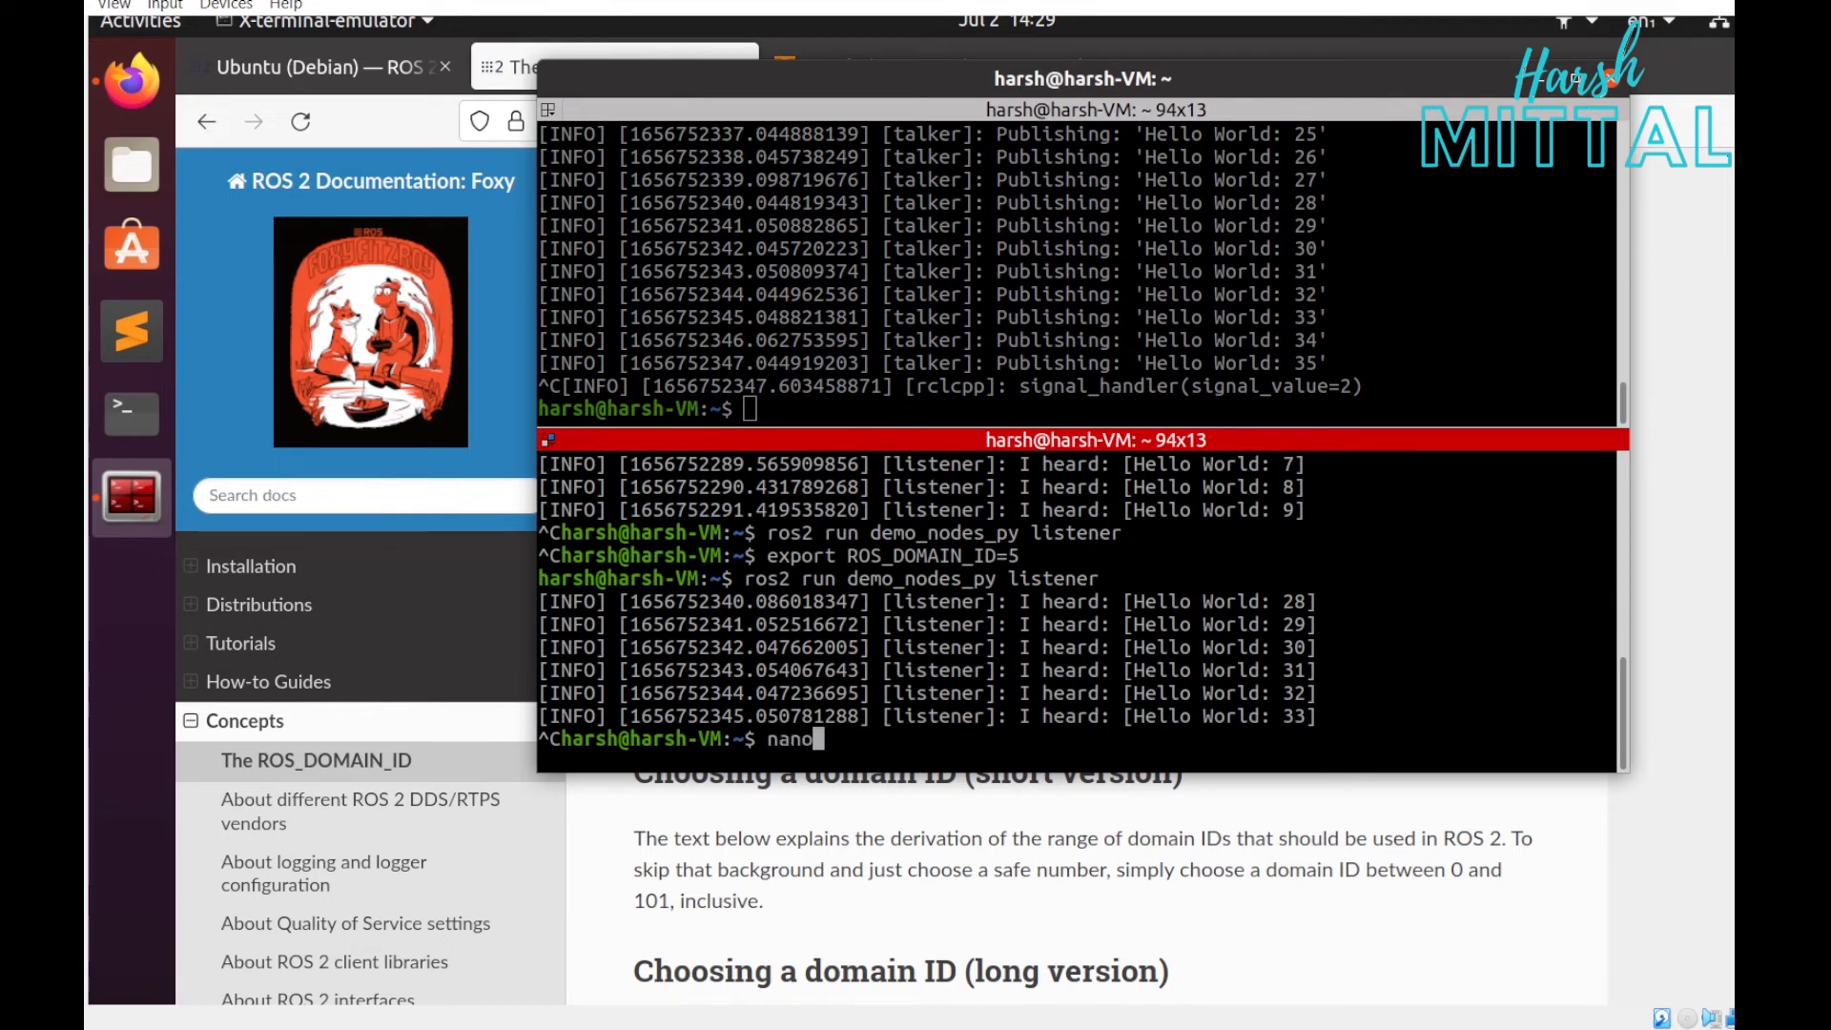
key("Return")
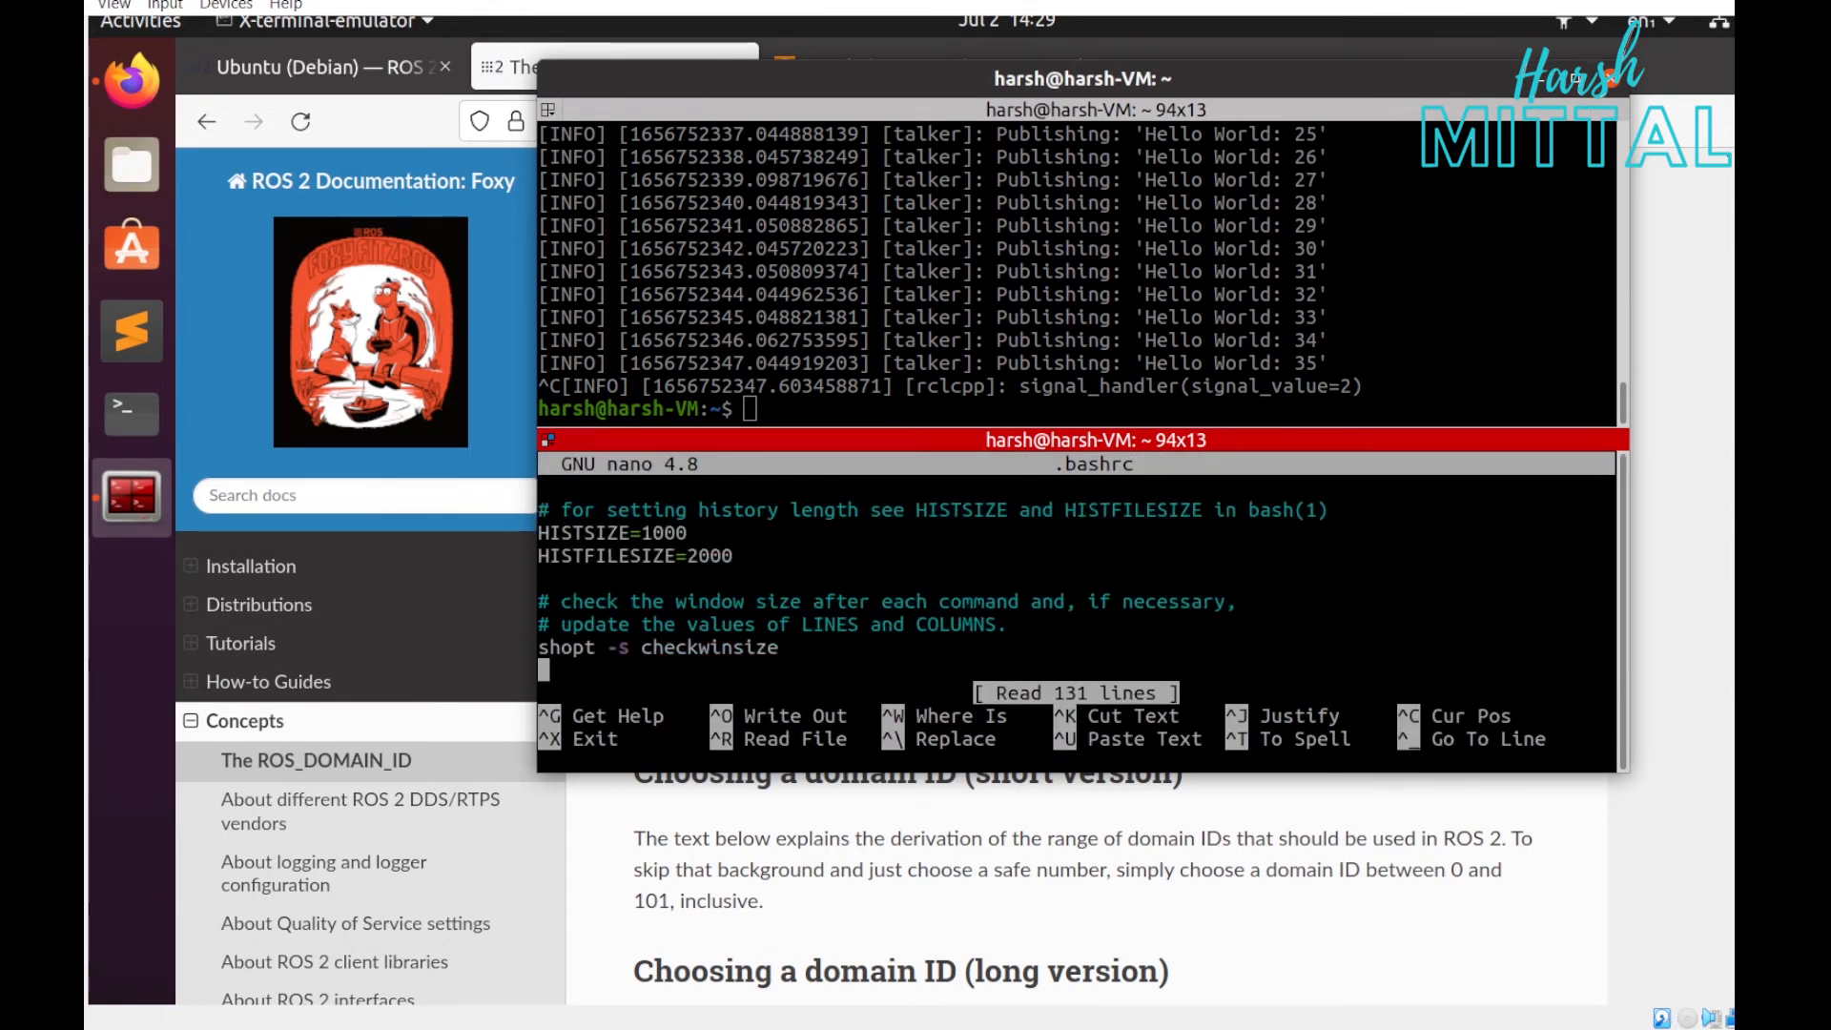
scroll("down", 3)
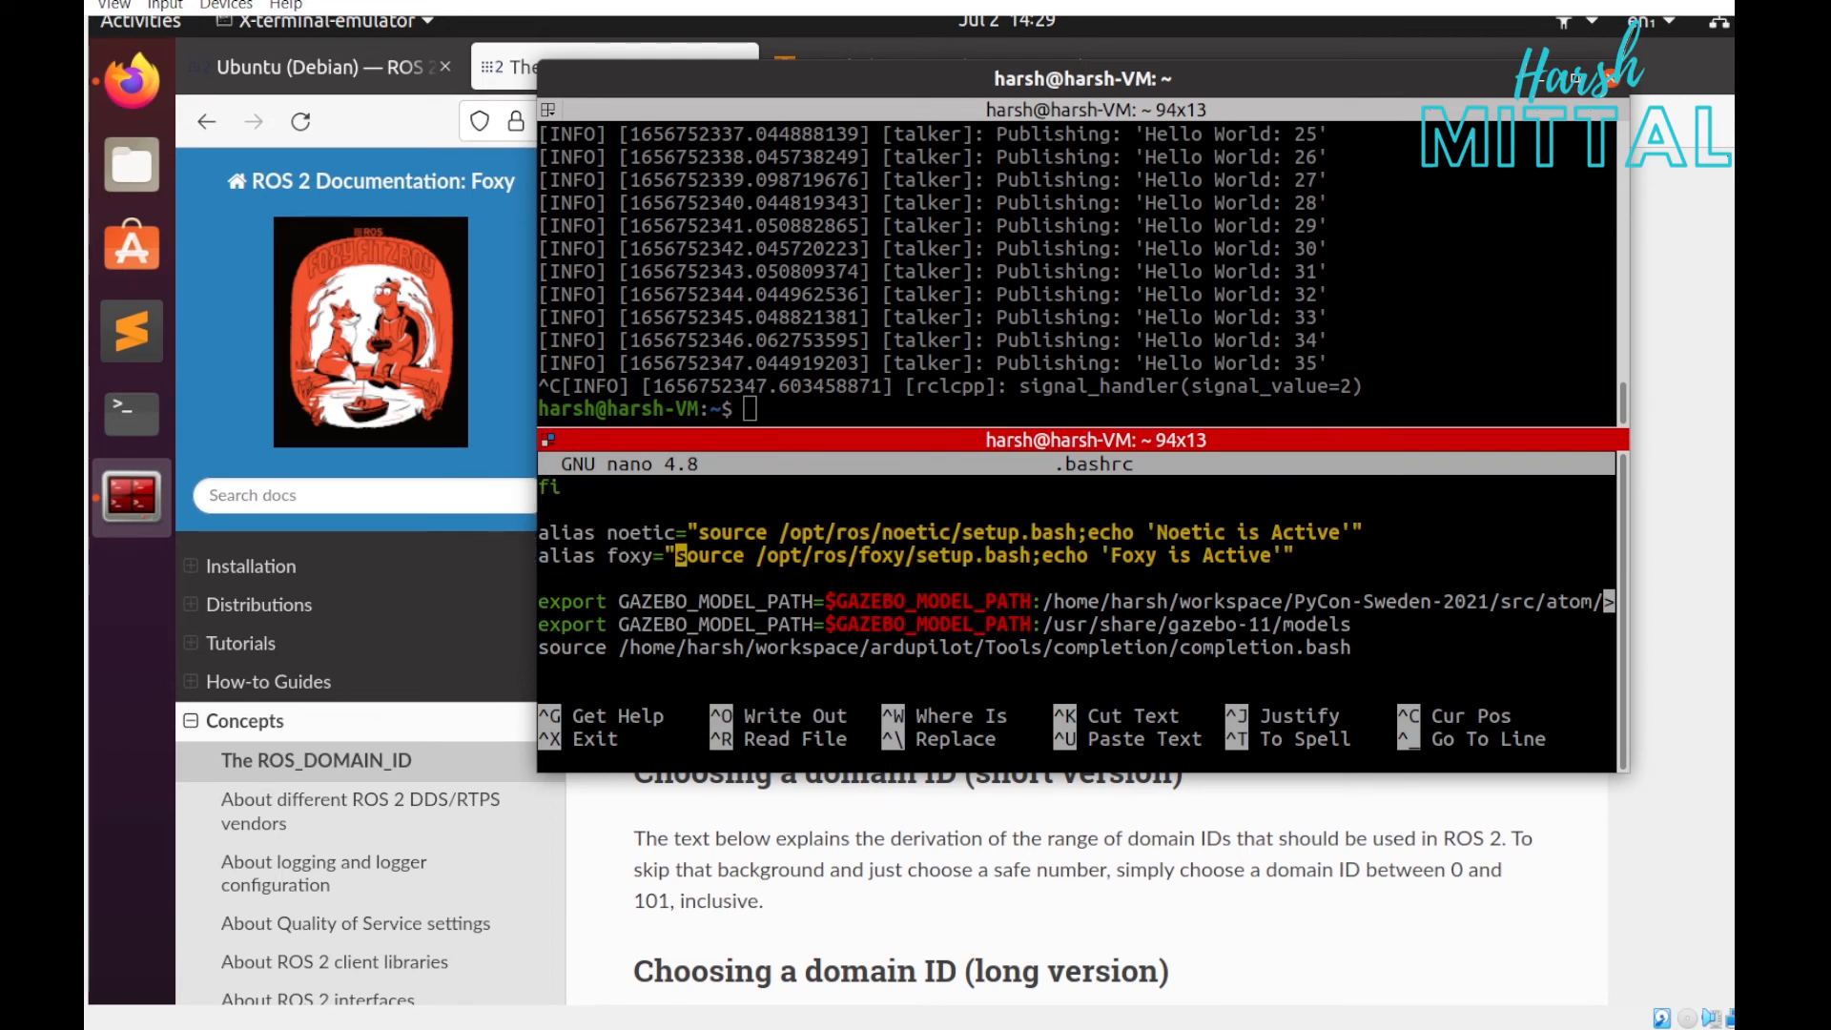
type("export ROS_DOMAIN_ID")
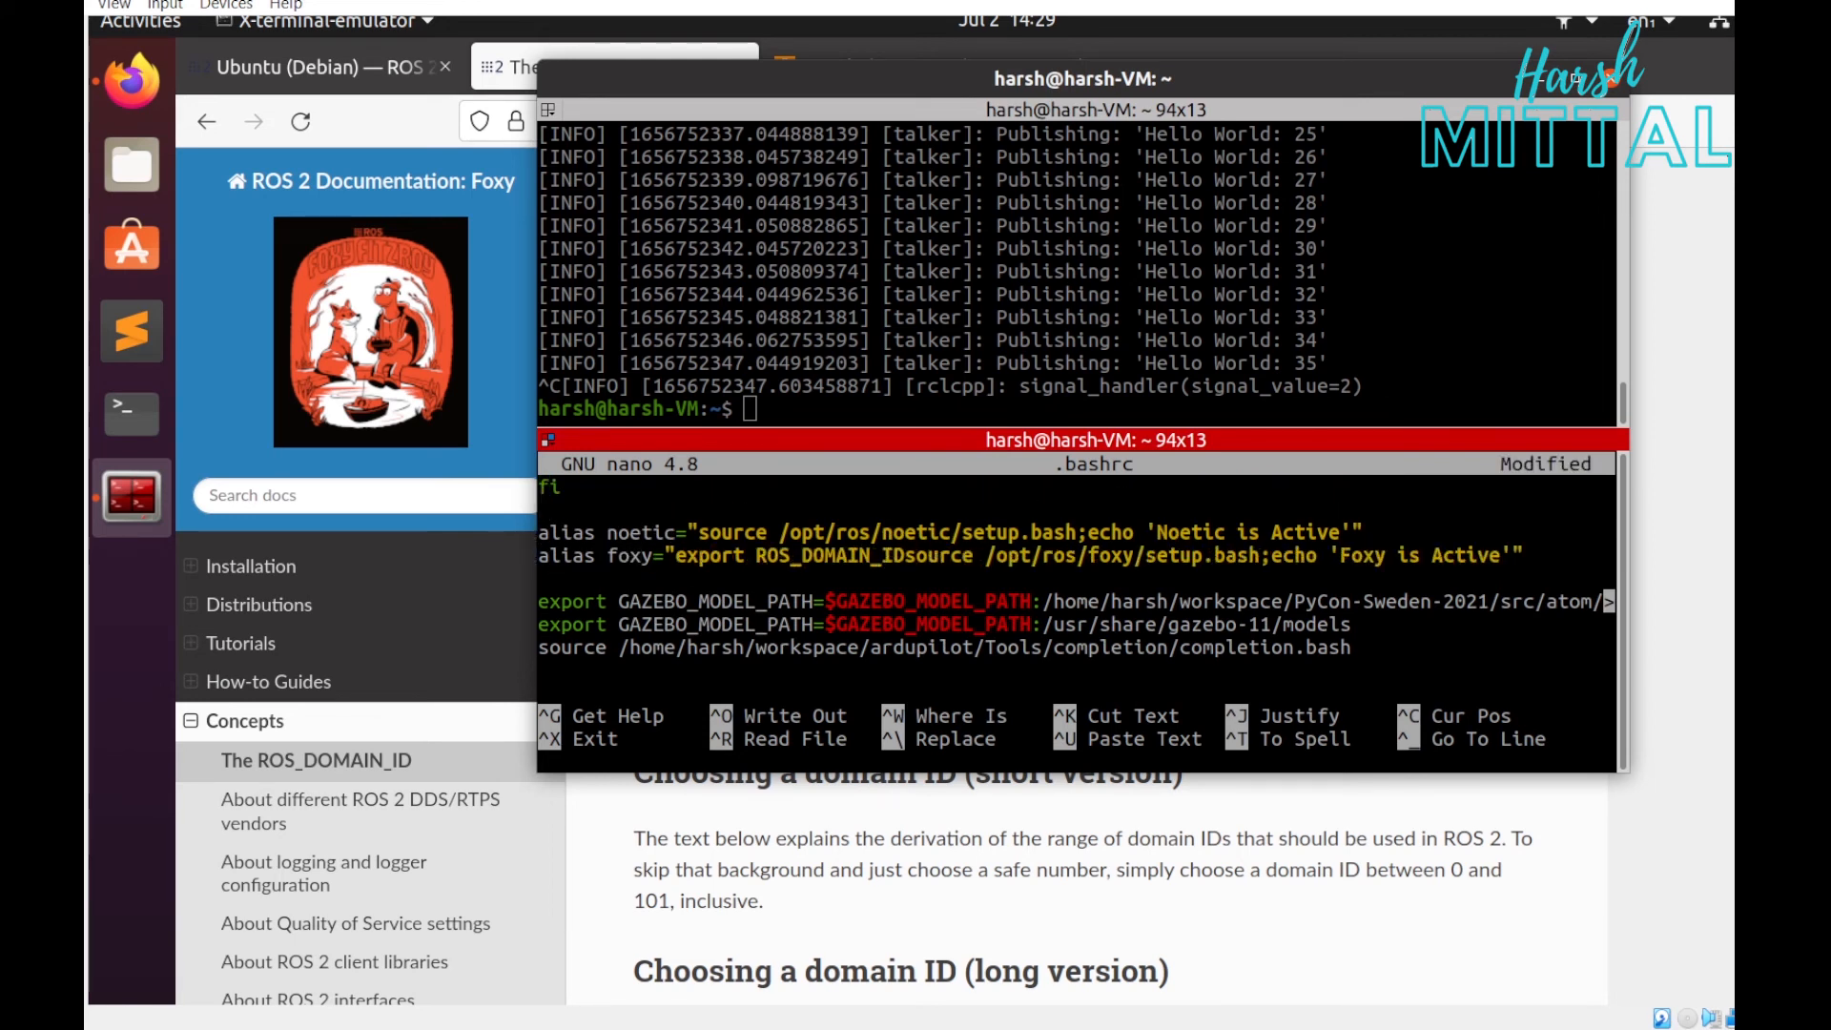
type("=0")
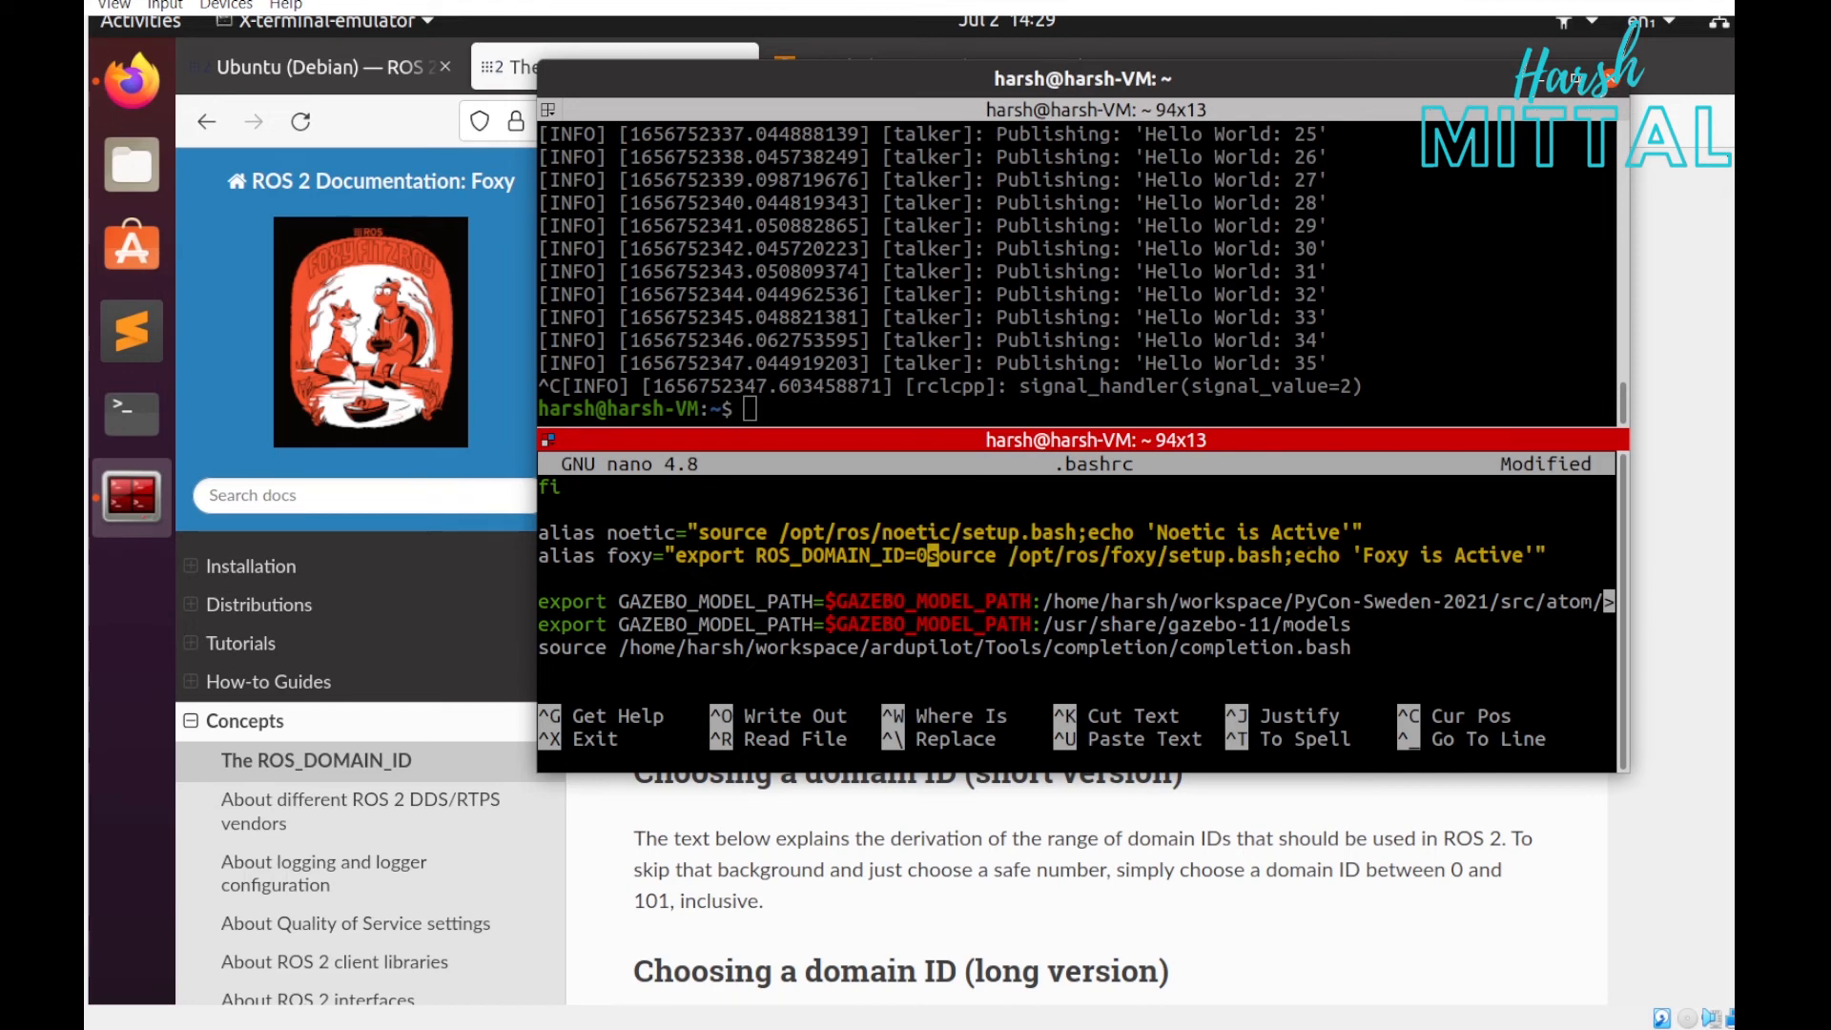
key("ctrl+o")
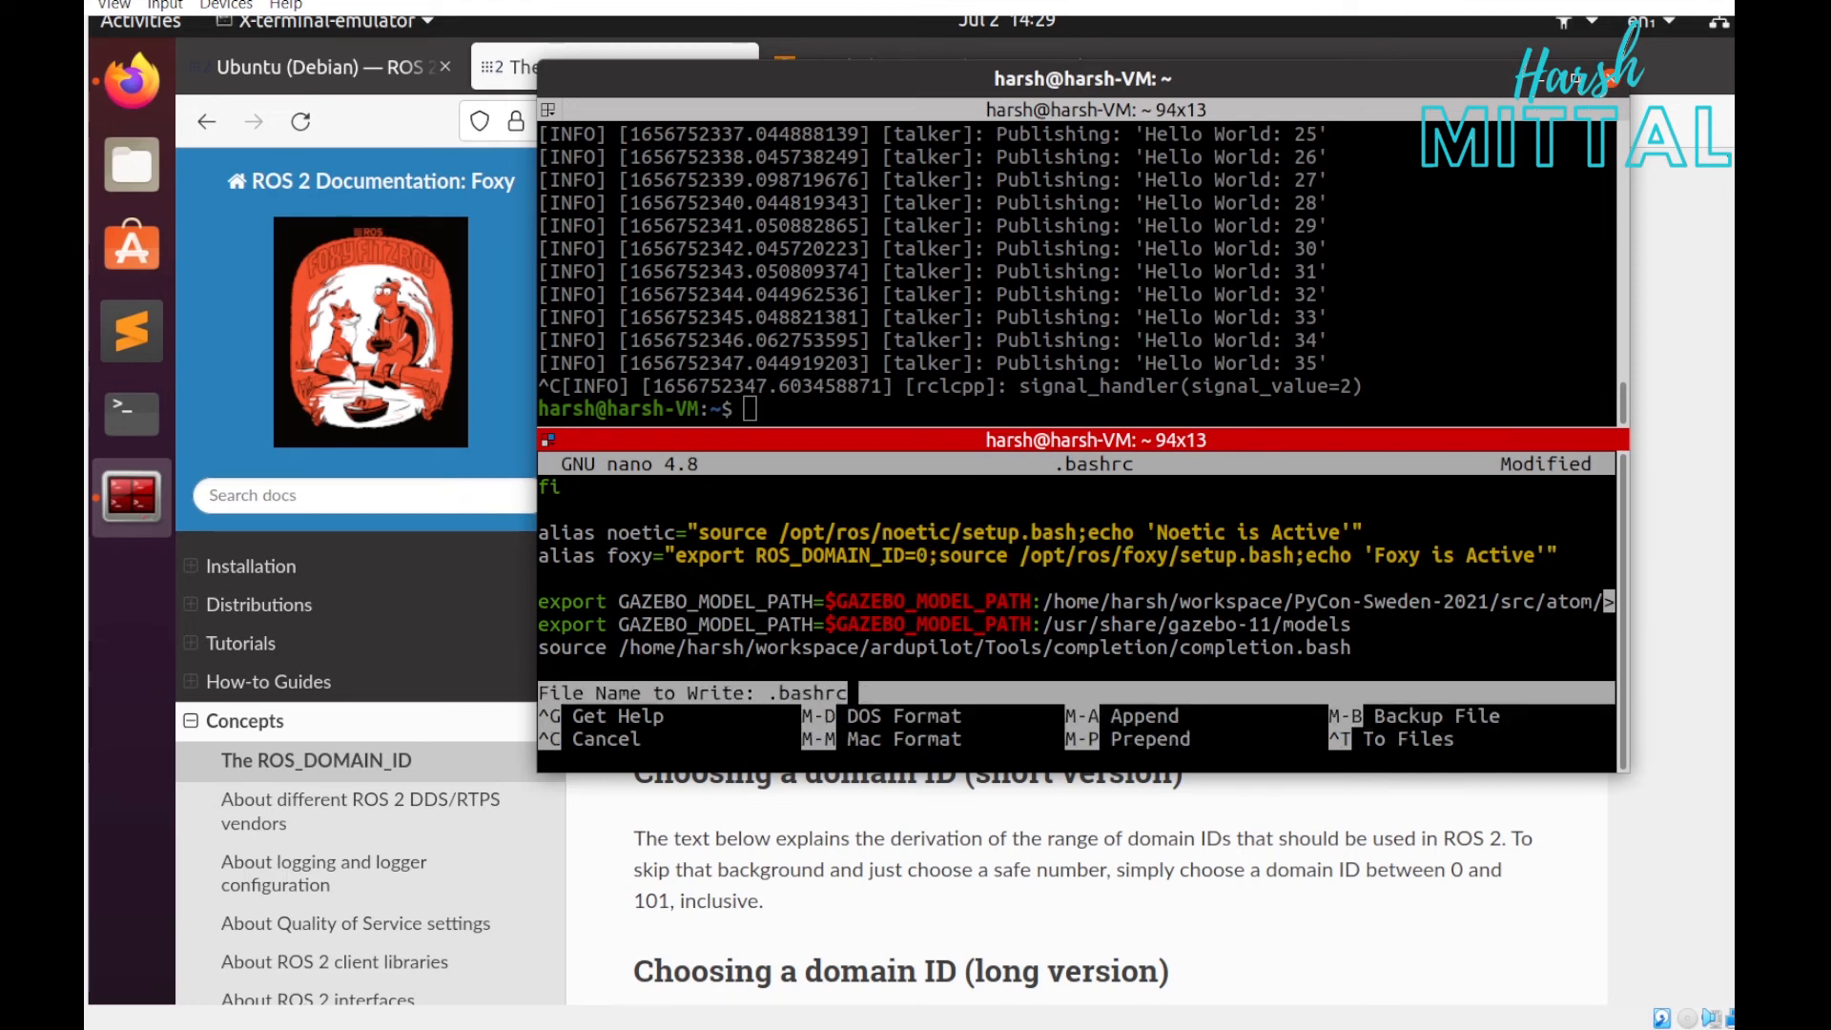